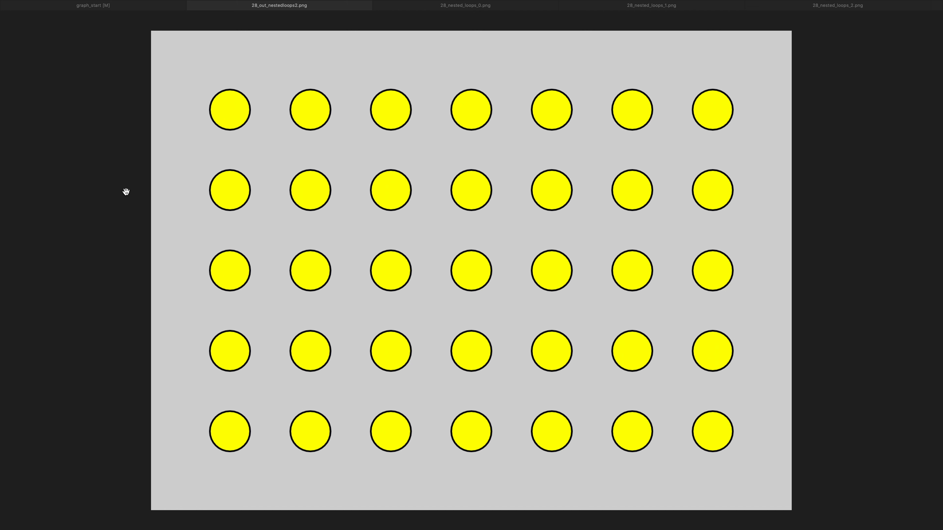
pyautogui.moveTo(488, 113)
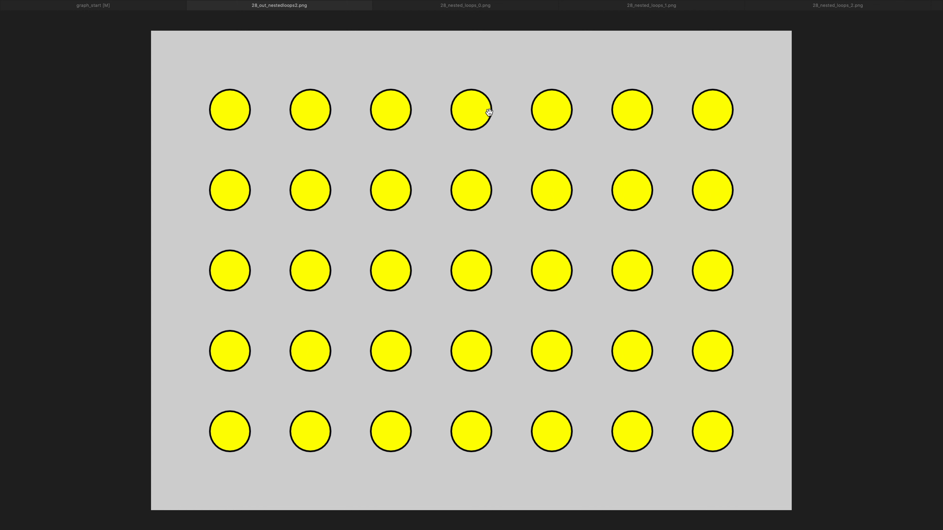
pyautogui.moveTo(230, 110)
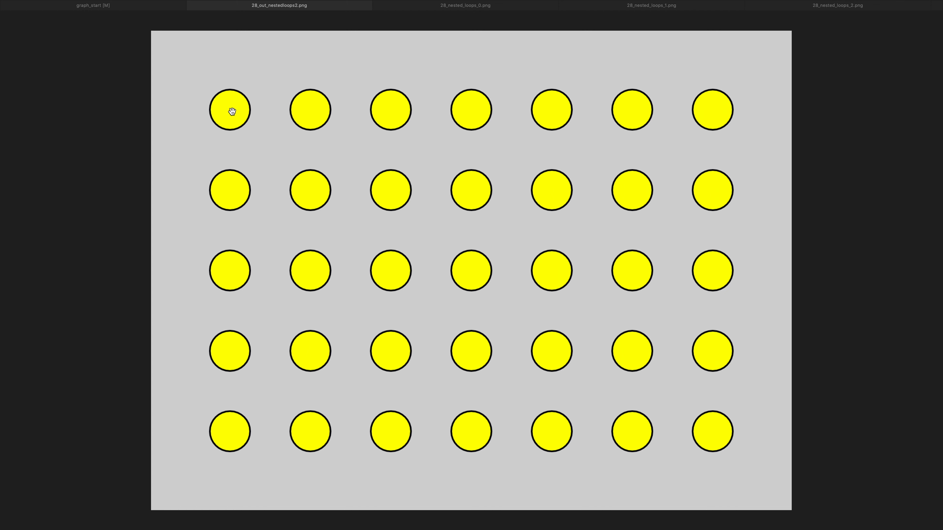
pyautogui.moveTo(321, 333)
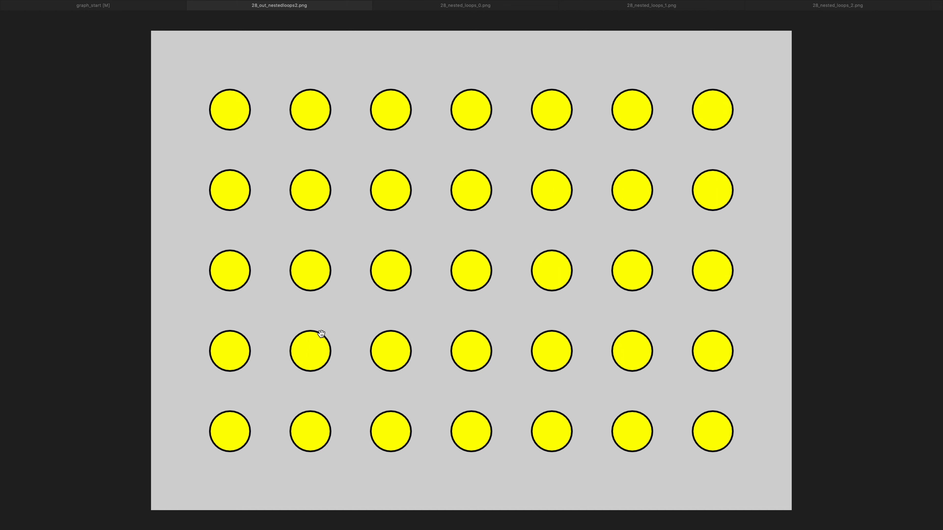
pyautogui.moveTo(383, 195)
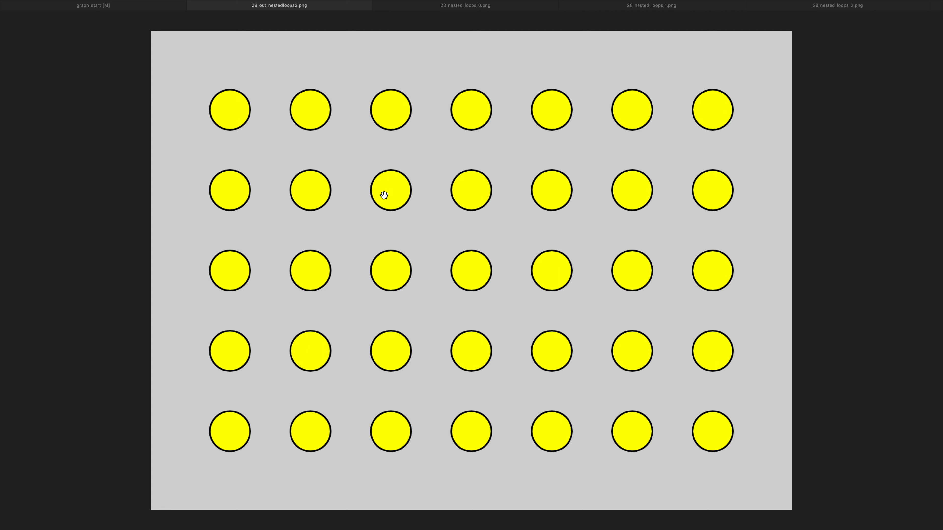
pyautogui.moveTo(375, 244)
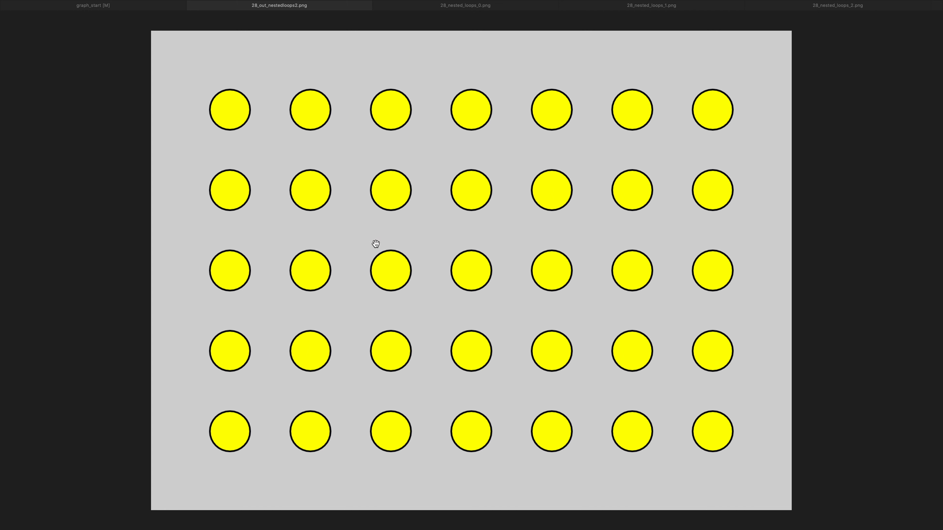
pyautogui.moveTo(359, 271)
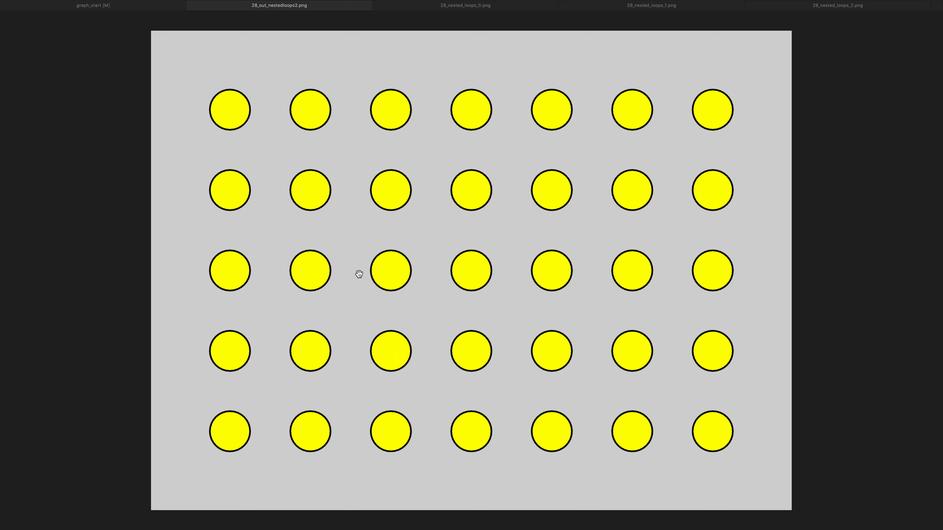
pyautogui.moveTo(353, 247)
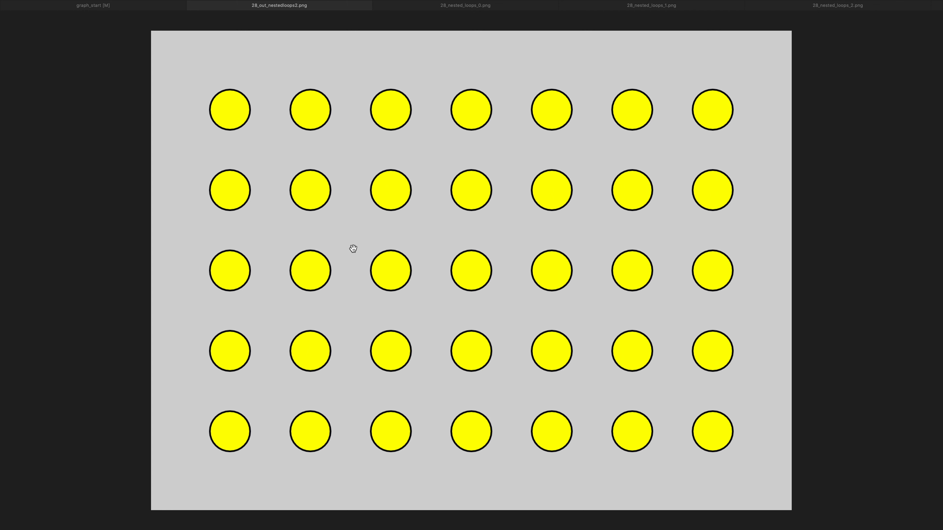
pyautogui.moveTo(228, 48)
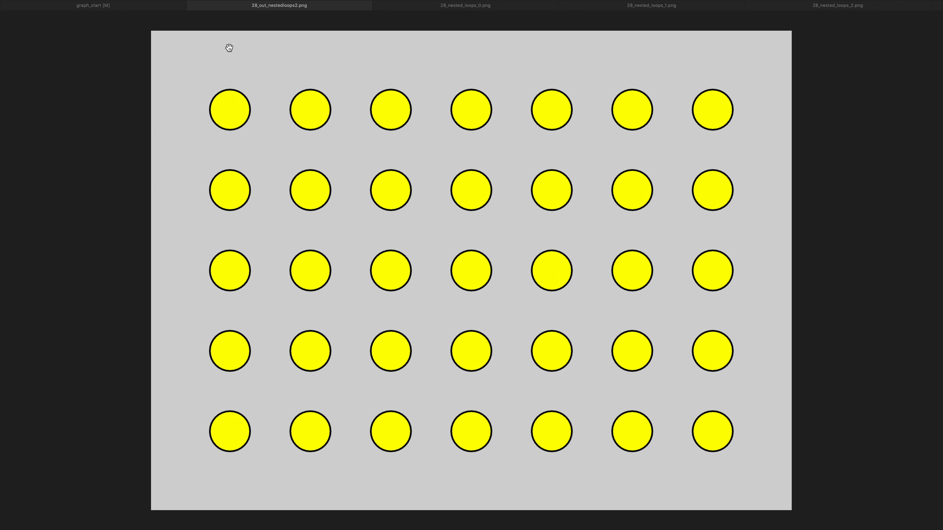
pyautogui.moveTo(660, 116)
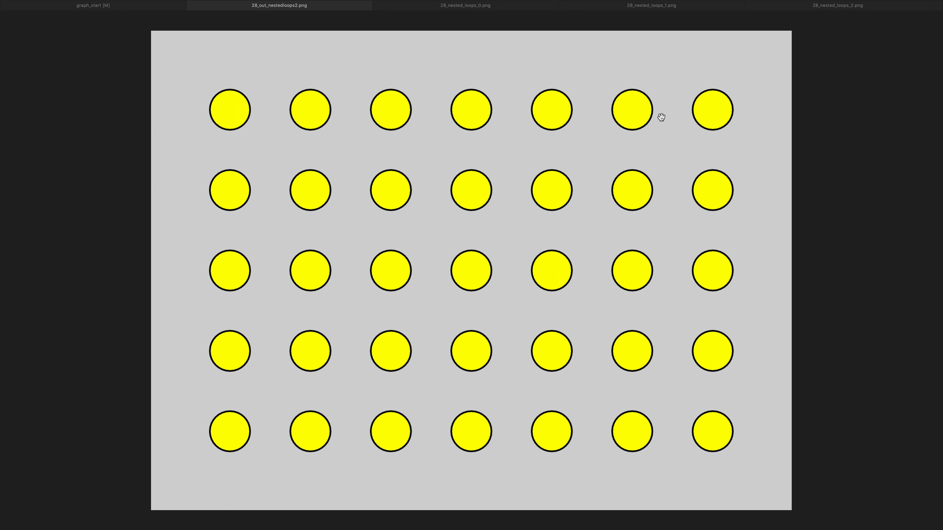
pyautogui.moveTo(372, 104)
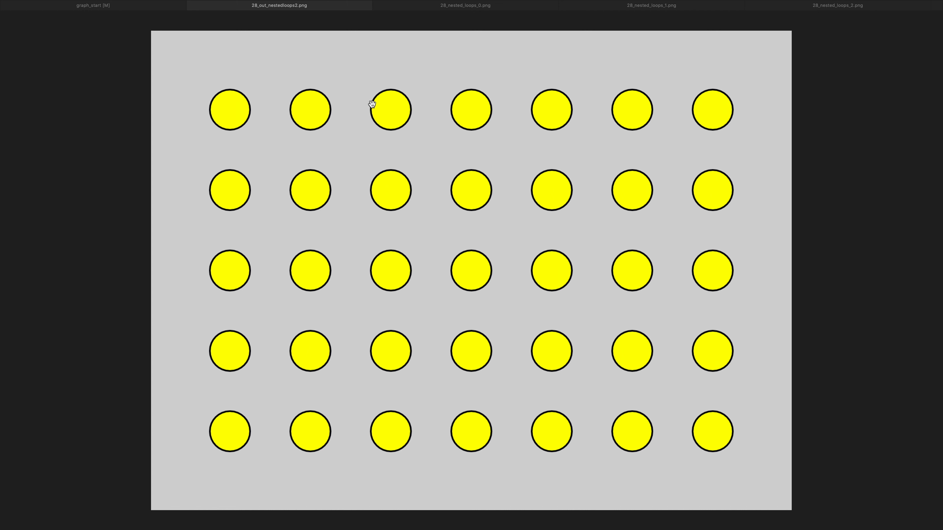
pyautogui.moveTo(360, 113)
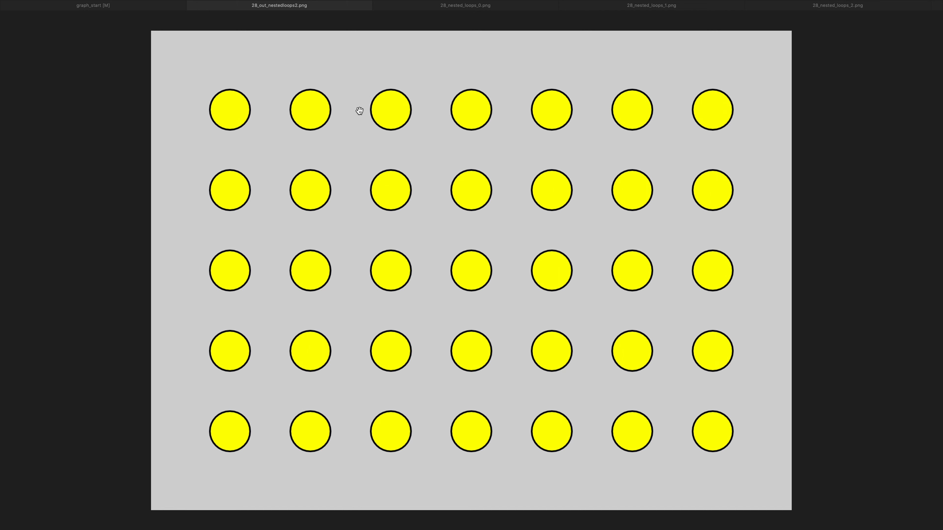
pyautogui.moveTo(401, 54)
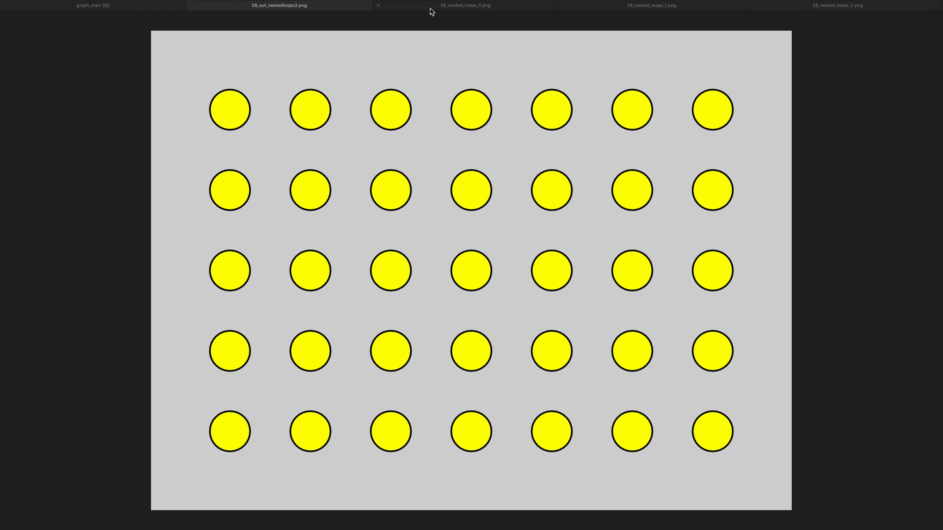
# - Show the 28_nested_loops_0 diagram with only the x 100 column filled red
pyautogui.click(464, 6)
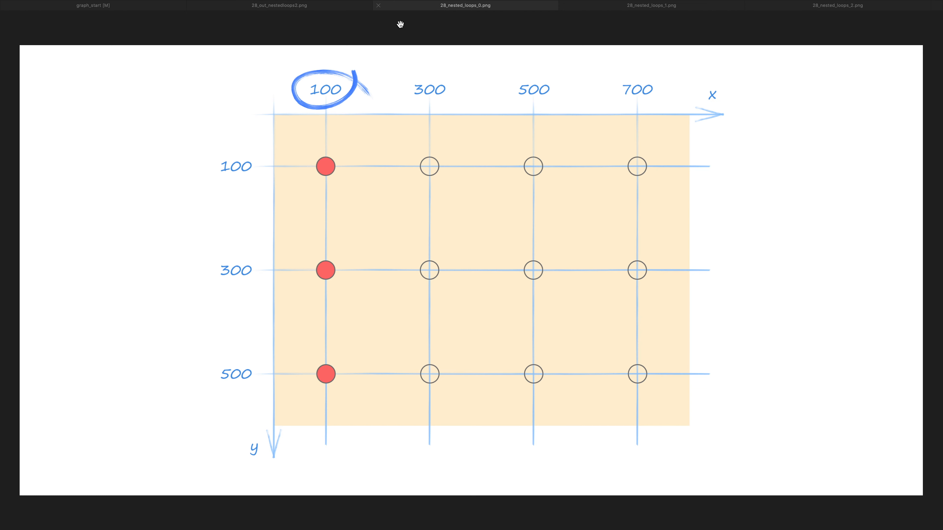
pyautogui.moveTo(179, 198)
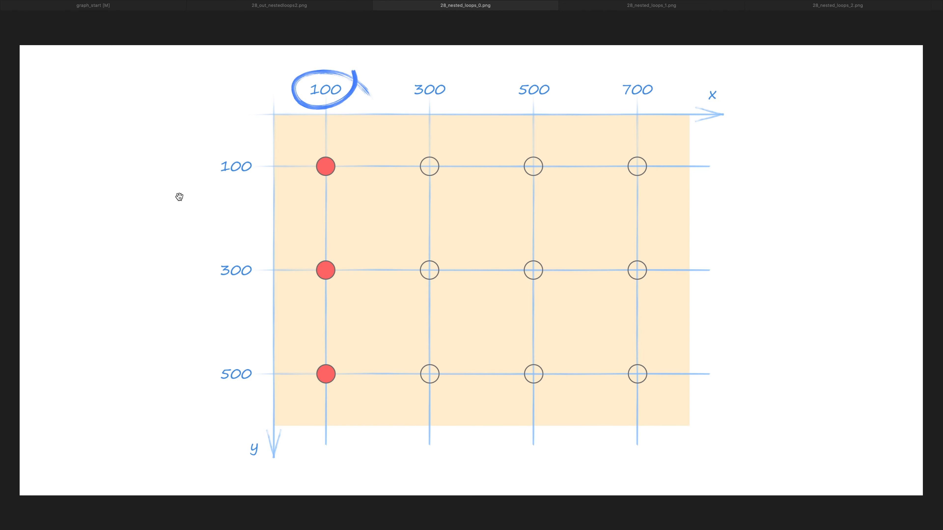
pyautogui.moveTo(318, 174)
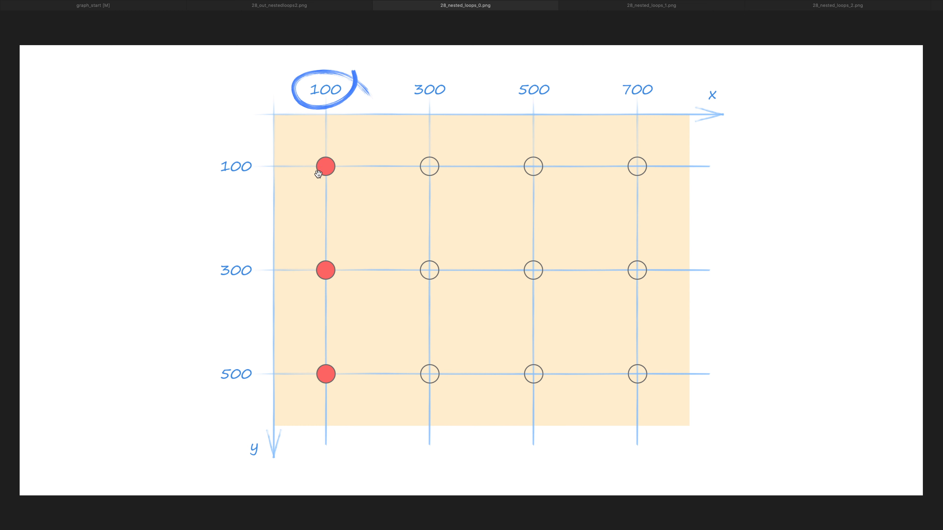
pyautogui.moveTo(337, 168)
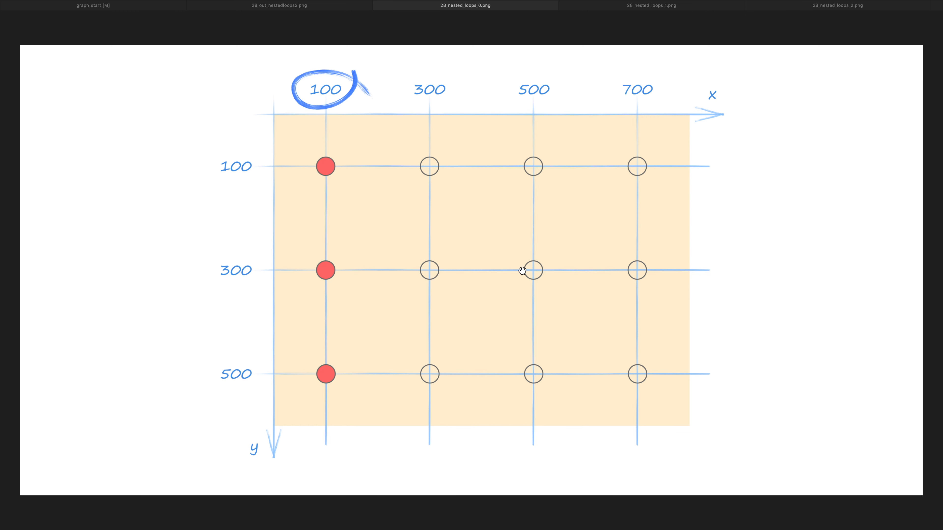
pyautogui.moveTo(416, 213)
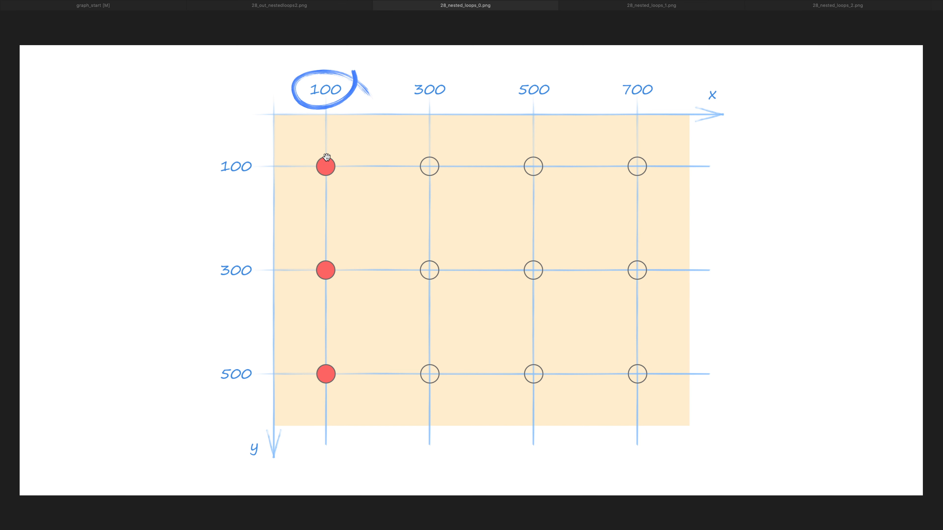
pyautogui.moveTo(323, 181)
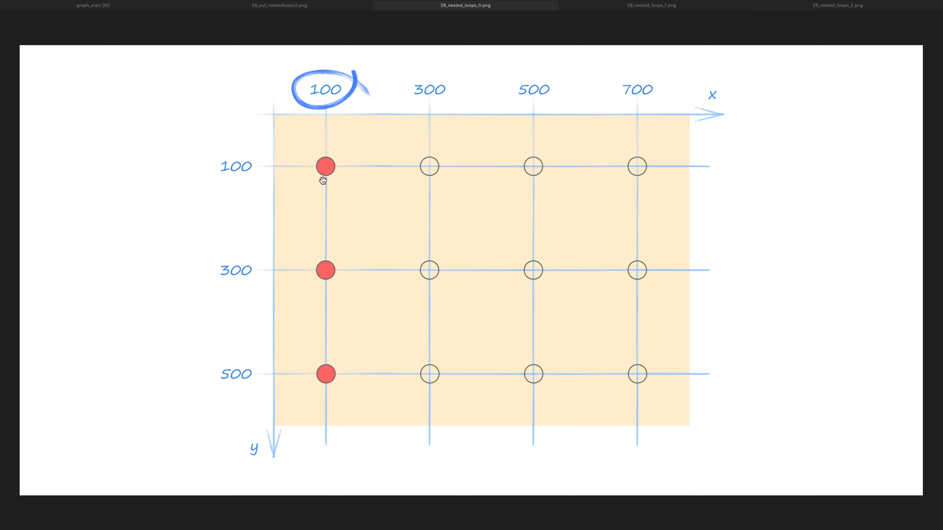
pyautogui.moveTo(331, 266)
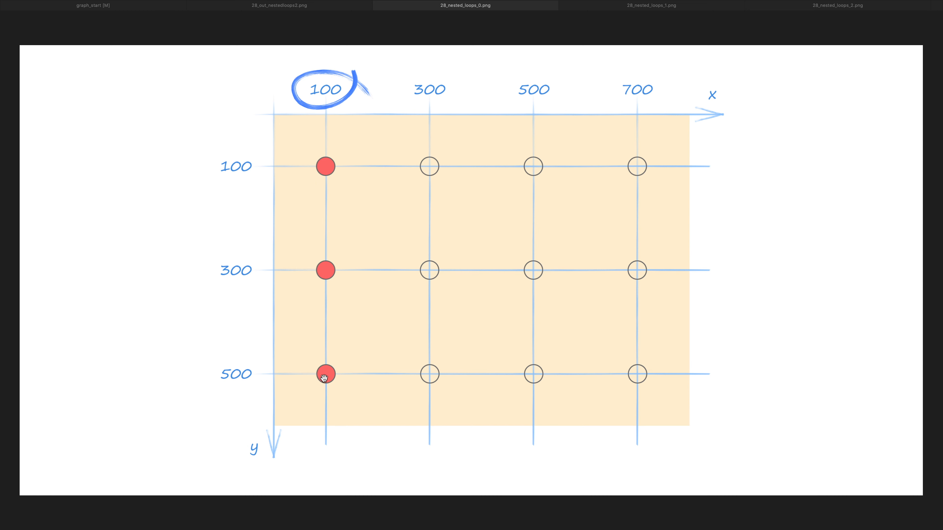
pyautogui.moveTo(332, 283)
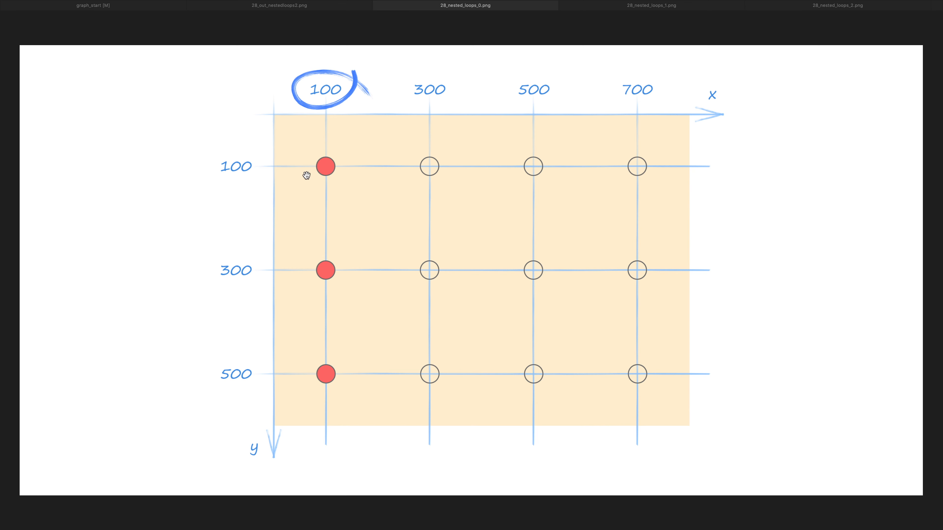
pyautogui.moveTo(326, 271)
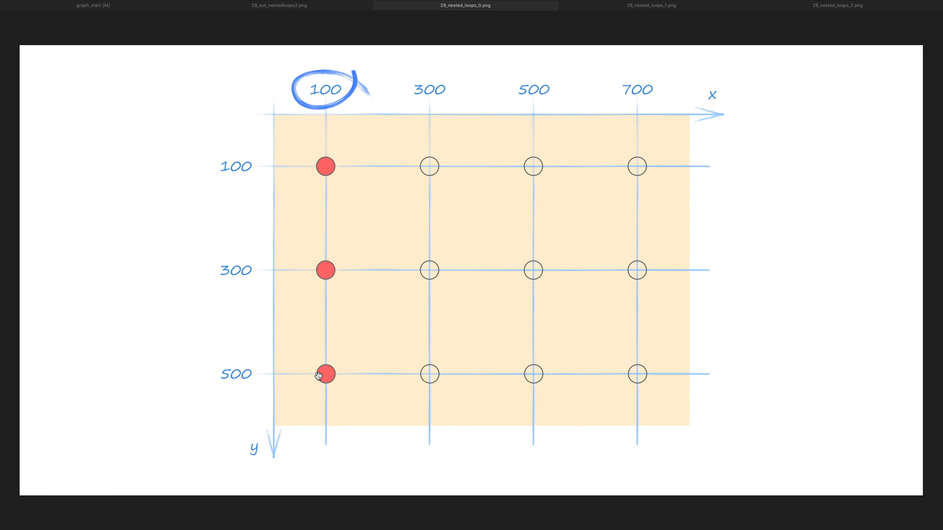
pyautogui.moveTo(314, 368)
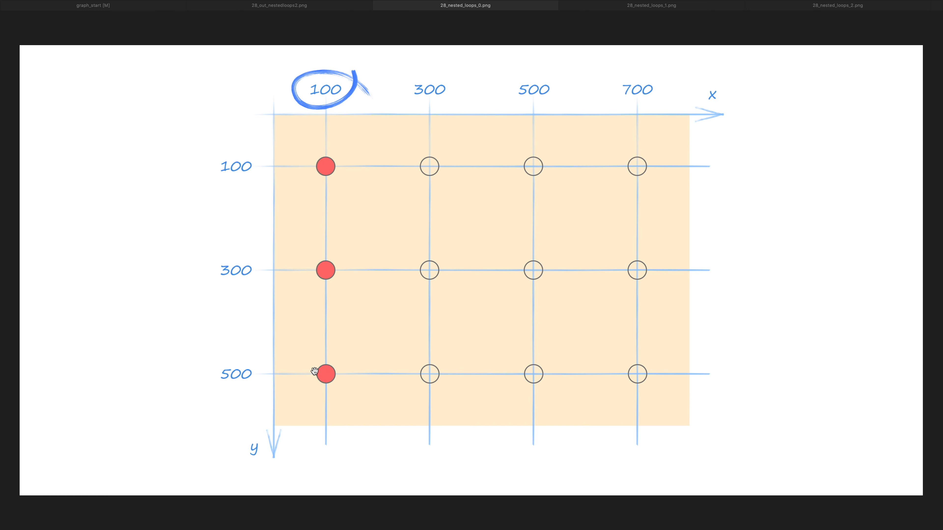
pyautogui.moveTo(418, 220)
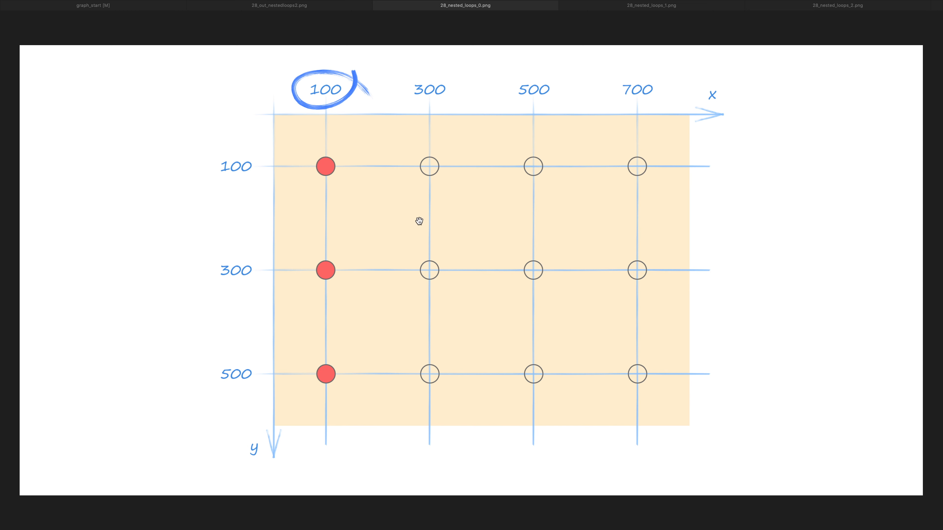
pyautogui.moveTo(407, 343)
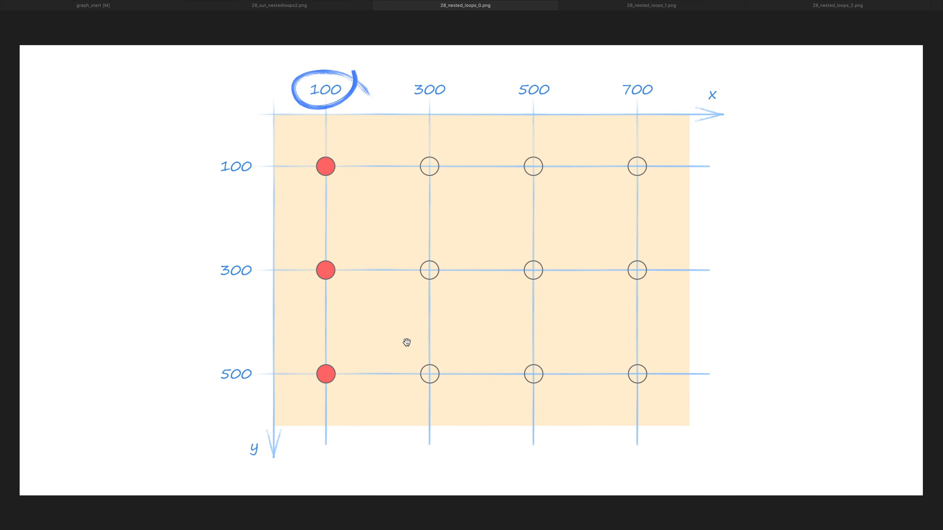
pyautogui.moveTo(401, 345)
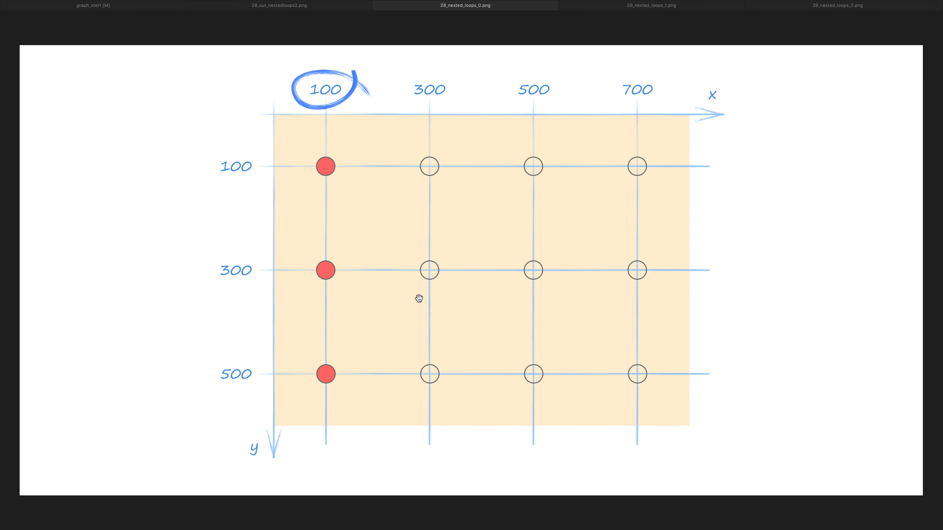
pyautogui.moveTo(425, 191)
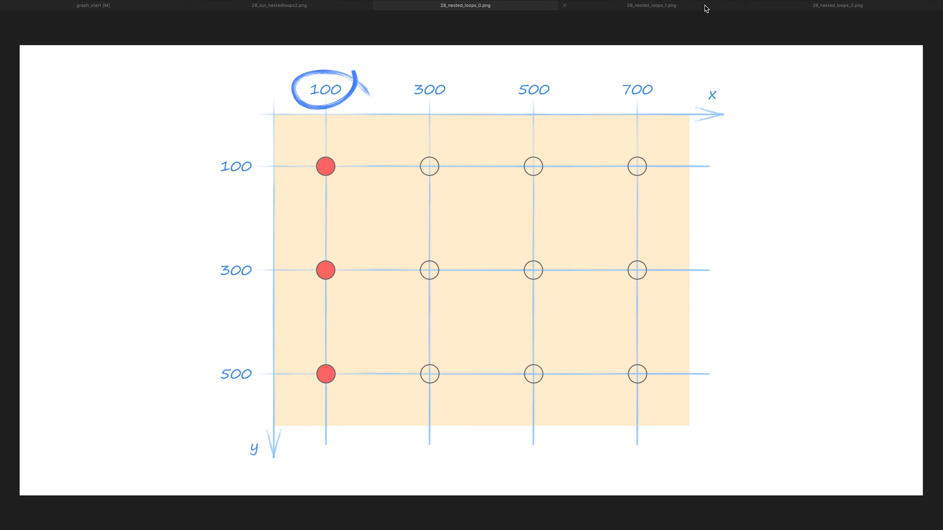
# - Show the 28_nested_loops_1 diagram with the x 100 and 300 columns filled red
pyautogui.click(650, 5)
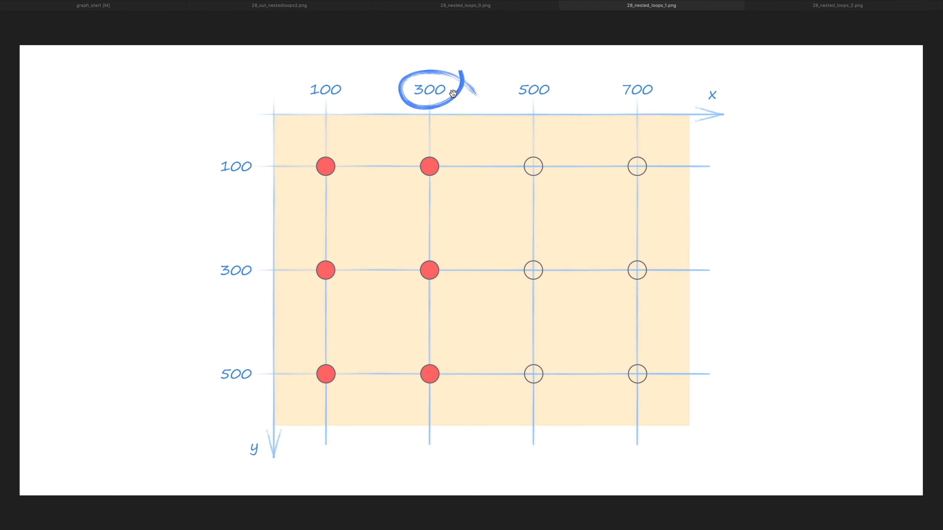
pyautogui.moveTo(431, 67)
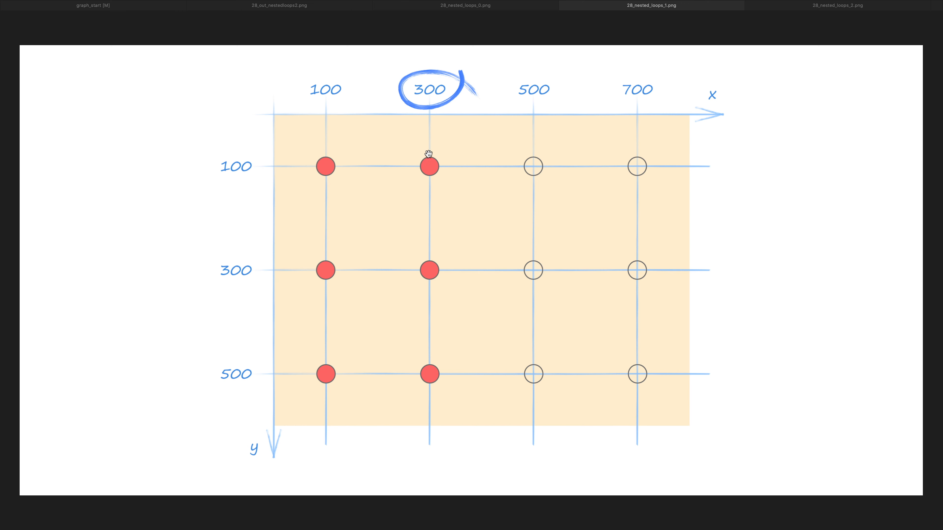
pyautogui.moveTo(423, 163)
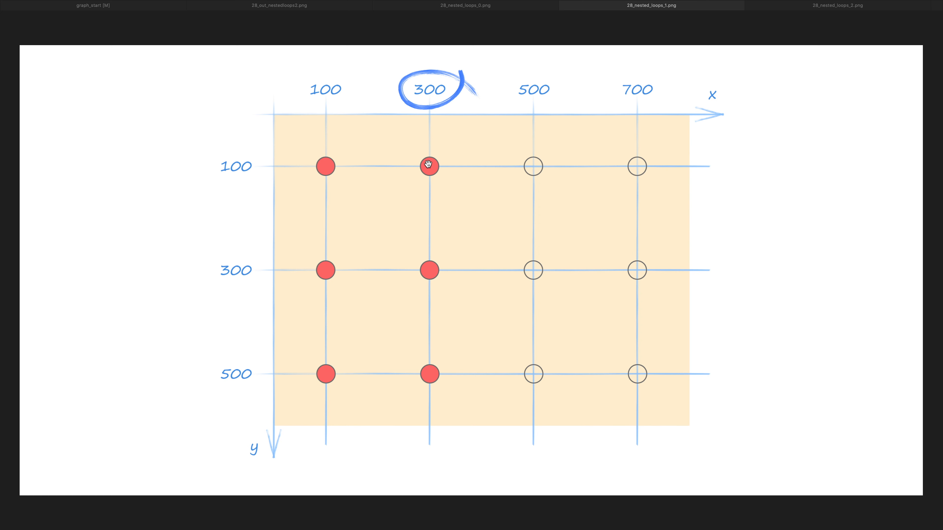
pyautogui.moveTo(426, 269)
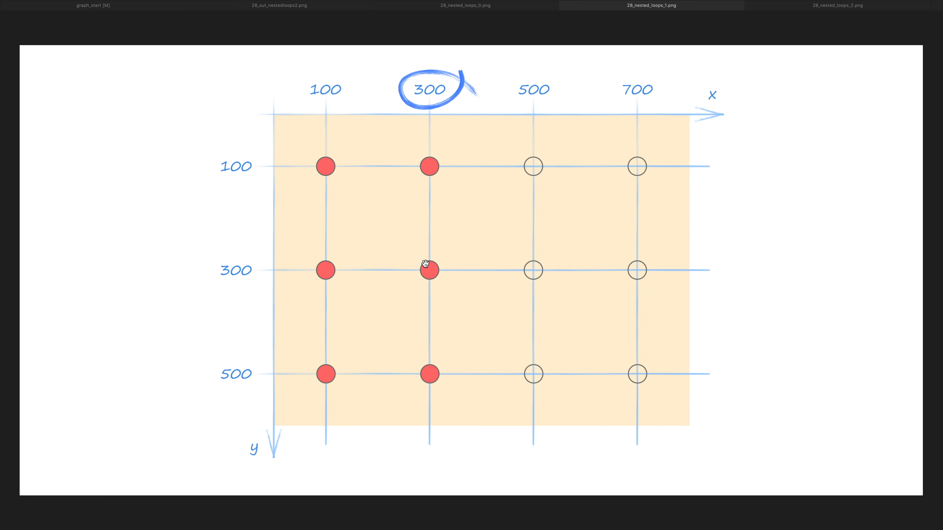
pyautogui.moveTo(407, 289)
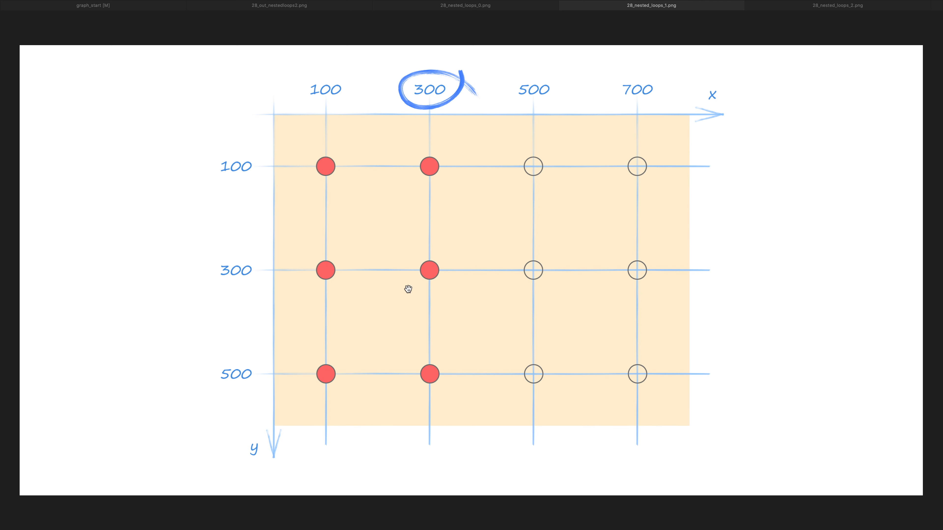
pyautogui.moveTo(426, 362)
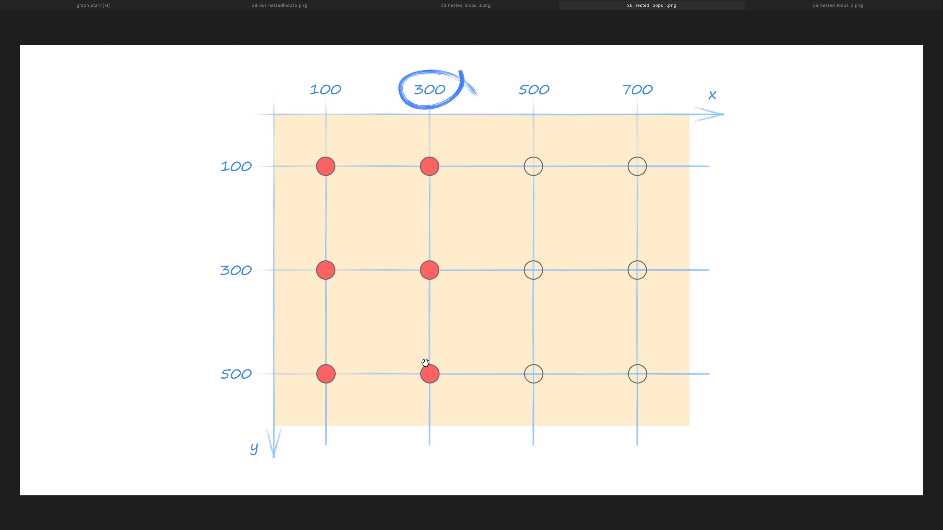
pyautogui.moveTo(298, 212)
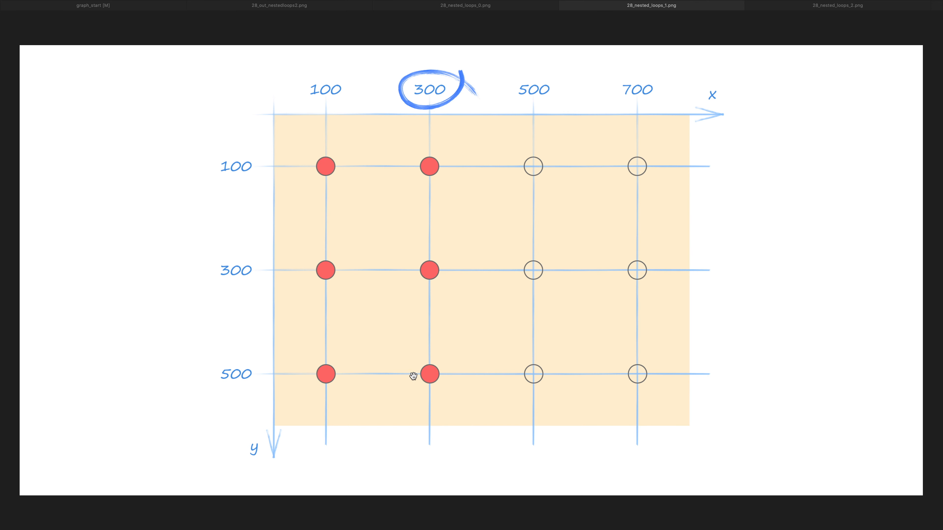
pyautogui.moveTo(367, 129)
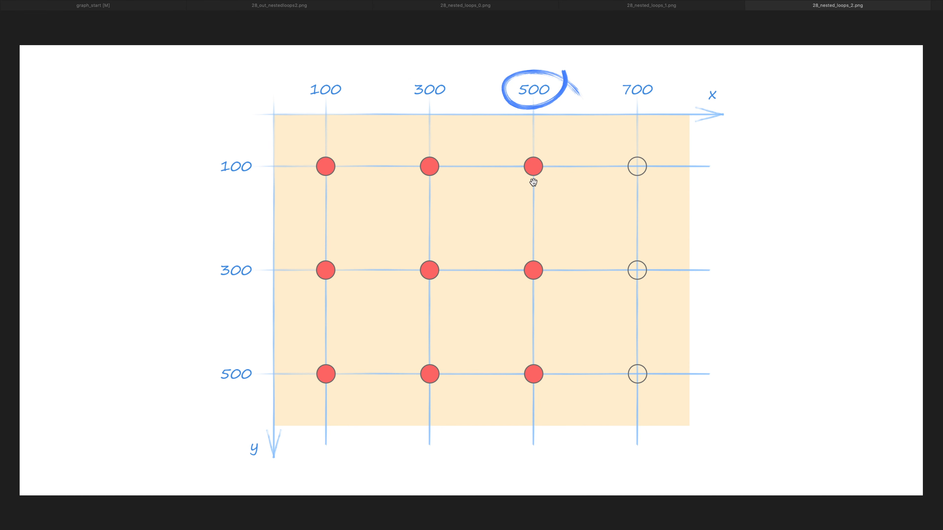
pyautogui.moveTo(525, 183)
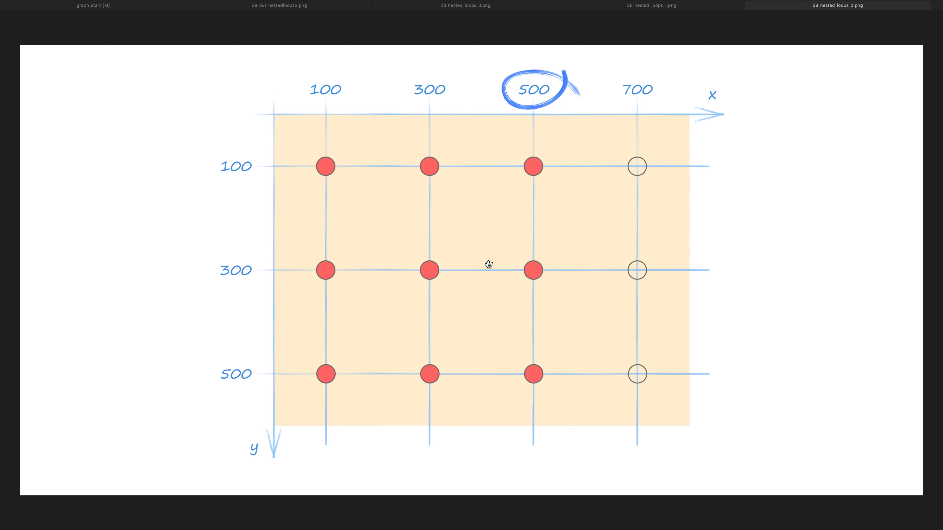
# - On the blank grid, mark y 100, 300, 500 with downward arrows in columns 100 and 300
pyautogui.click(93, 5)
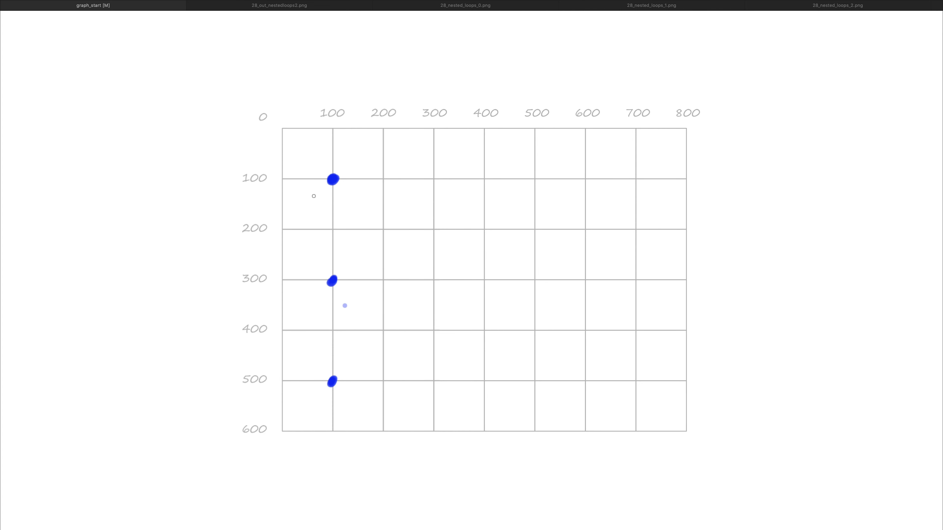
pyautogui.moveTo(334, 180); pyautogui.dragTo(332, 280)
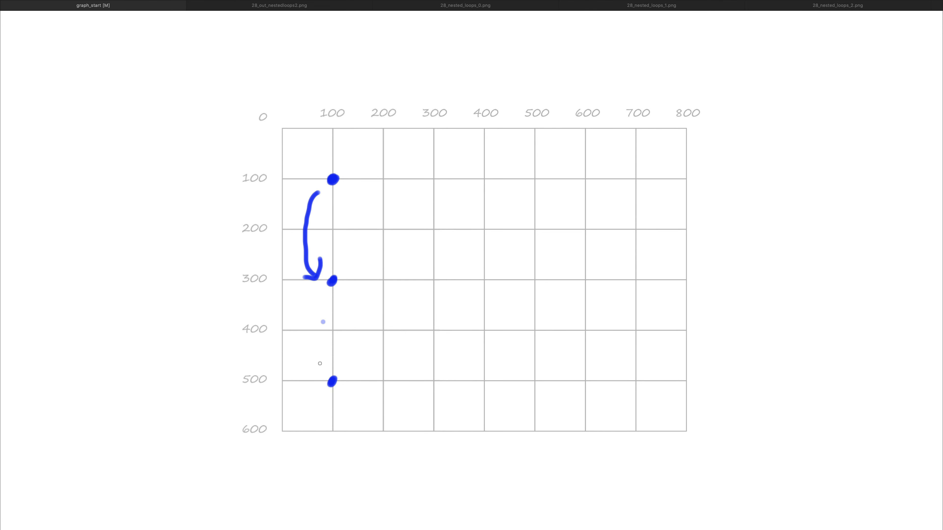
pyautogui.moveTo(317, 297); pyautogui.dragTo(318, 367)
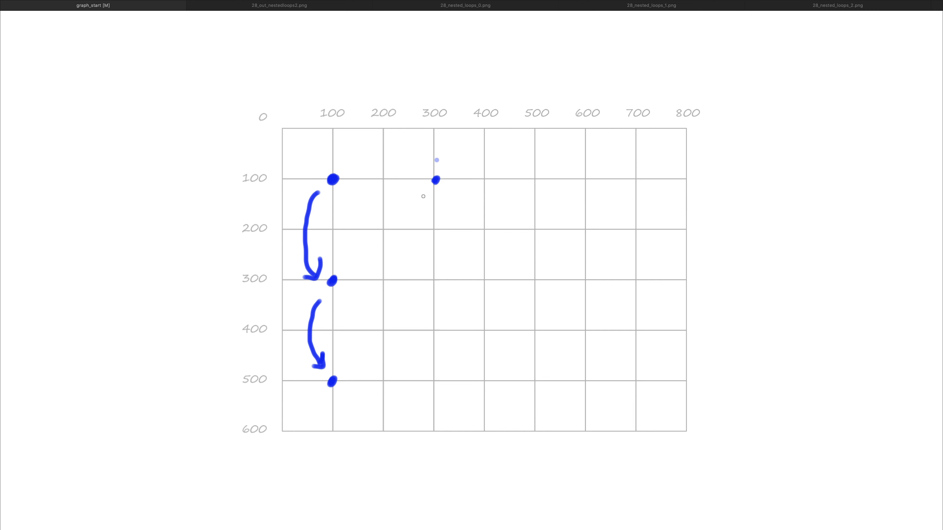
pyautogui.moveTo(437, 179); pyautogui.dragTo(425, 272)
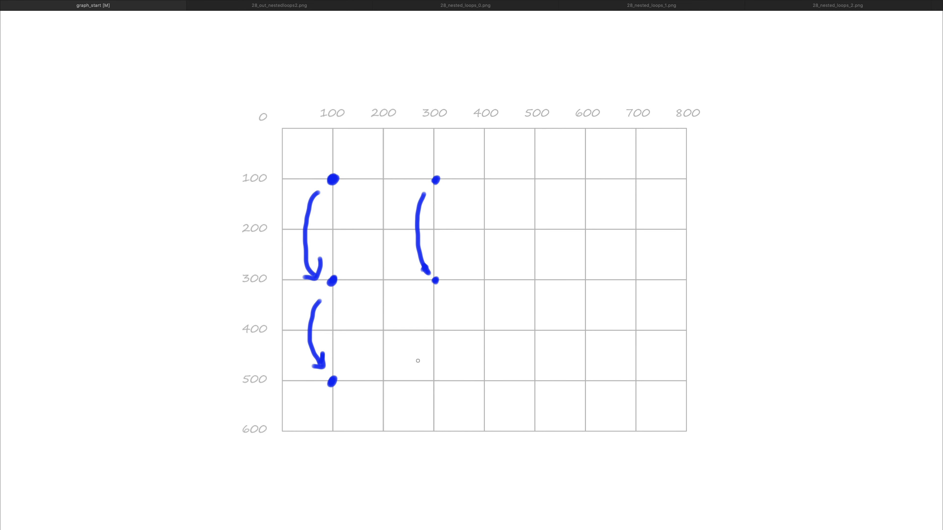
pyautogui.moveTo(421, 292); pyautogui.dragTo(424, 372)
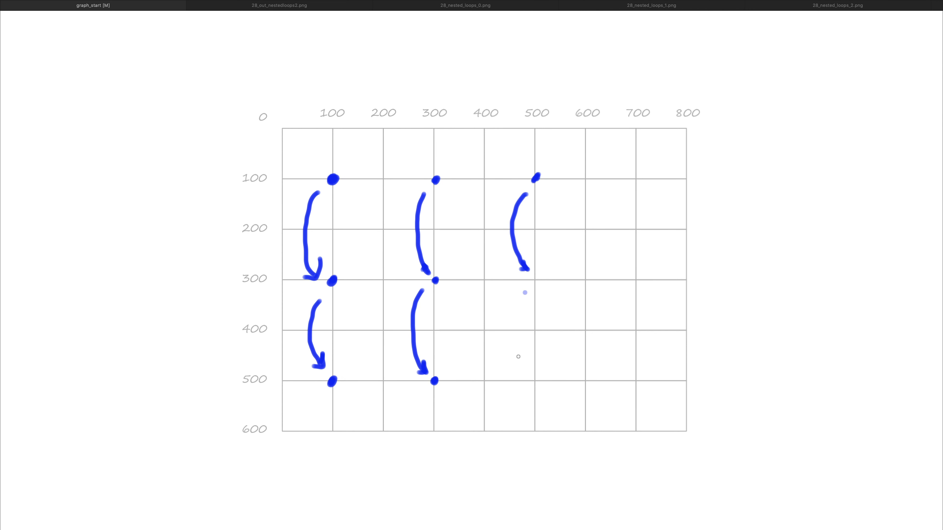
# - Mark the same points with downward arrows in columns 500 and 700
pyautogui.moveTo(525, 292); pyautogui.dragTo(533, 378)
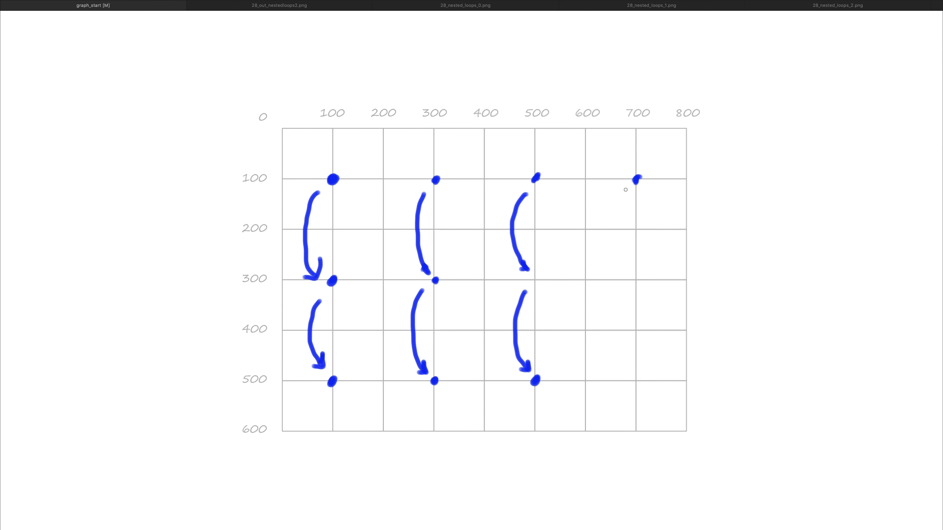
pyautogui.moveTo(629, 180); pyautogui.dragTo(625, 270)
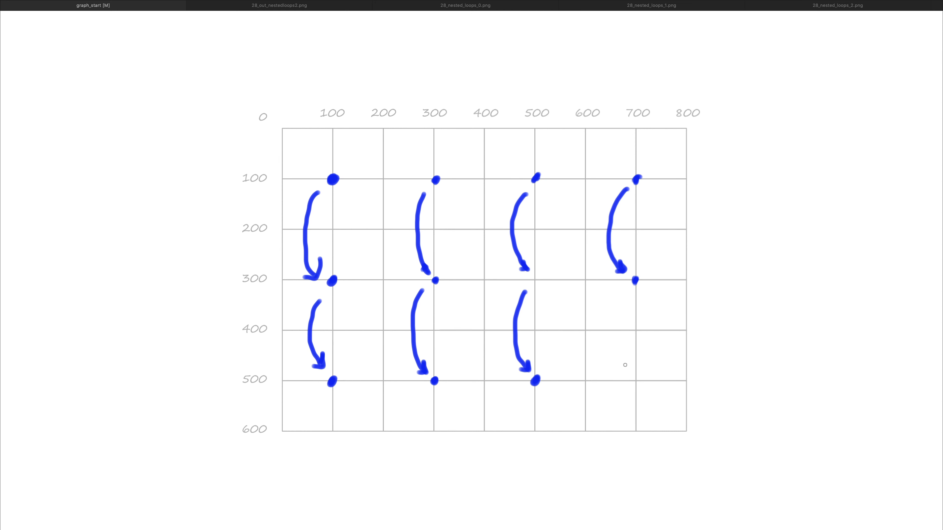
pyautogui.moveTo(625, 280); pyautogui.dragTo(636, 380)
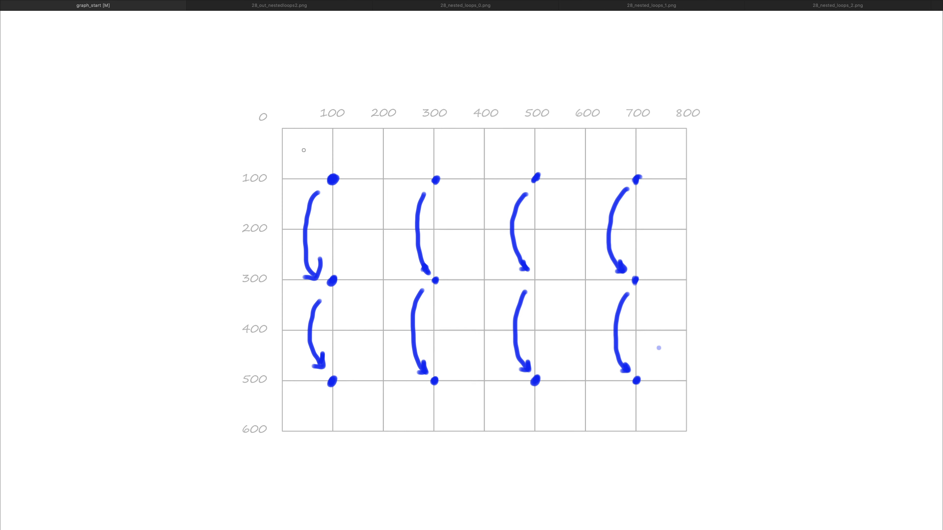
pyautogui.moveTo(270, 159); pyautogui.dragTo(334, 161)
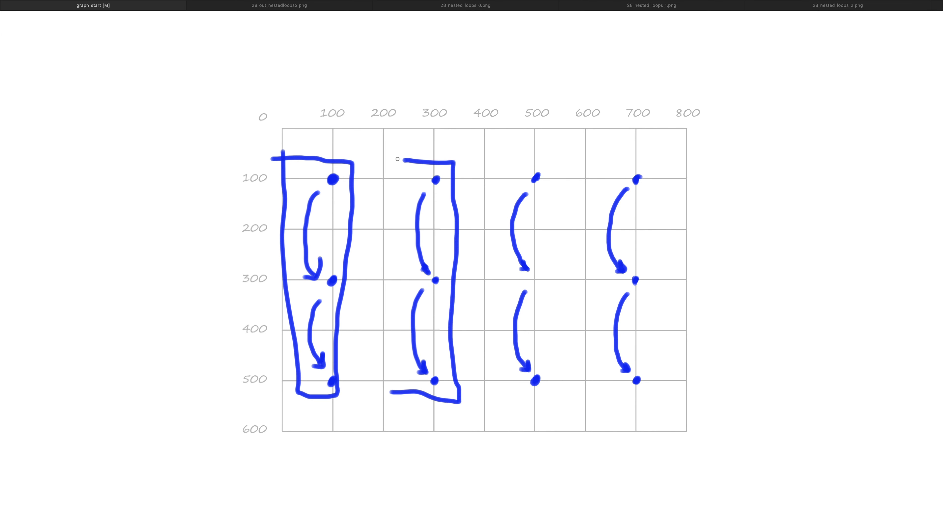
# - Box each column of points with an arrow pointing into its top
pyautogui.moveTo(396, 159); pyautogui.dragTo(393, 391)
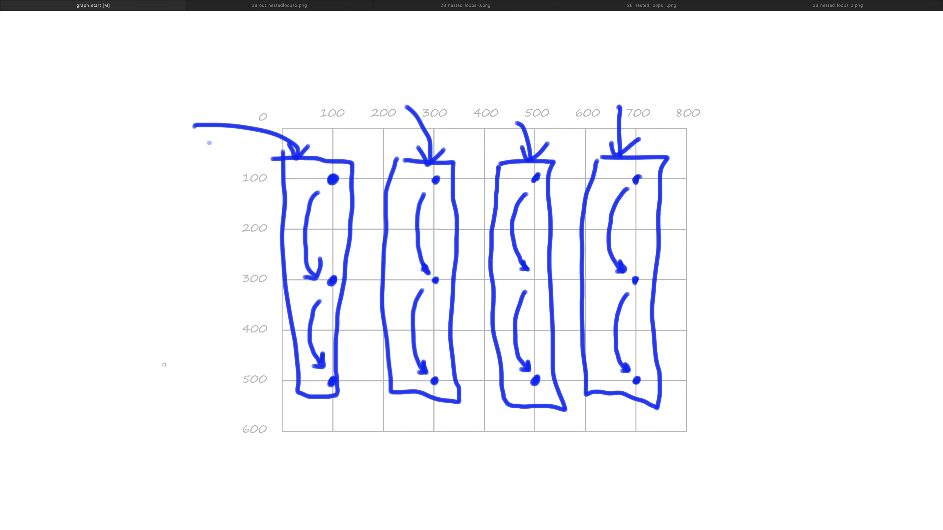
# - Sketch test straight arrows beside and above the grid, then erase them
pyautogui.moveTo(171, 183); pyautogui.dragTo(163, 367)
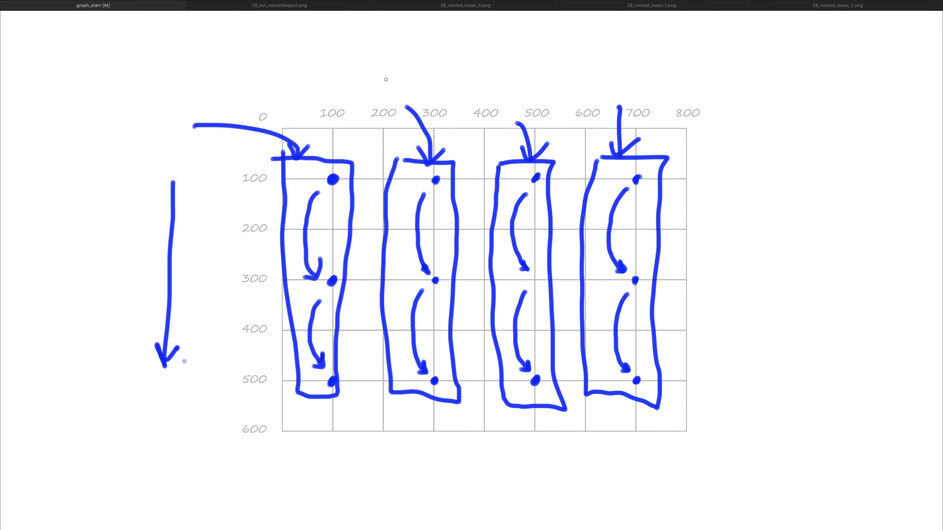
pyautogui.moveTo(371, 67); pyautogui.dragTo(544, 64)
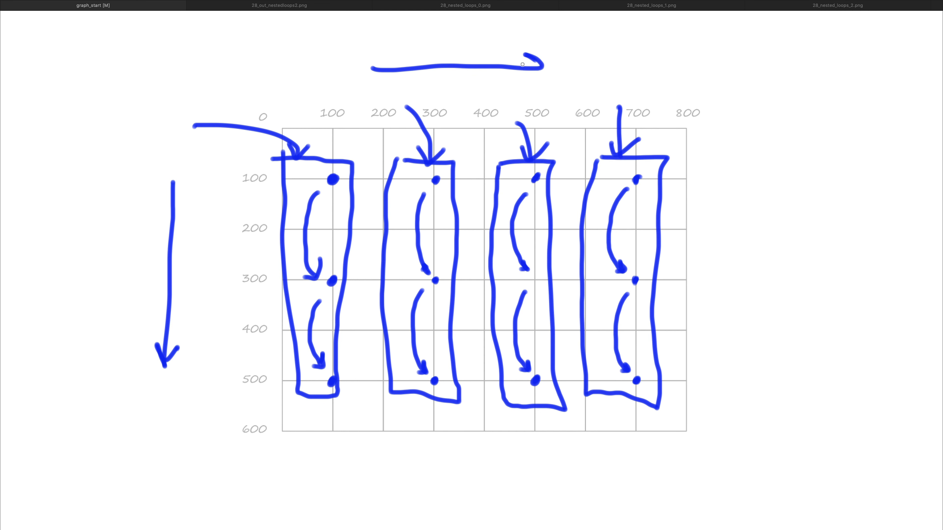
pyautogui.moveTo(529, 65); pyautogui.dragTo(544, 65)
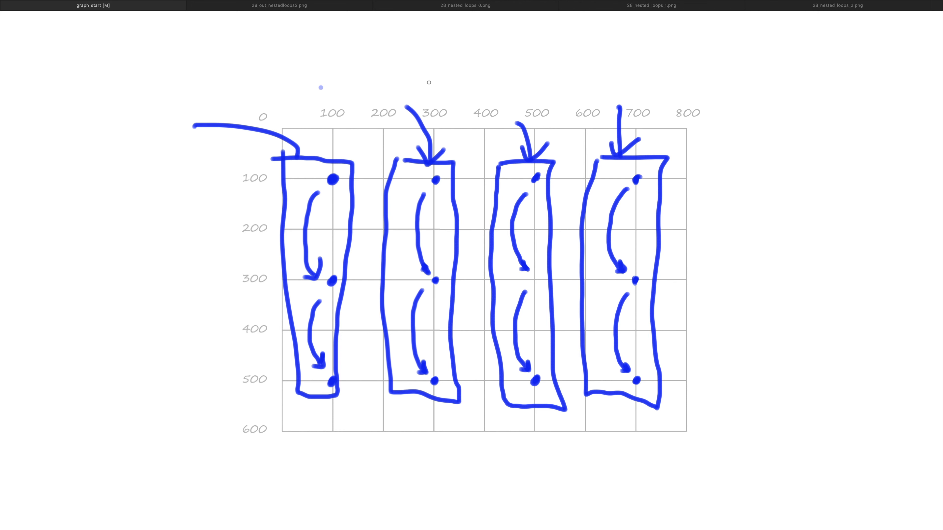
# - Draw curved arrows linking column tops 100 to 300, 300 to 500, 500 to 700
pyautogui.moveTo(318, 83); pyautogui.dragTo(436, 87)
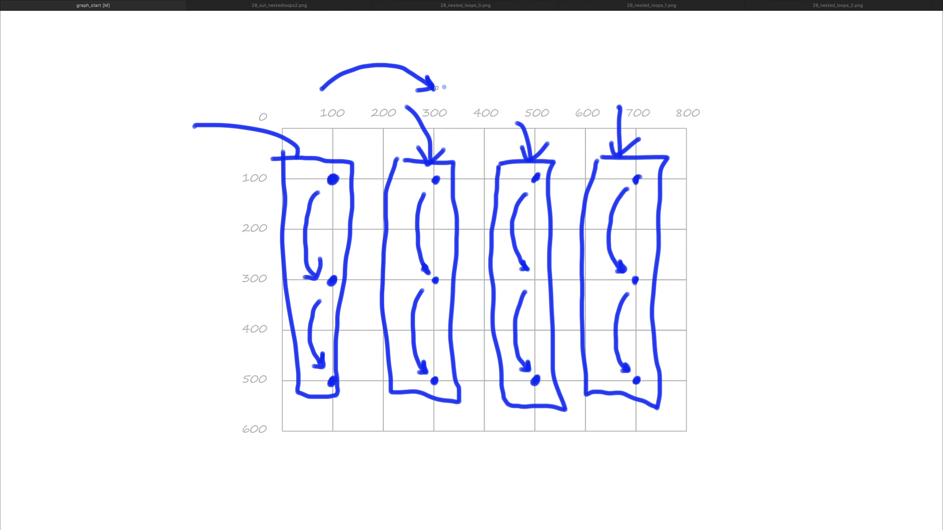
pyautogui.moveTo(439, 88); pyautogui.dragTo(532, 90)
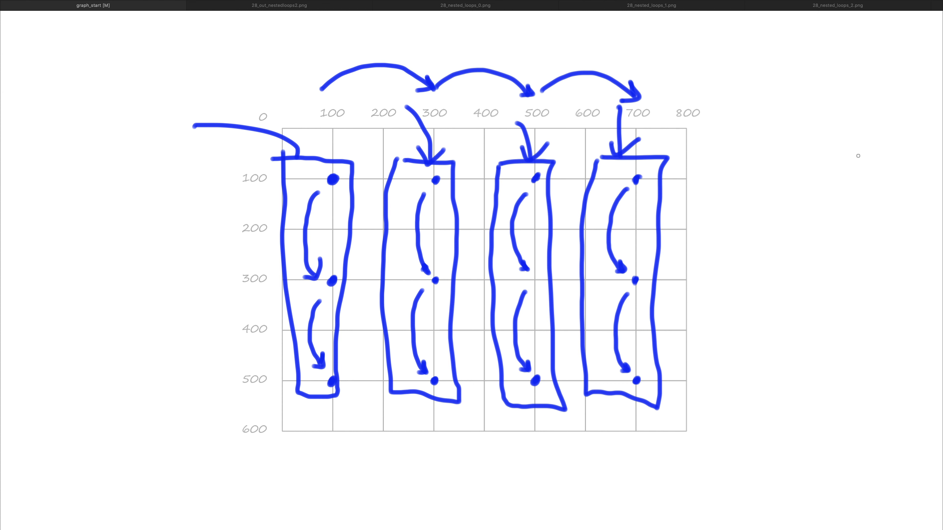
pyautogui.moveTo(758, 144); pyautogui.dragTo(752, 265)
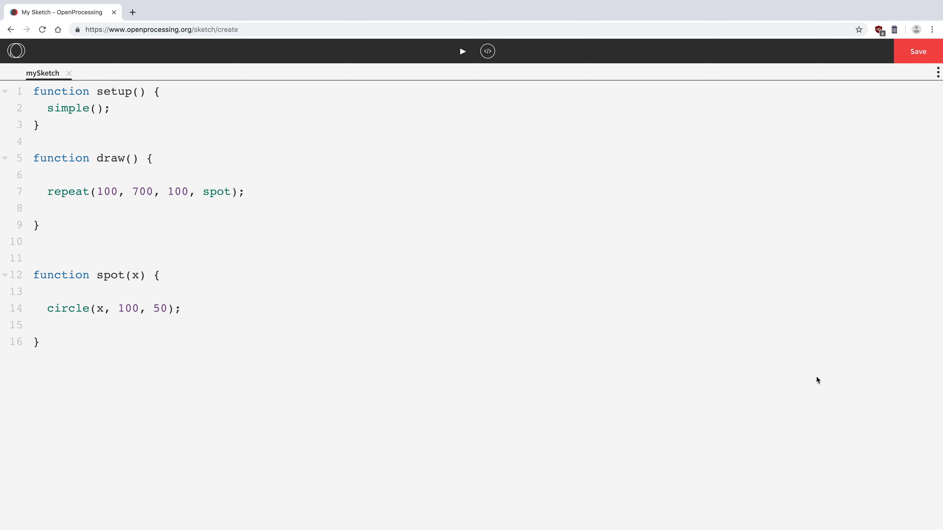
pyautogui.moveTo(913, 238)
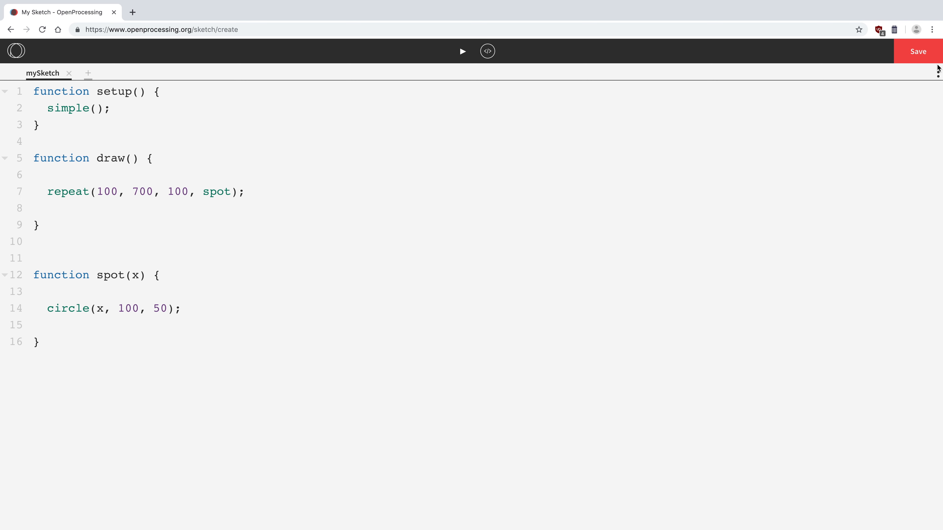
# - Check the sketch's libraries panel, then highlight the repeat(100, 700, 100, spot) line in draw
pyautogui.click(790, 71)
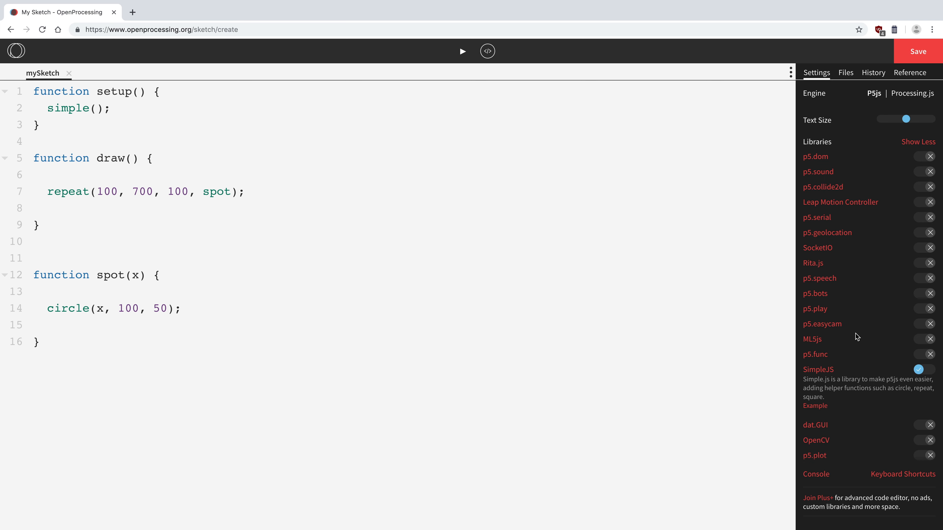
pyautogui.moveTo(799, 77)
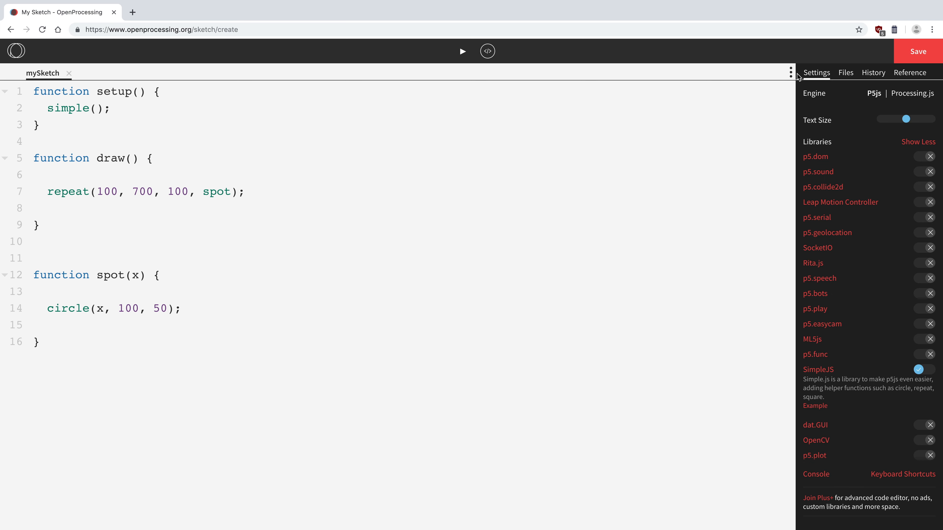
pyautogui.click(790, 72)
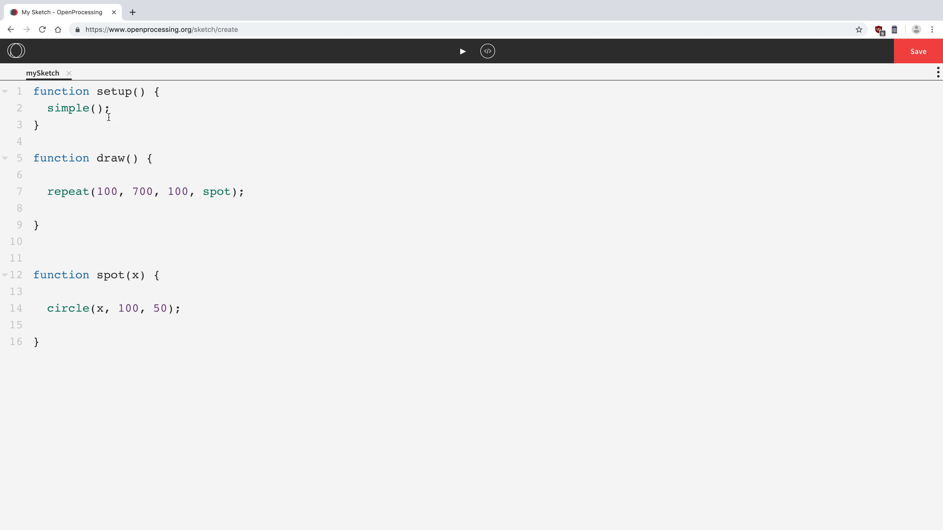
pyautogui.moveTo(47, 191); pyautogui.dragTo(244, 191)
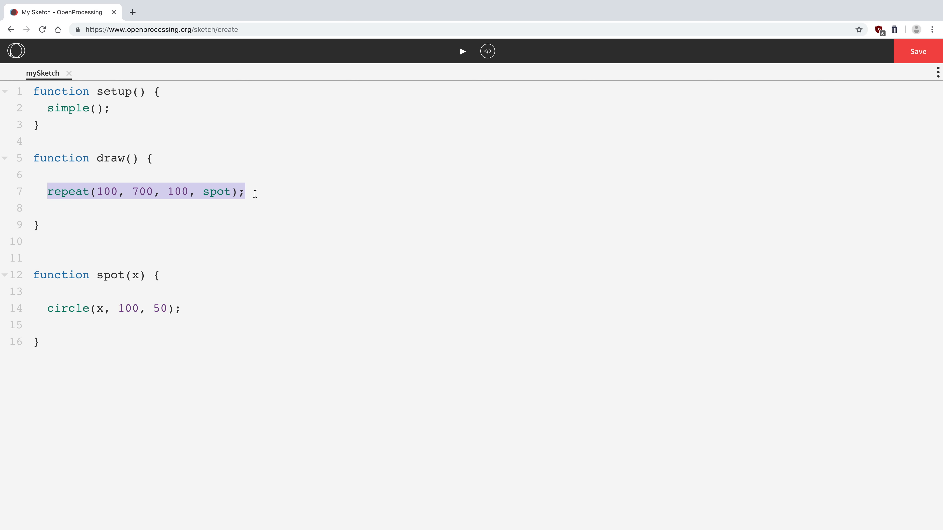
# - Point out the end value 700 and the spot function passed to repeat
pyautogui.doubleClick(107, 191)
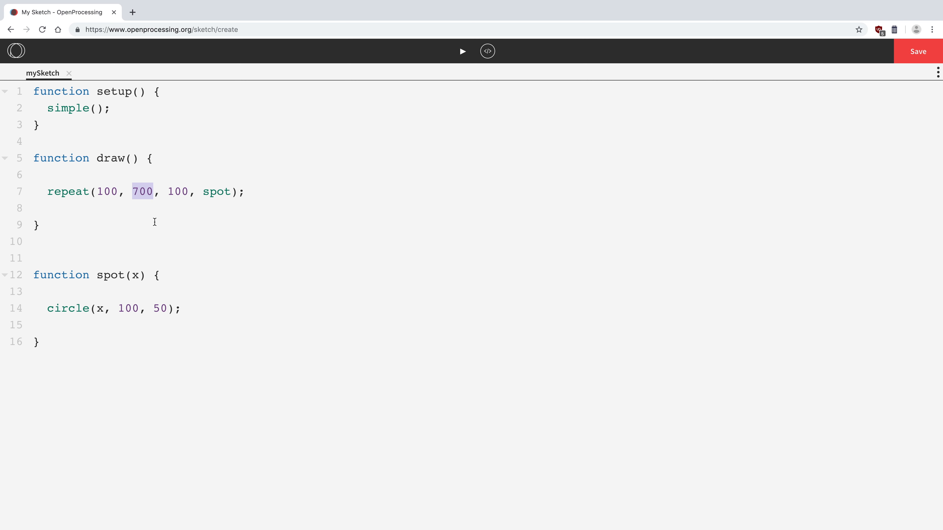
pyautogui.doubleClick(177, 191)
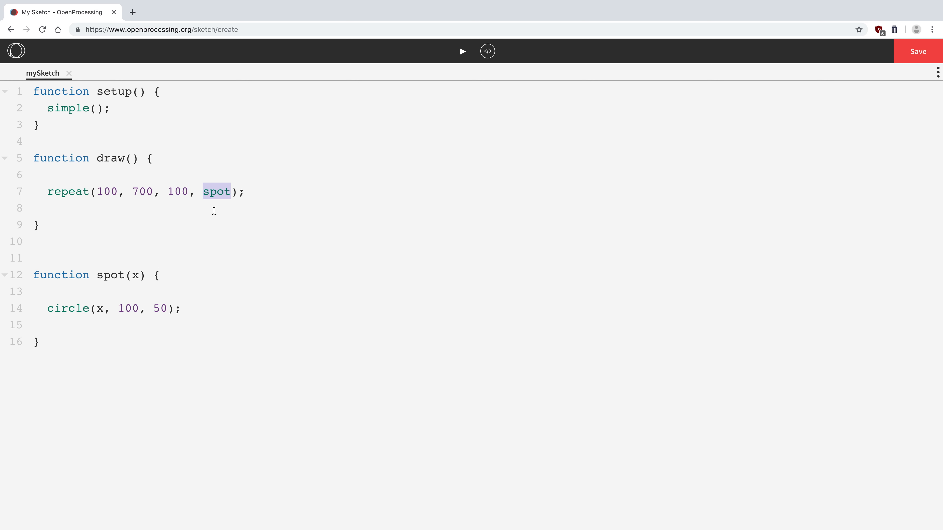
pyautogui.moveTo(145, 198)
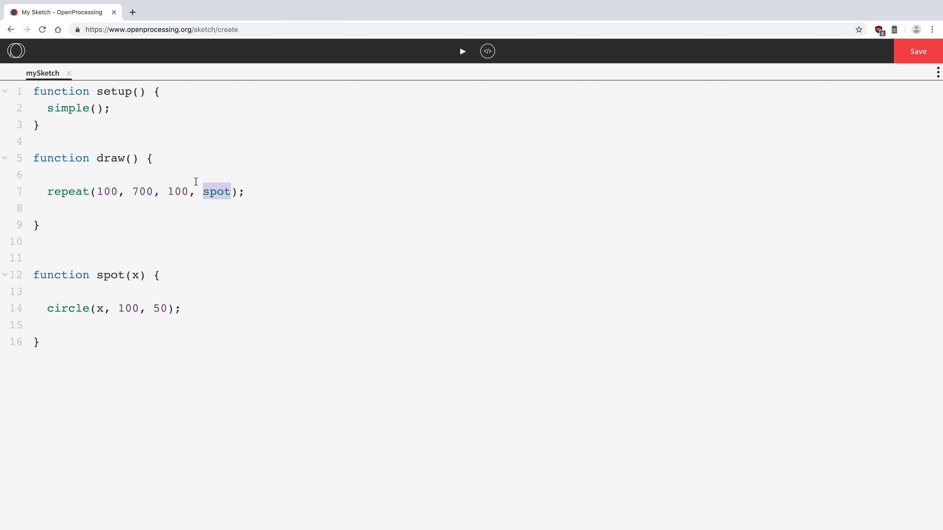
pyautogui.moveTo(98, 276)
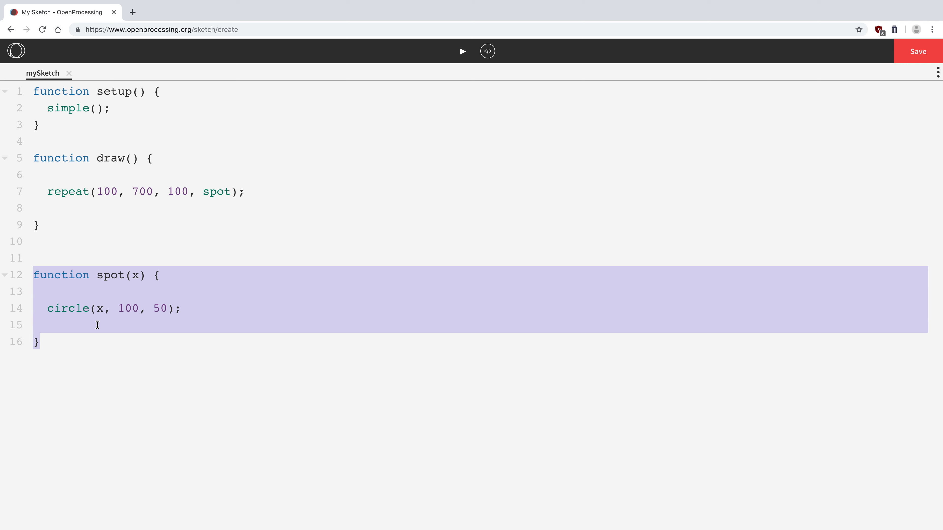
pyautogui.doubleClick(110, 275)
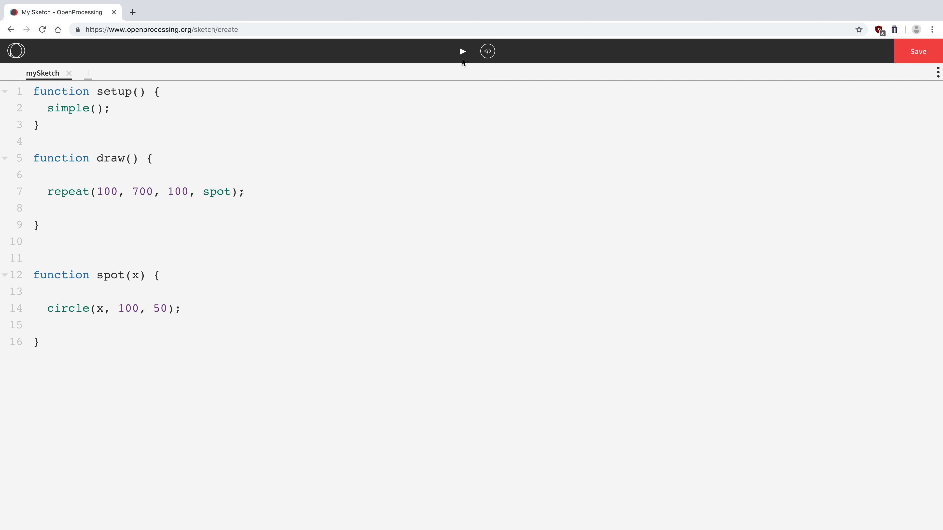
pyautogui.click(462, 52)
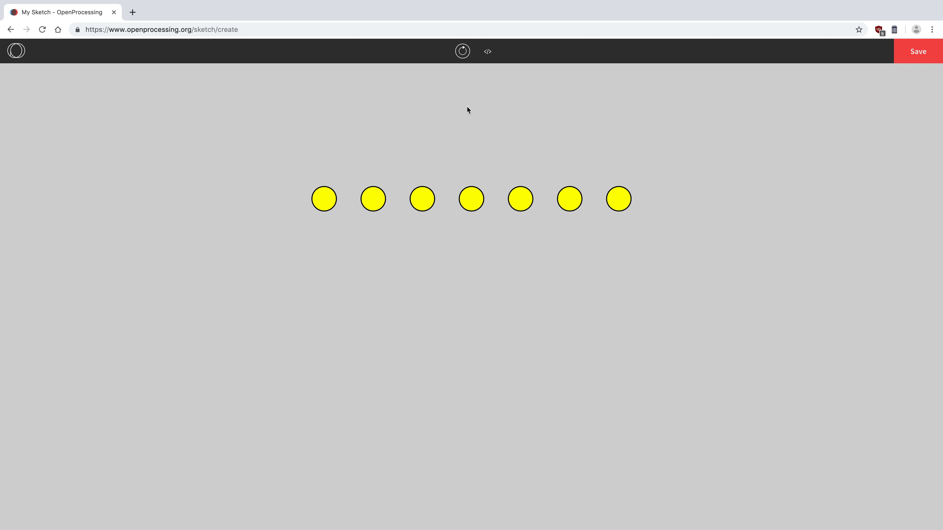
pyautogui.moveTo(470, 155)
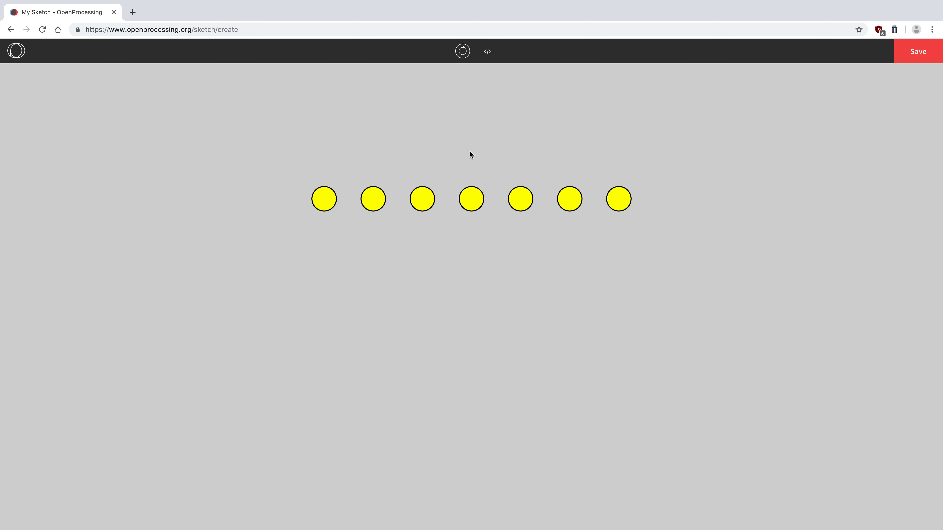
pyautogui.moveTo(487, 54)
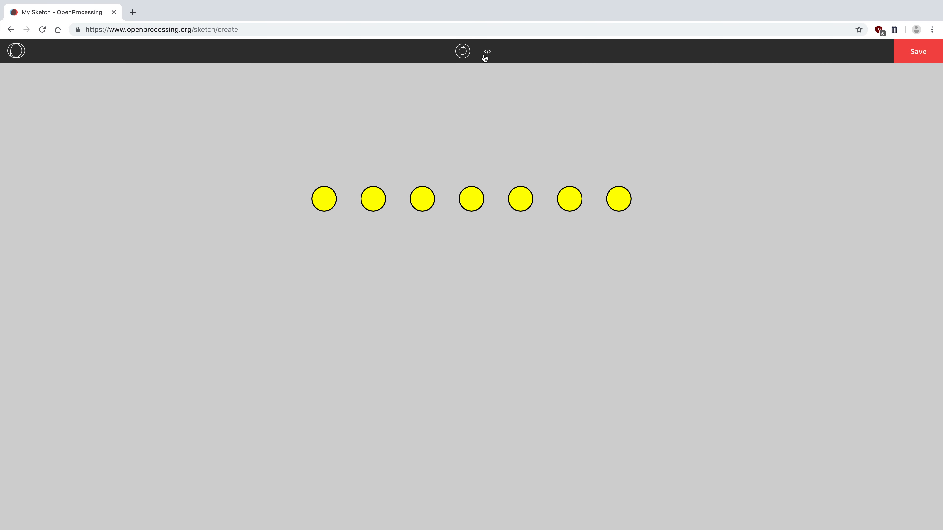
pyautogui.moveTo(571, 236)
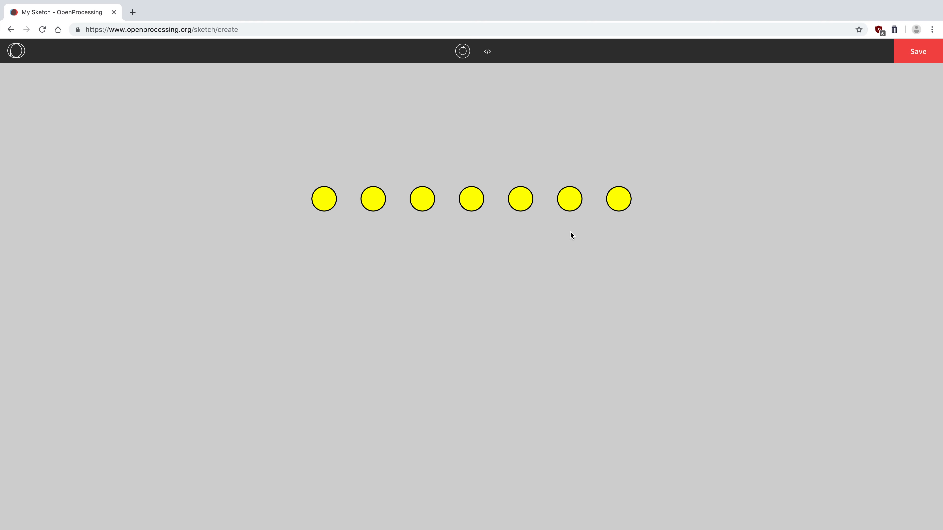
pyautogui.click(487, 51)
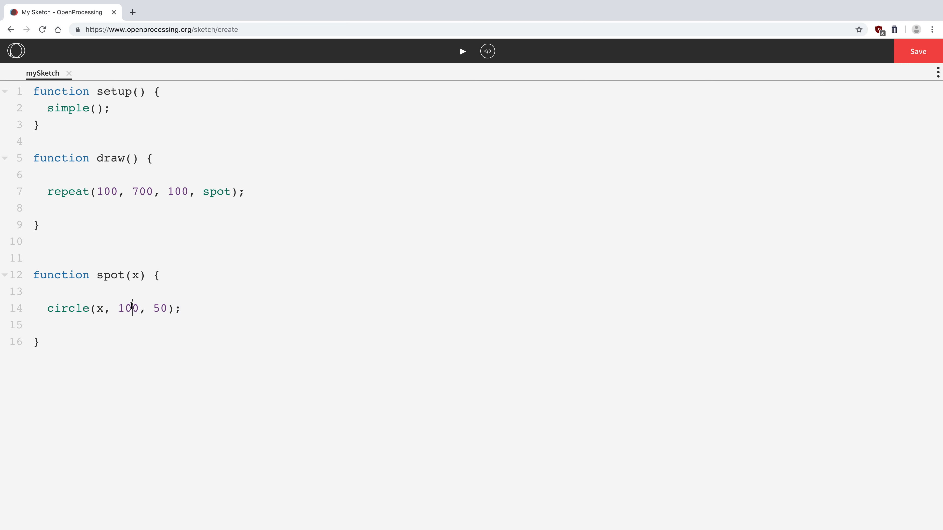
# - Duplicate the repeat line to call spot2 and run the sketch
pyautogui.doubleClick(128, 309)
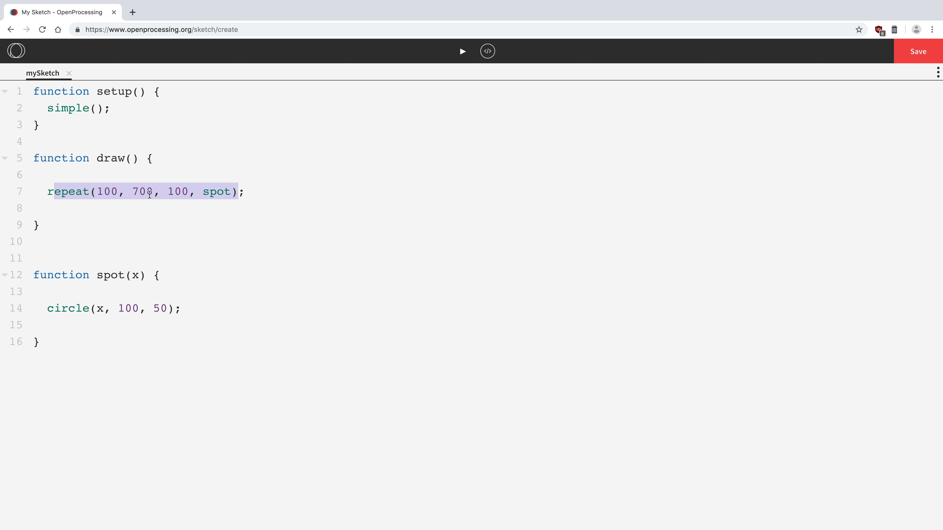
pyautogui.click(47, 191)
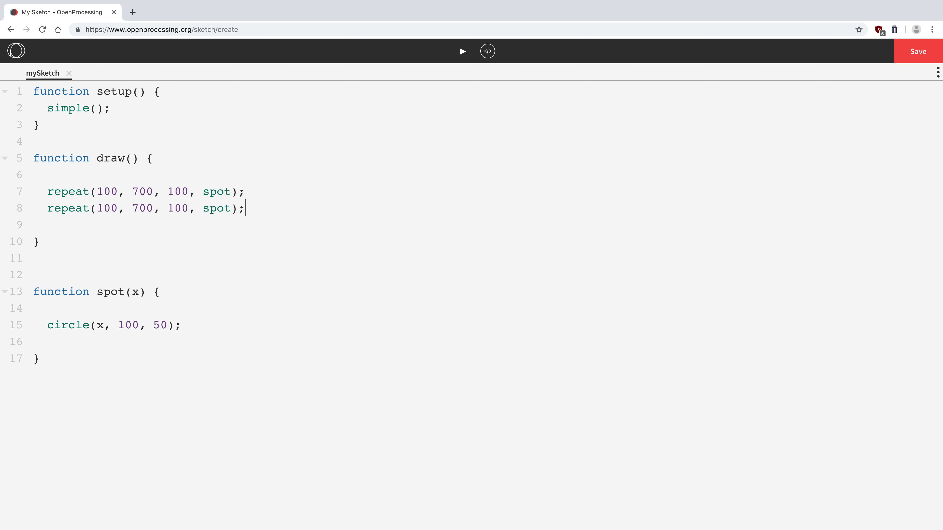
pyautogui.moveTo(443, 111)
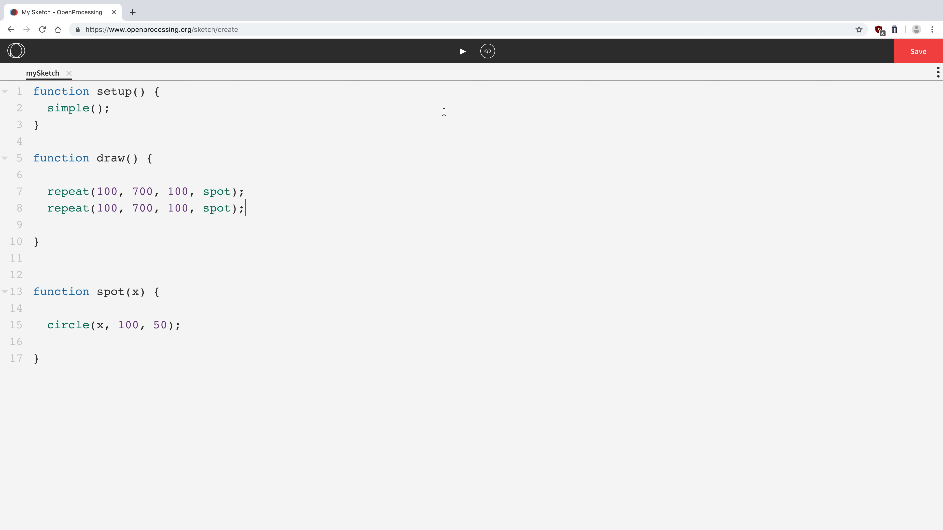
pyautogui.click(462, 51)
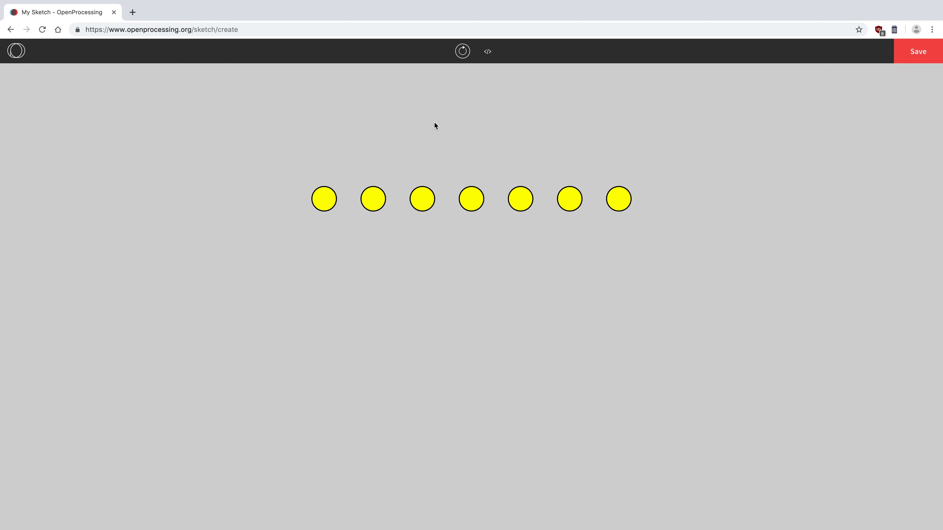
pyautogui.moveTo(328, 245)
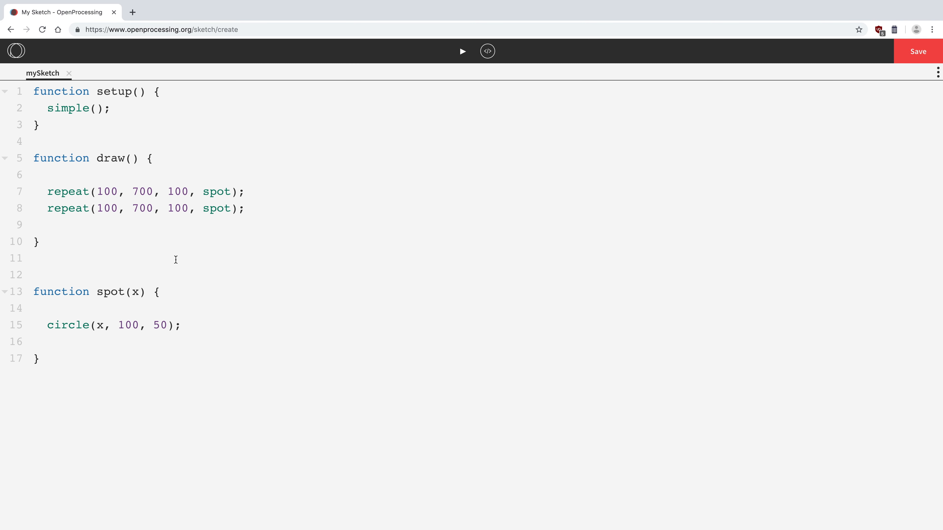
pyautogui.moveTo(126, 292)
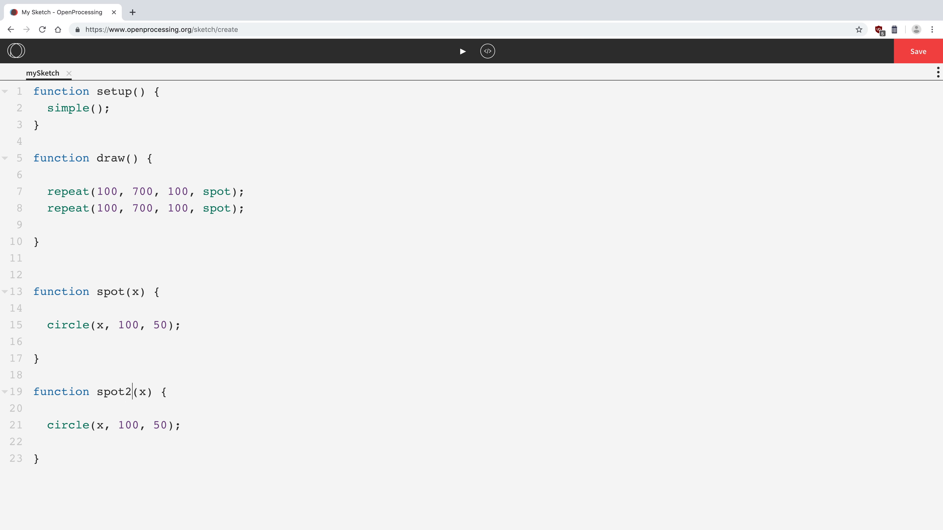
pyautogui.write('2')
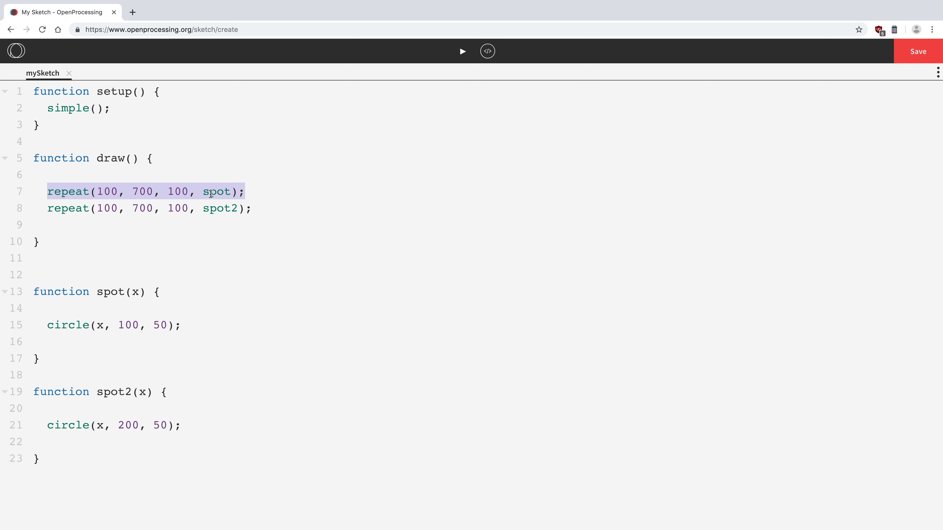
pyautogui.moveTo(84, 302)
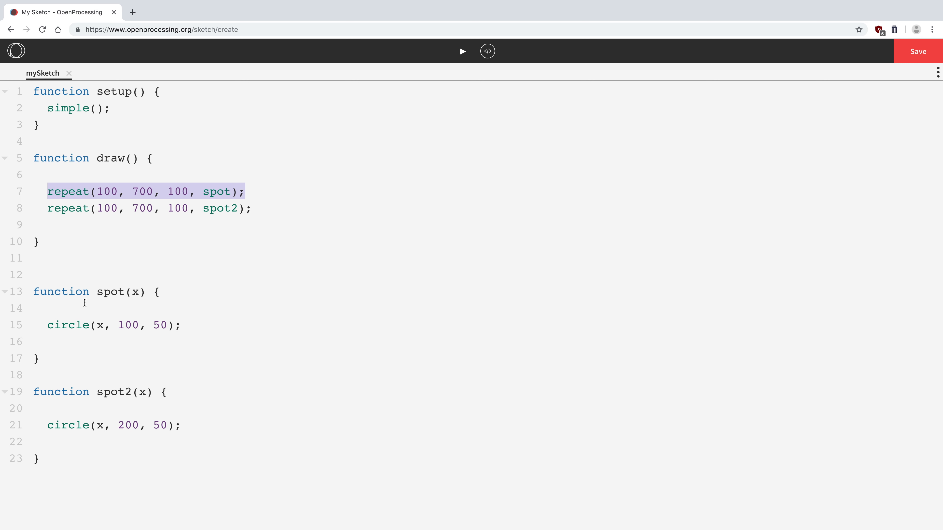
# - Review spot2's repeat call and circle height 200, then run to show two rows
pyautogui.doubleClick(127, 325)
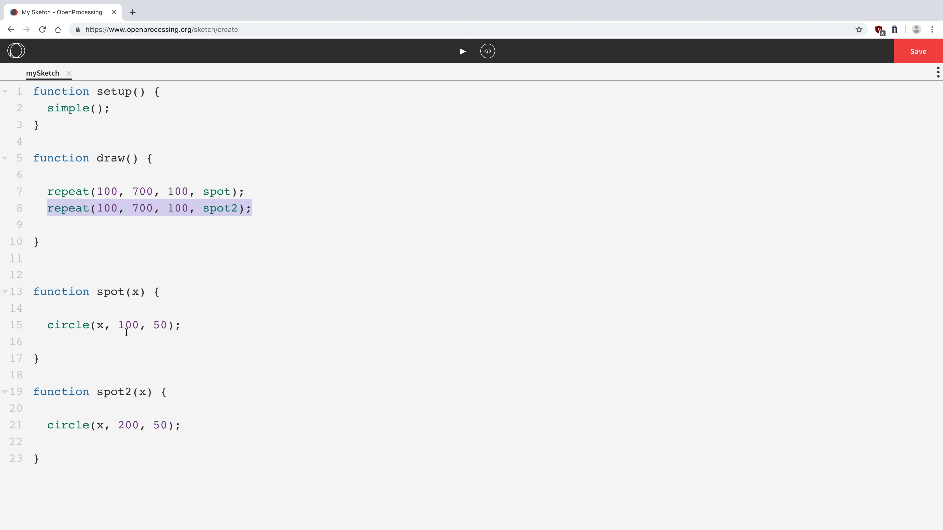
pyautogui.doubleClick(127, 425)
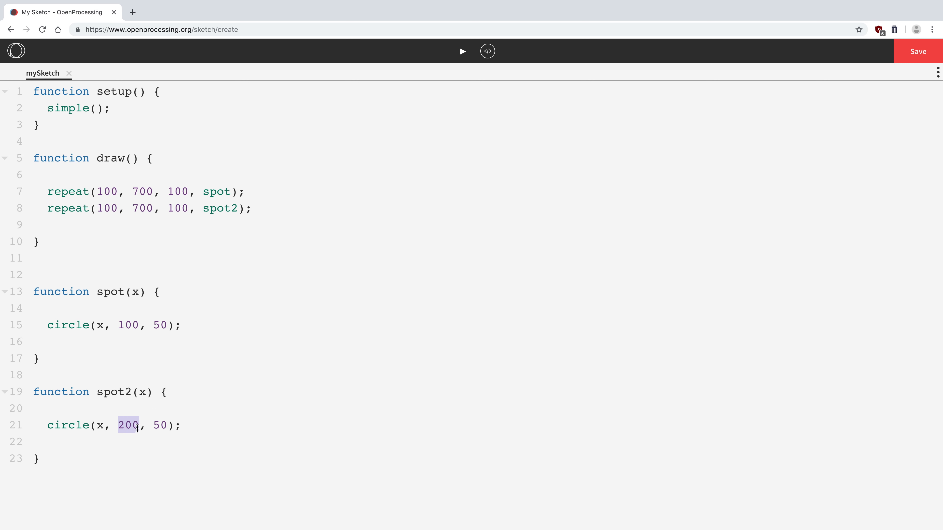
pyautogui.click(461, 51)
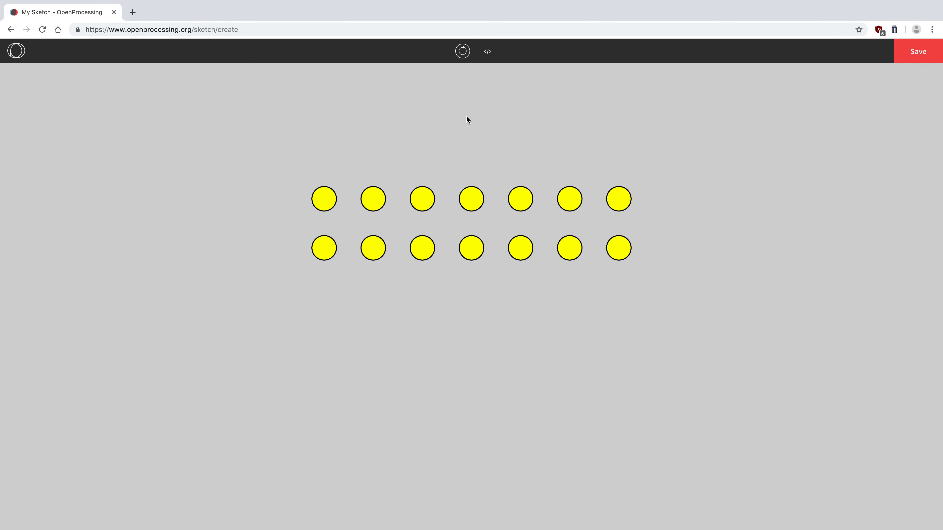
pyautogui.moveTo(476, 73)
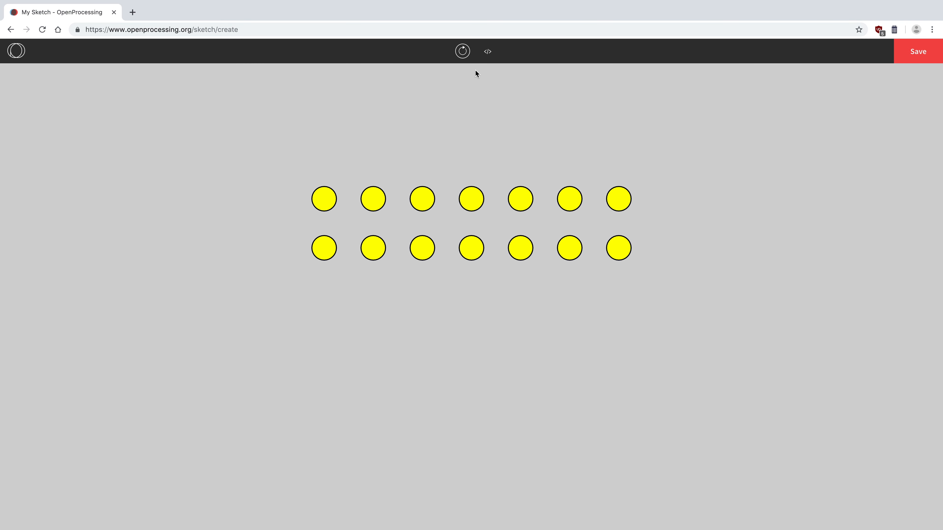
# - Return to the code and delete the spot2 function with its repeat call
pyautogui.click(487, 51)
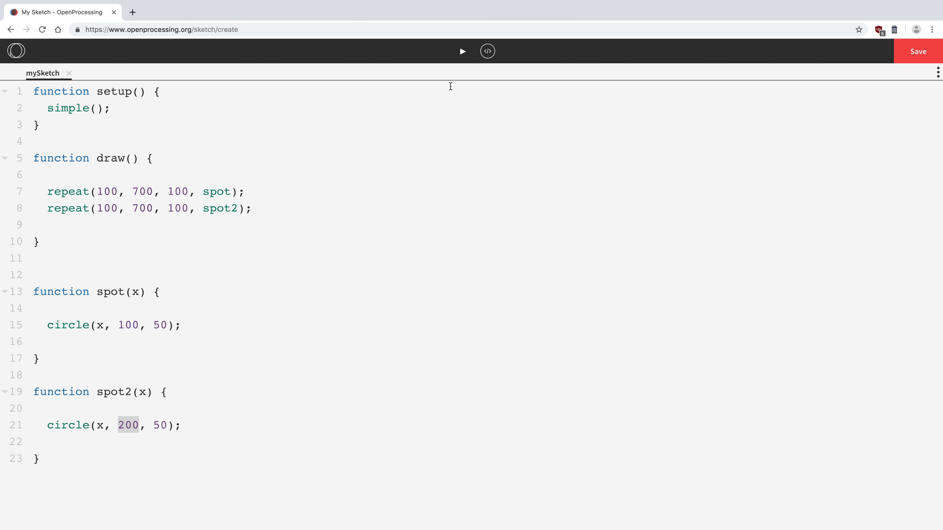
pyautogui.moveTo(51, 457)
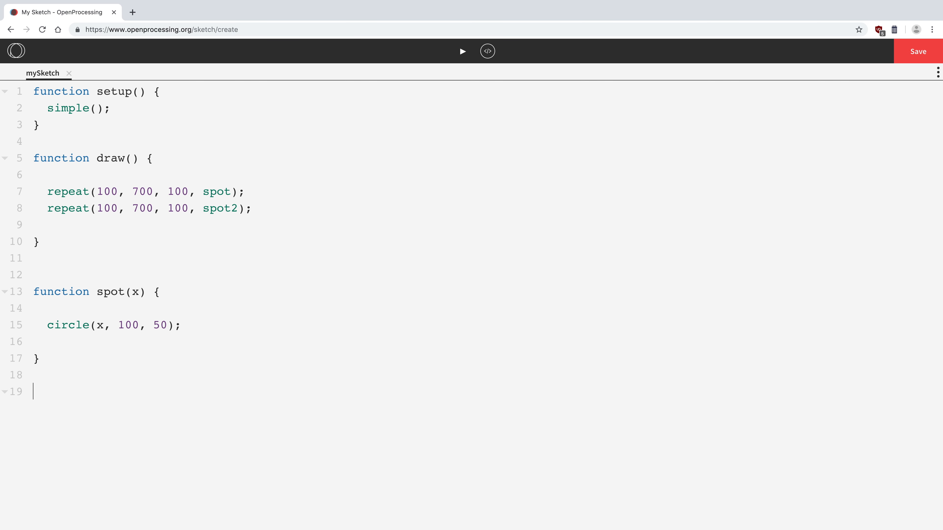
pyautogui.moveTo(245, 191); pyautogui.dragTo(251, 209)
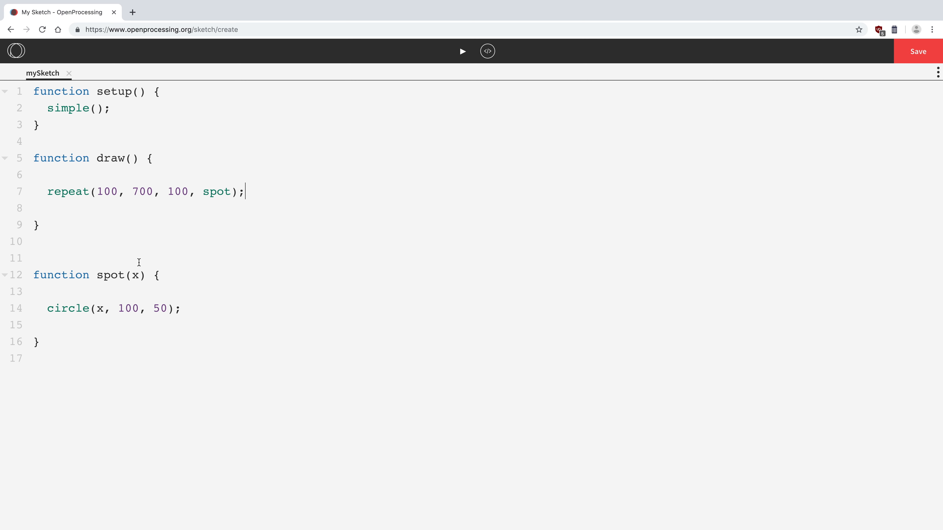
# - Change spot to circle(100, x, 50) and run to show a vertical column of circles
pyautogui.click(102, 308)
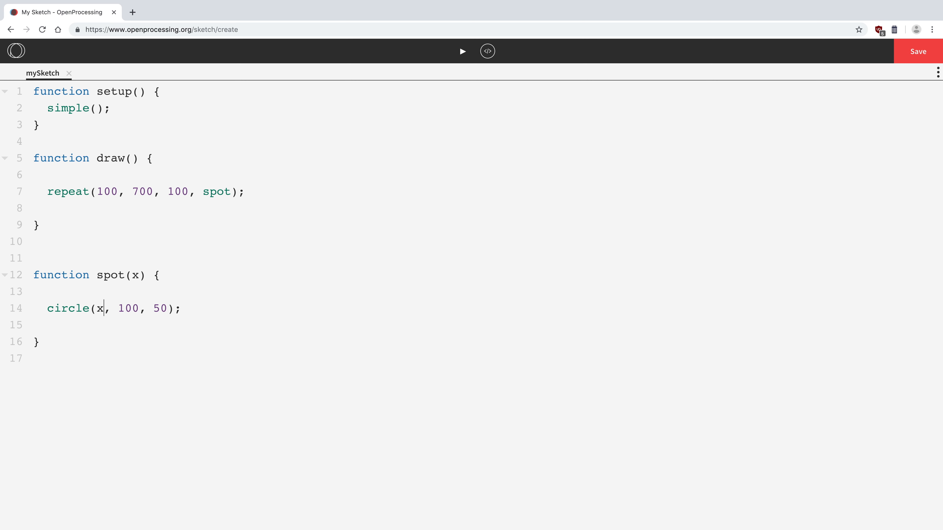
pyautogui.write('100')
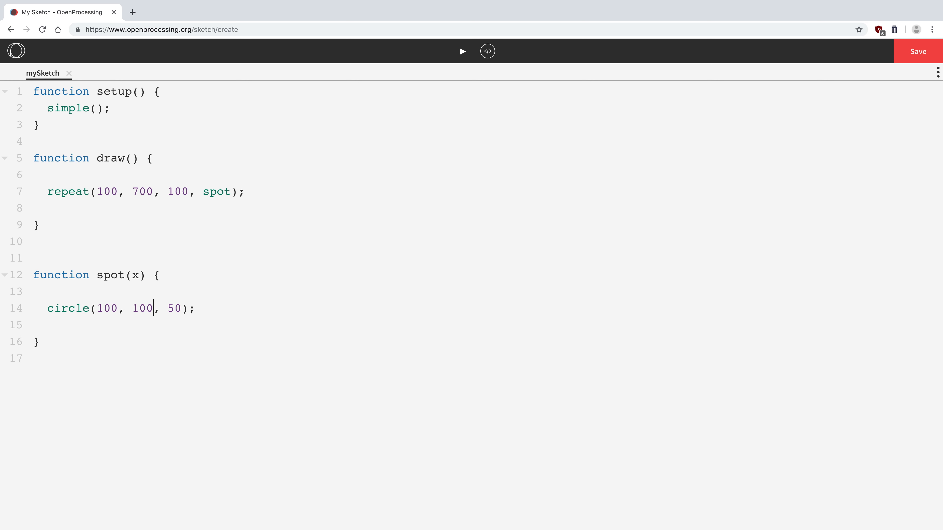
pyautogui.write('x')
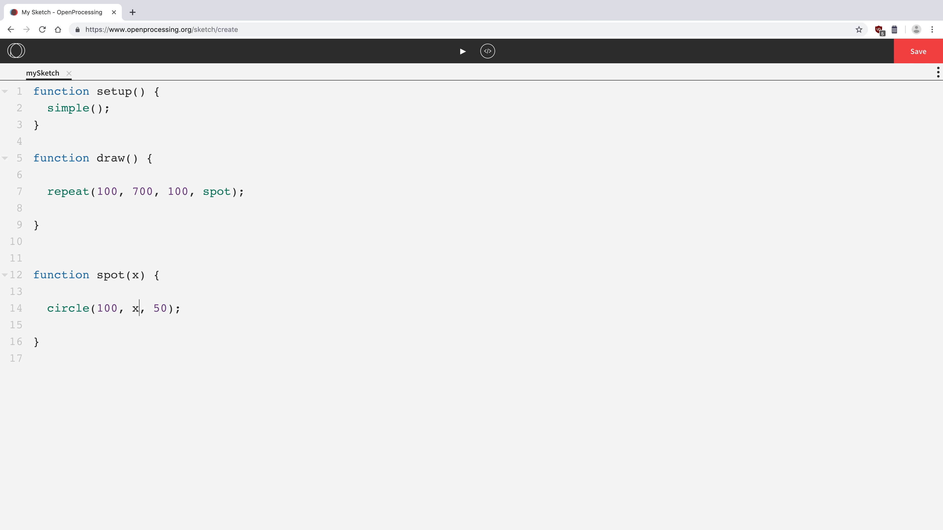
pyautogui.click(461, 51)
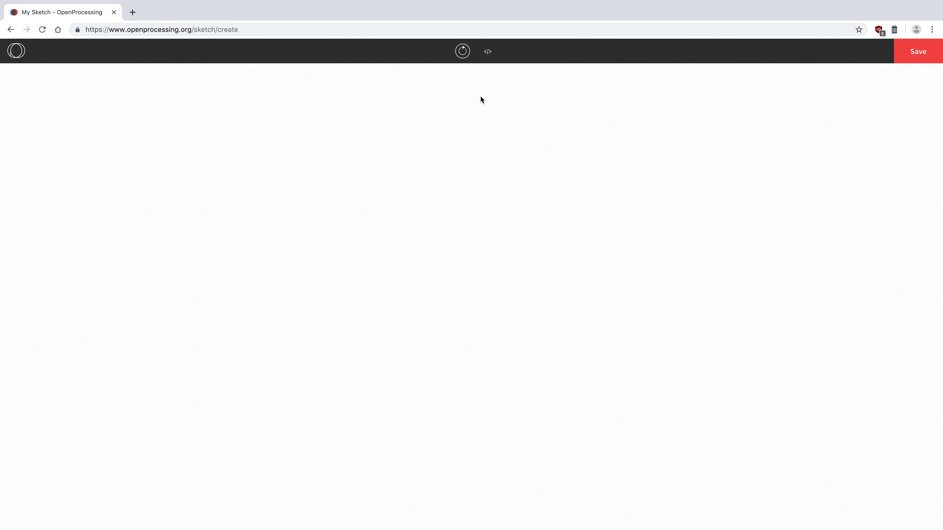
pyautogui.click(461, 51)
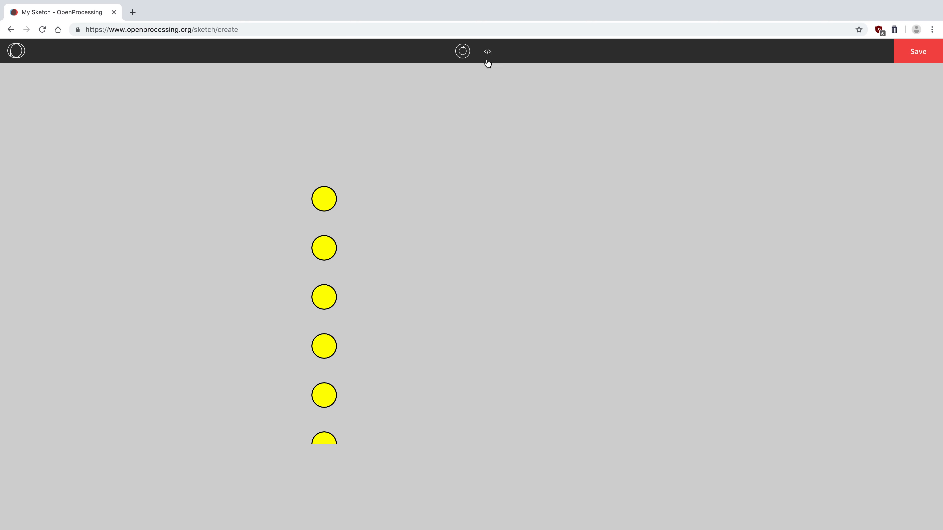
pyautogui.click(487, 51)
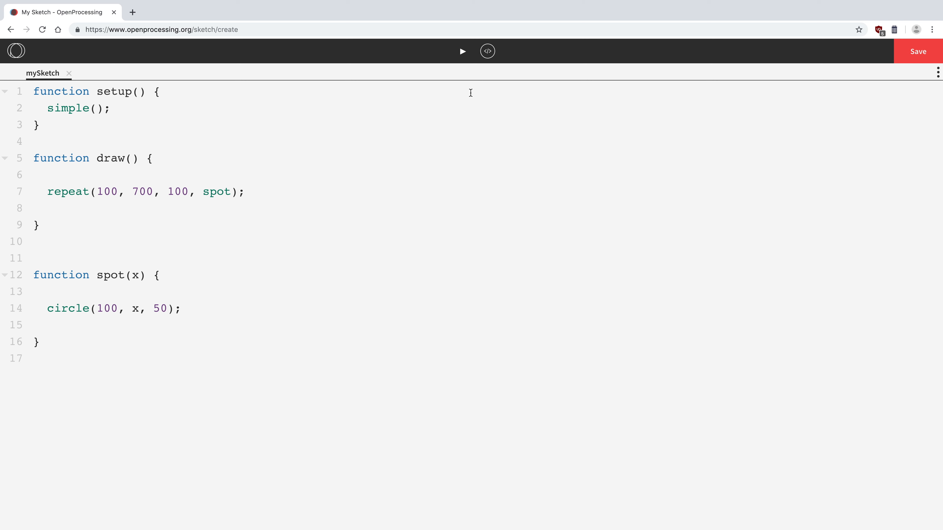
pyautogui.doubleClick(101, 308)
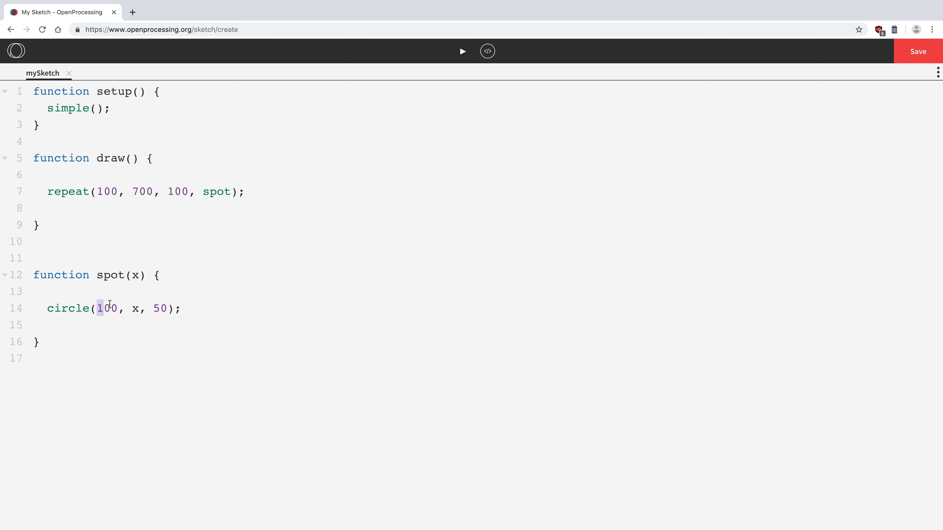
pyautogui.doubleClick(107, 308)
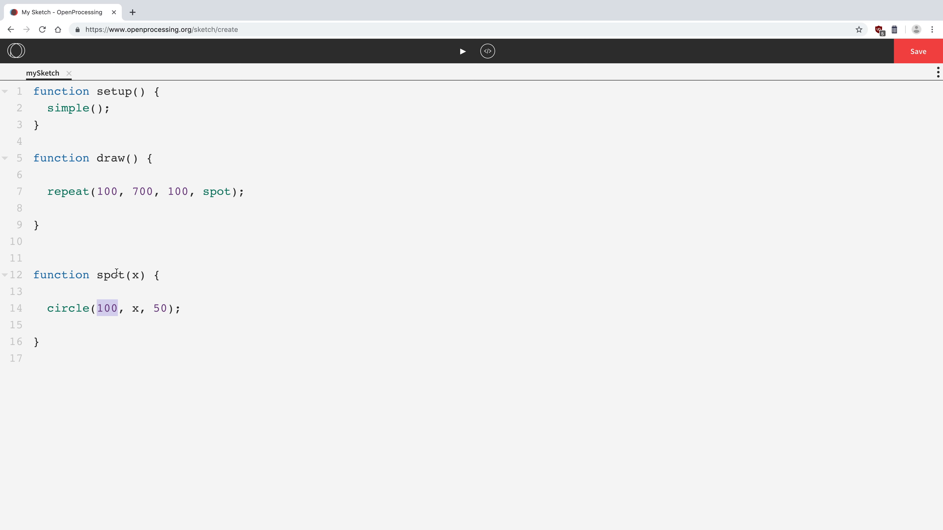
pyautogui.write(', y')
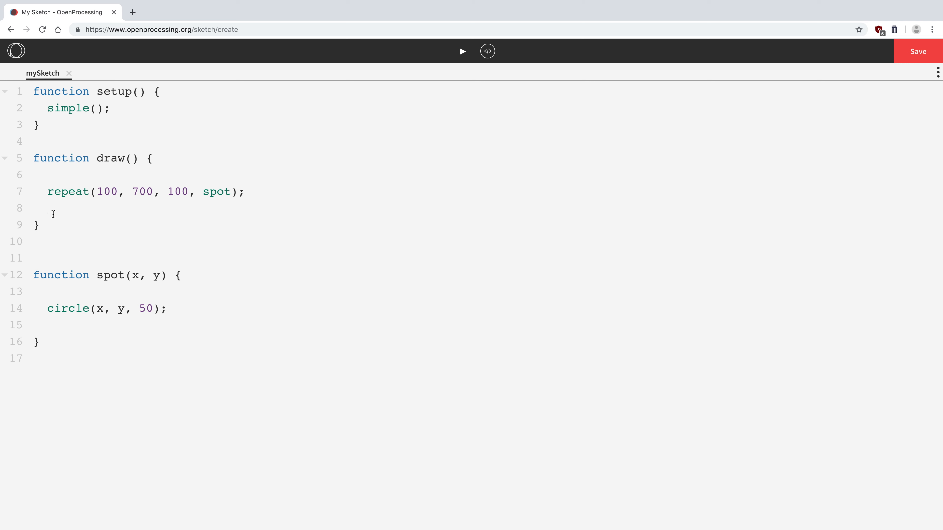
pyautogui.moveTo(35, 273)
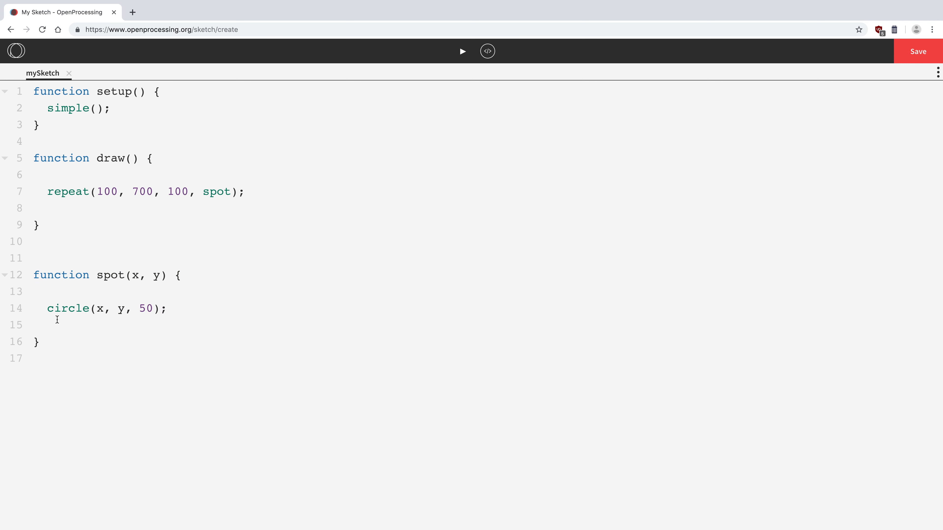
pyautogui.click(48, 325)
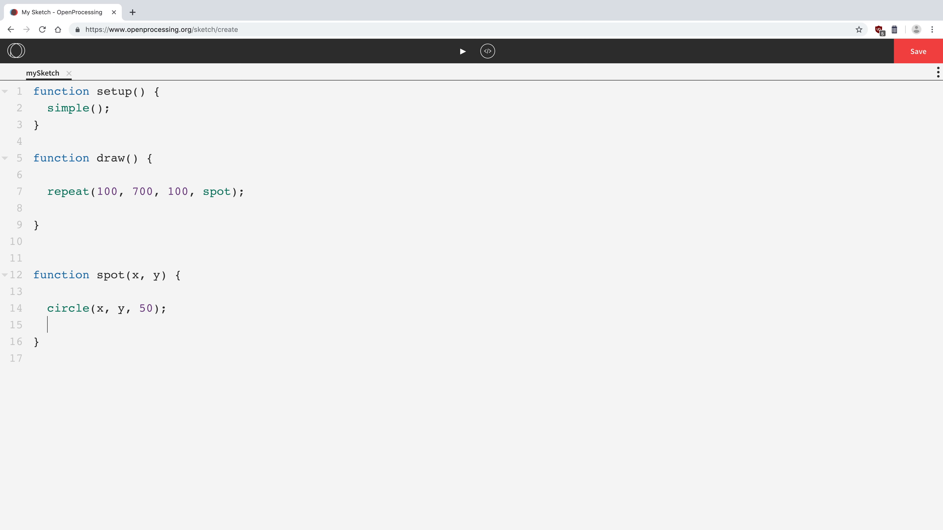
pyautogui.click(97, 309)
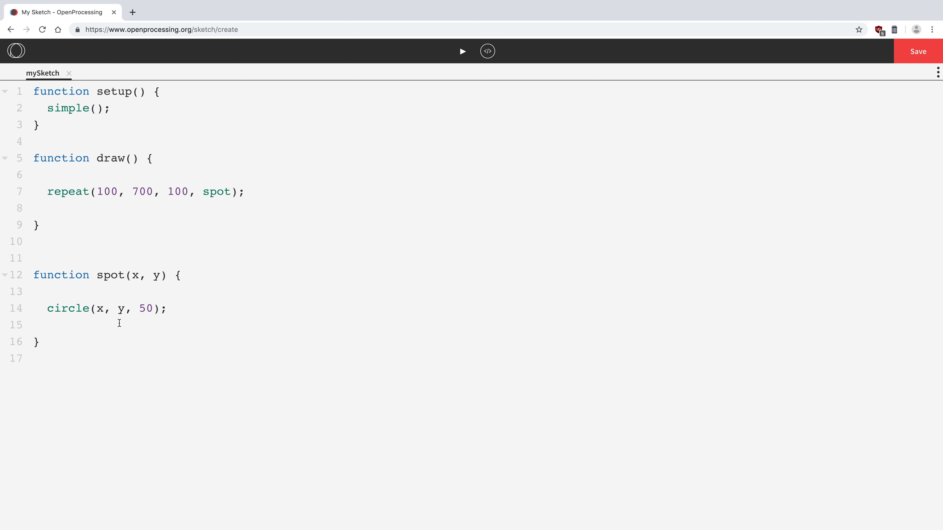
pyautogui.moveTo(185, 212)
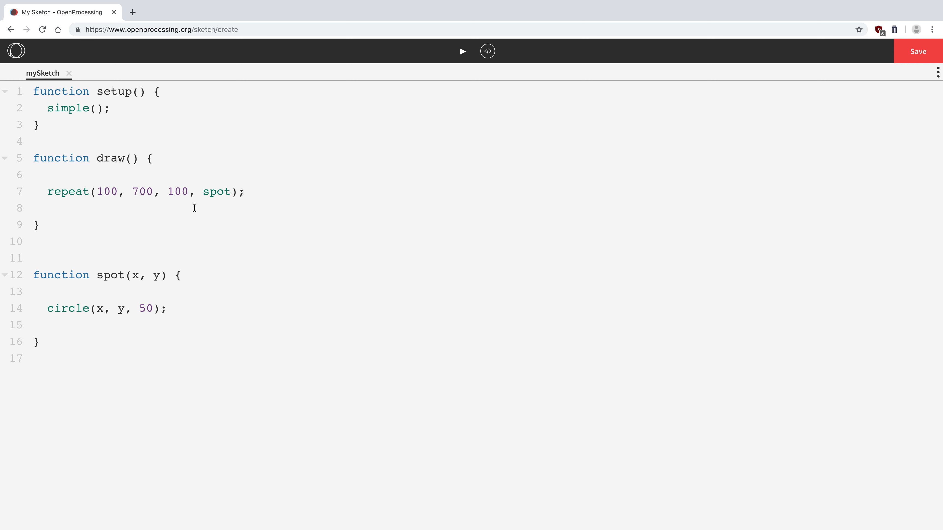
pyautogui.moveTo(96, 191); pyautogui.dragTo(194, 191)
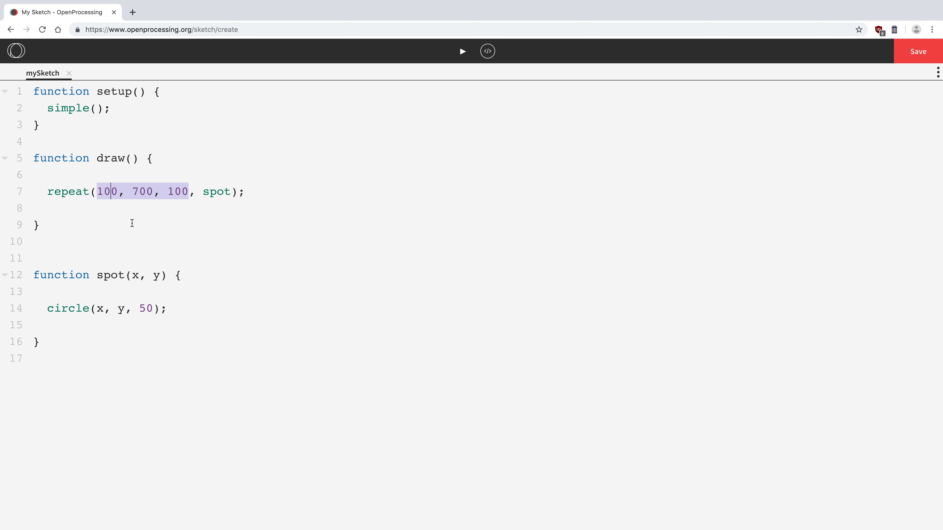
# - Insert a second counter so repeat reads repeat(100, 700, 100, 100, 500, 100, spot)
pyautogui.click(177, 191)
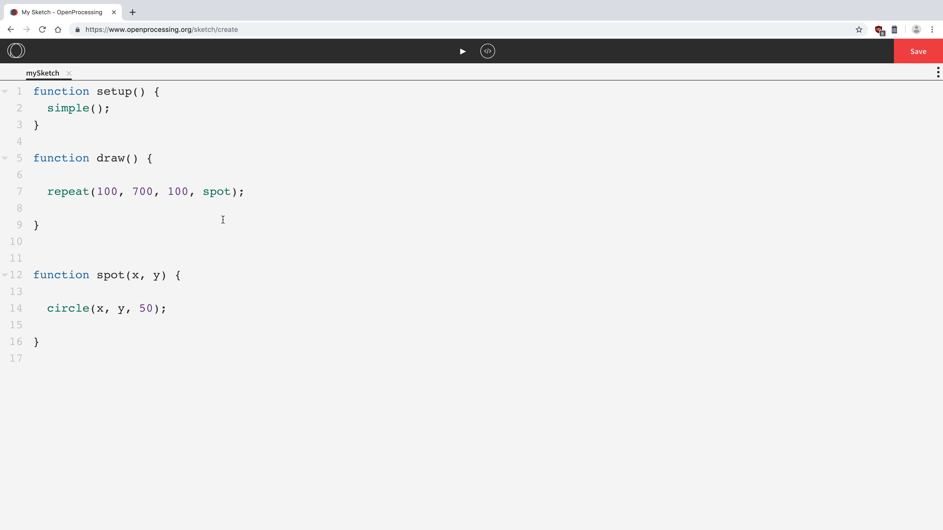
pyautogui.write(',')
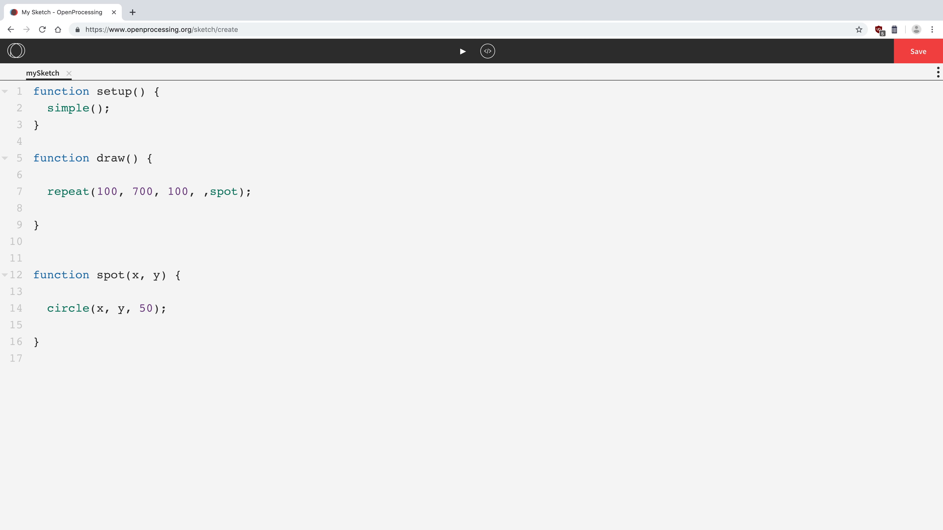
pyautogui.write('100,')
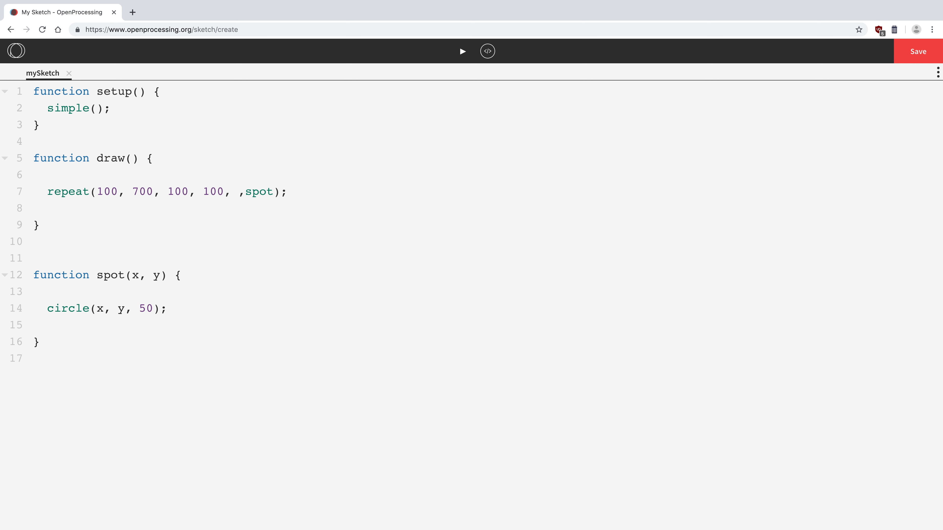
pyautogui.write('500, 100,')
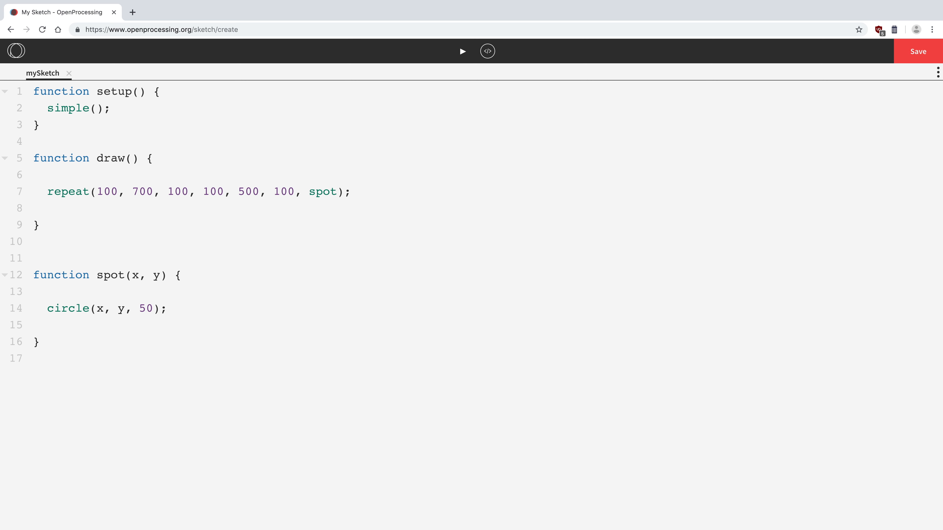
pyautogui.click(308, 191)
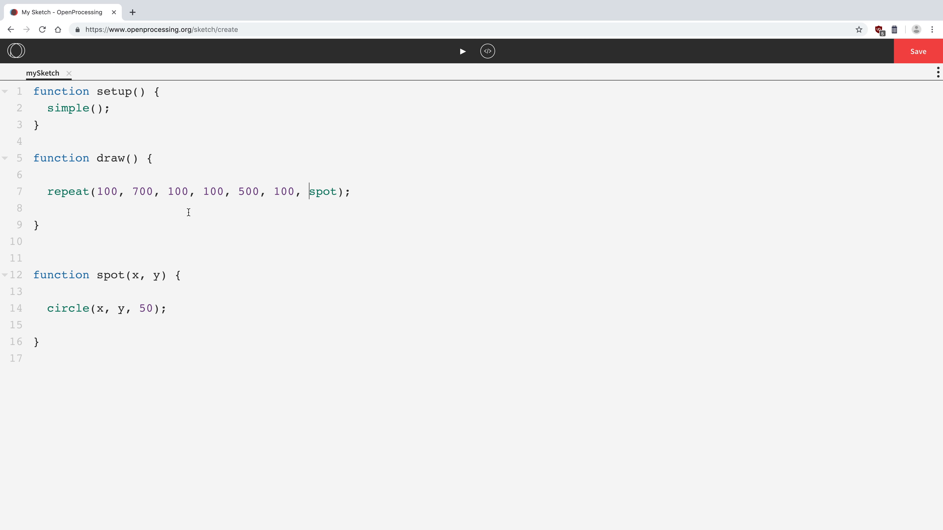
# - Highlight spot and the new counter values 100, 500, 100 in the repeat call
pyautogui.doubleClick(107, 191)
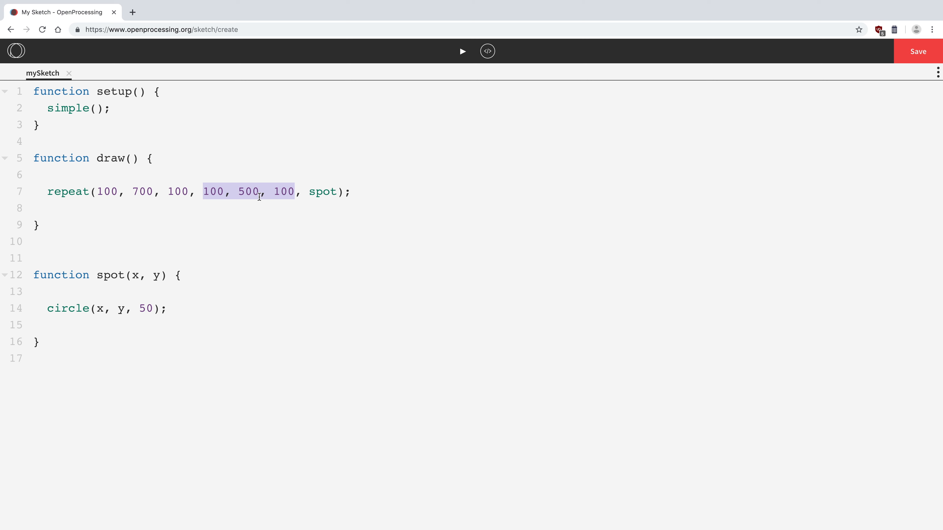
pyautogui.doubleClick(107, 191)
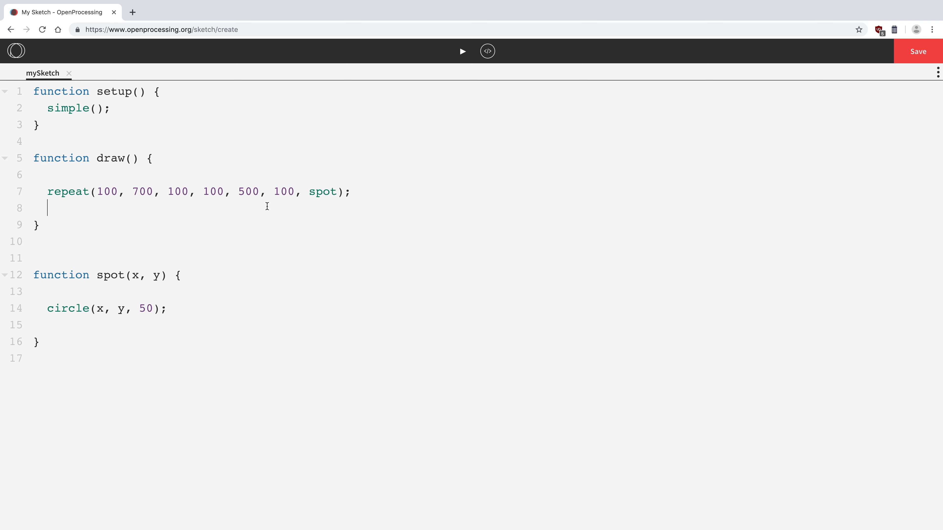
pyautogui.moveTo(302, 158)
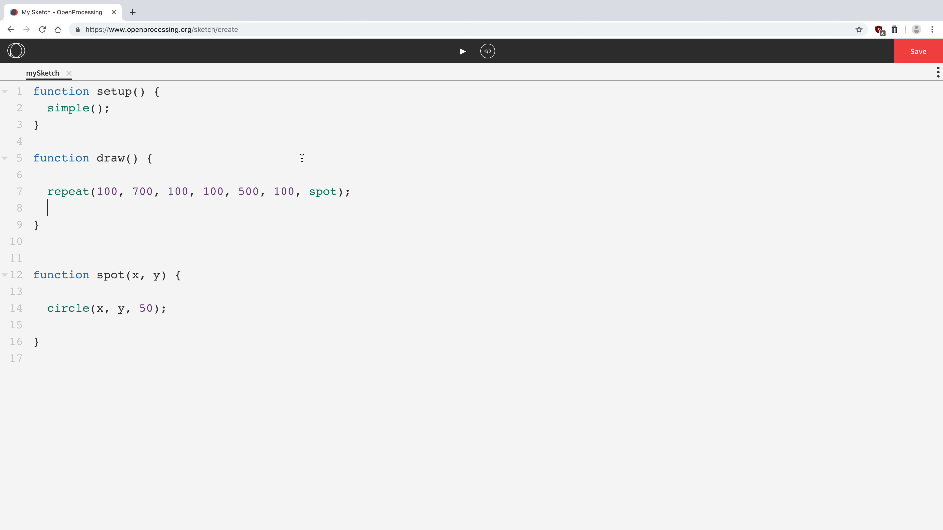
pyautogui.moveTo(339, 169)
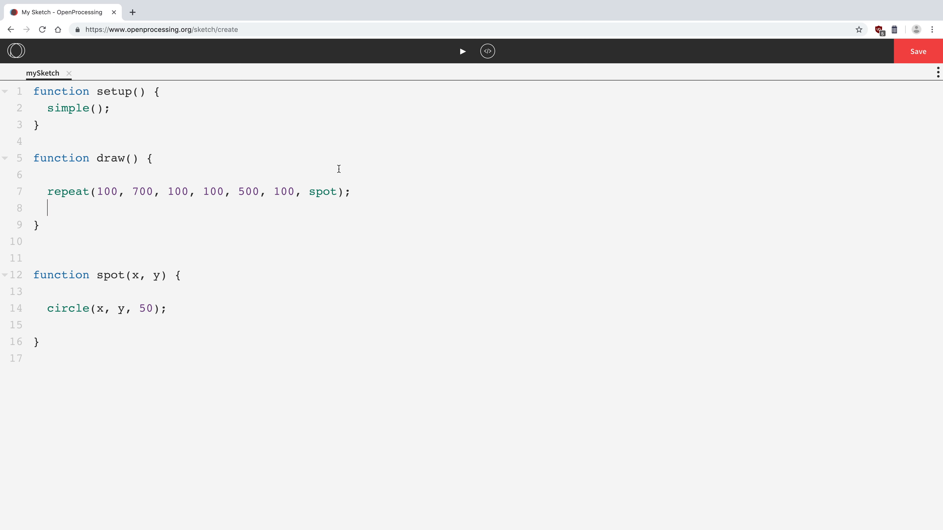
pyautogui.moveTo(431, 119)
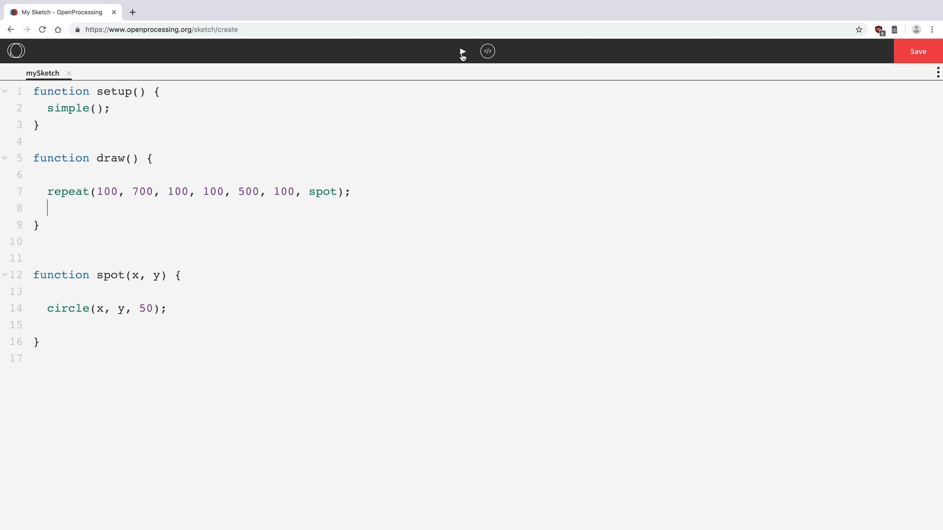
# - Run the sketch to render the 7-by-5 grid of yellow circles
pyautogui.click(462, 51)
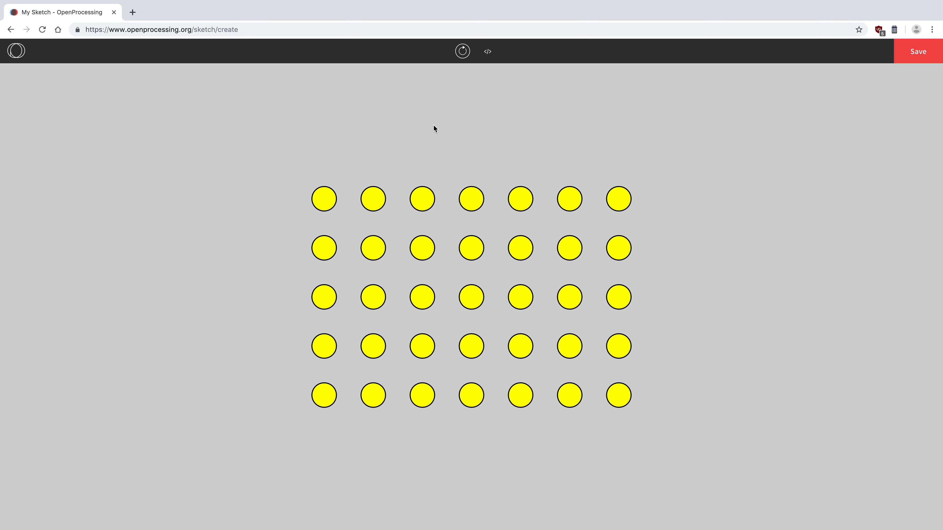
pyautogui.moveTo(430, 130)
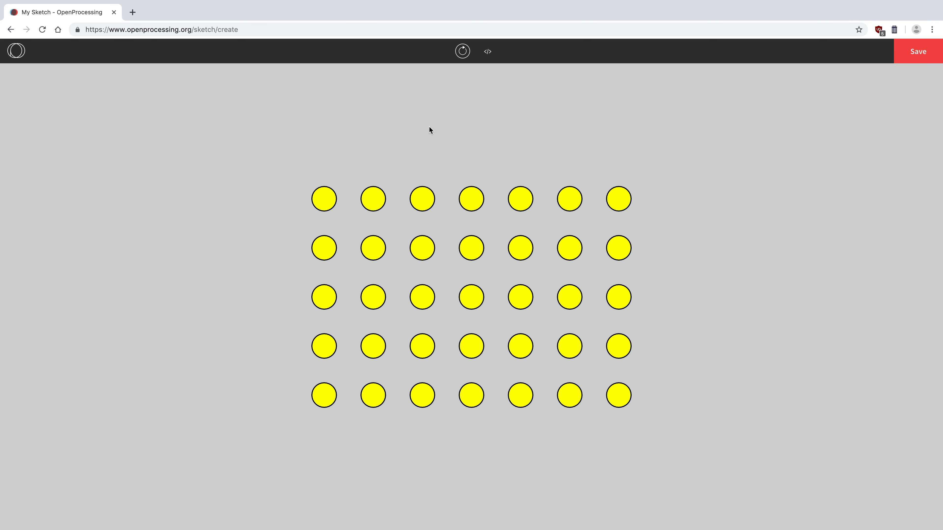
pyautogui.moveTo(421, 134)
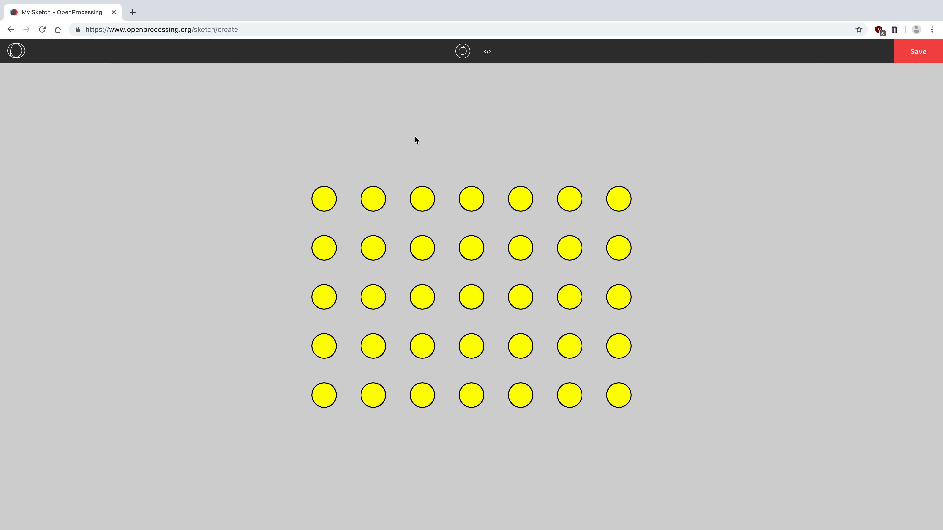
pyautogui.moveTo(411, 144)
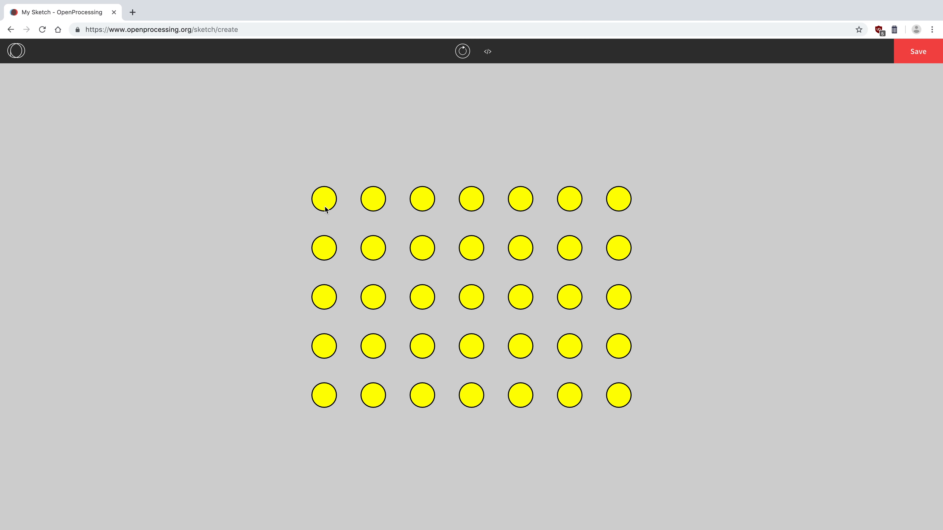
pyautogui.moveTo(329, 400)
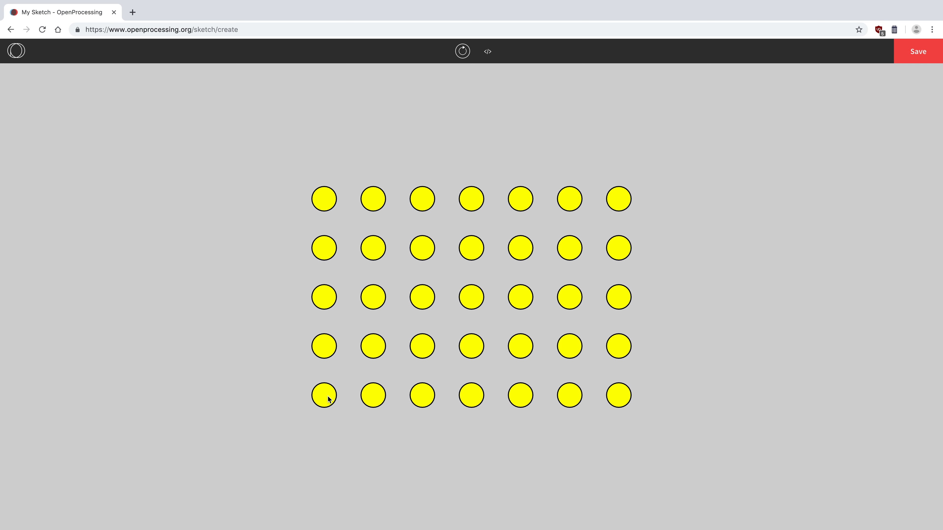
pyautogui.moveTo(372, 223)
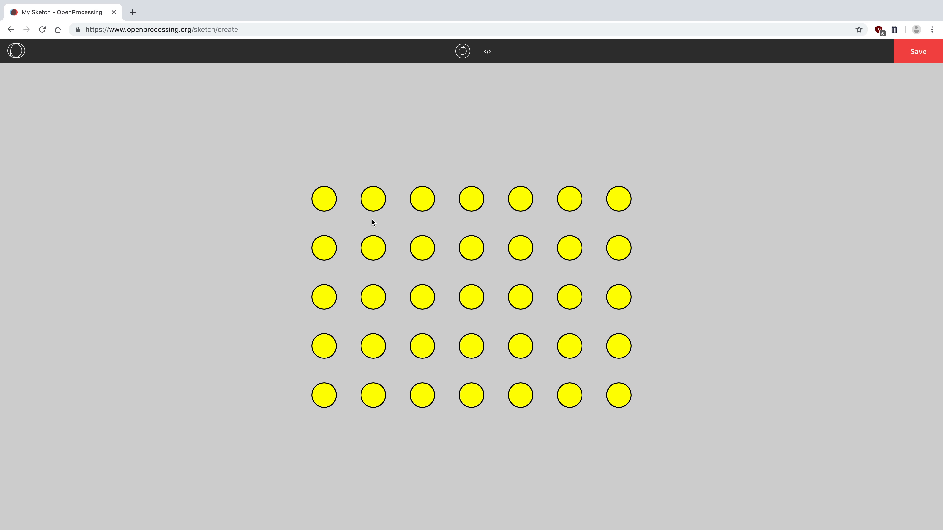
pyautogui.moveTo(380, 207)
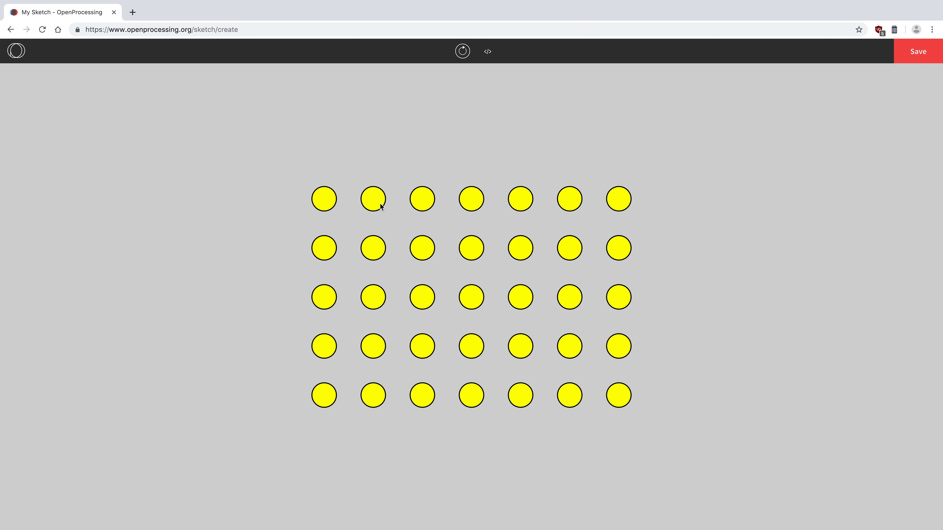
pyautogui.moveTo(423, 204)
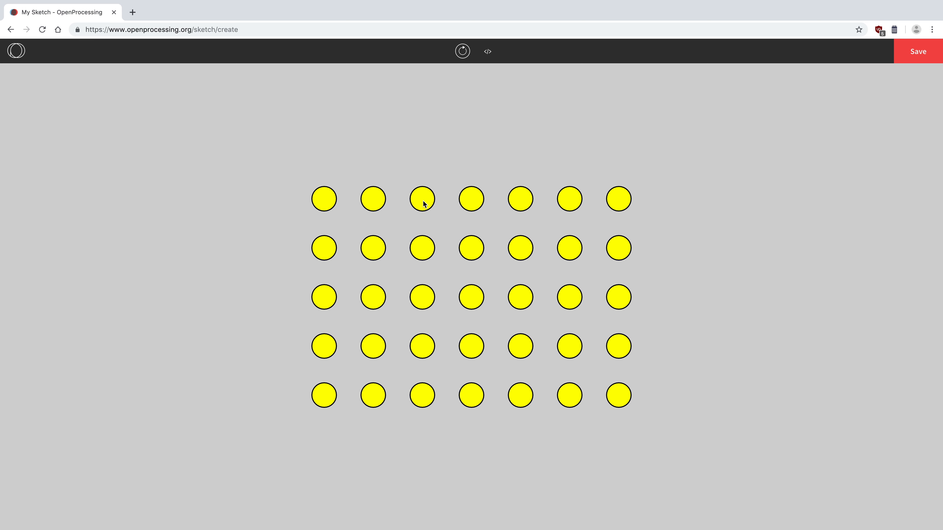
pyautogui.moveTo(318, 206)
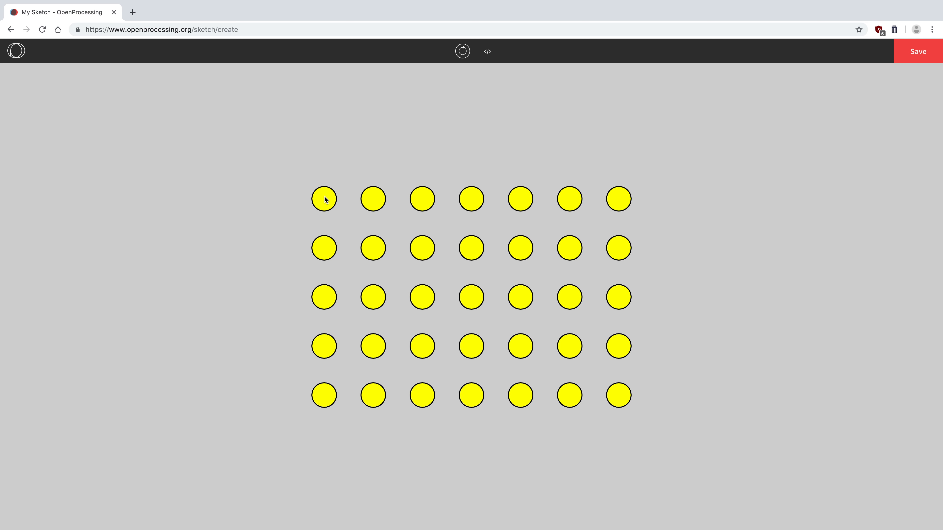
pyautogui.moveTo(314, 399)
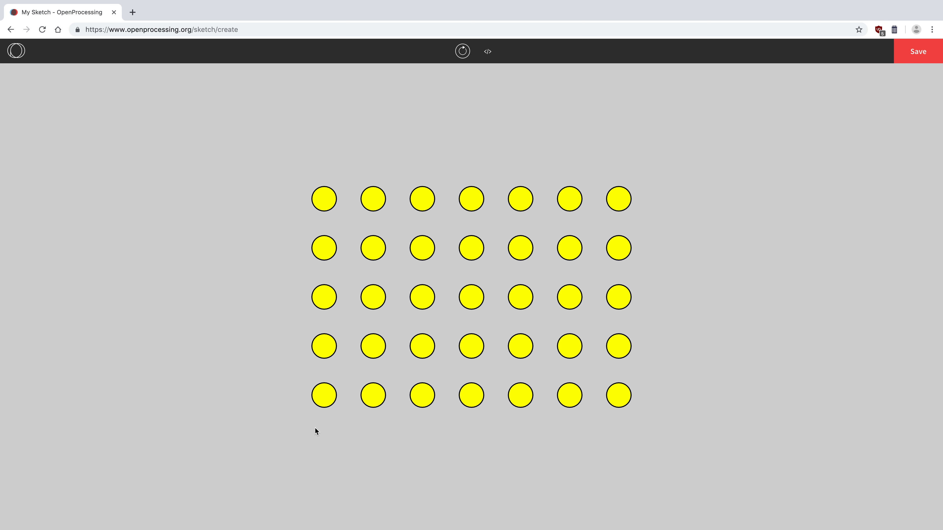
pyautogui.moveTo(321, 406)
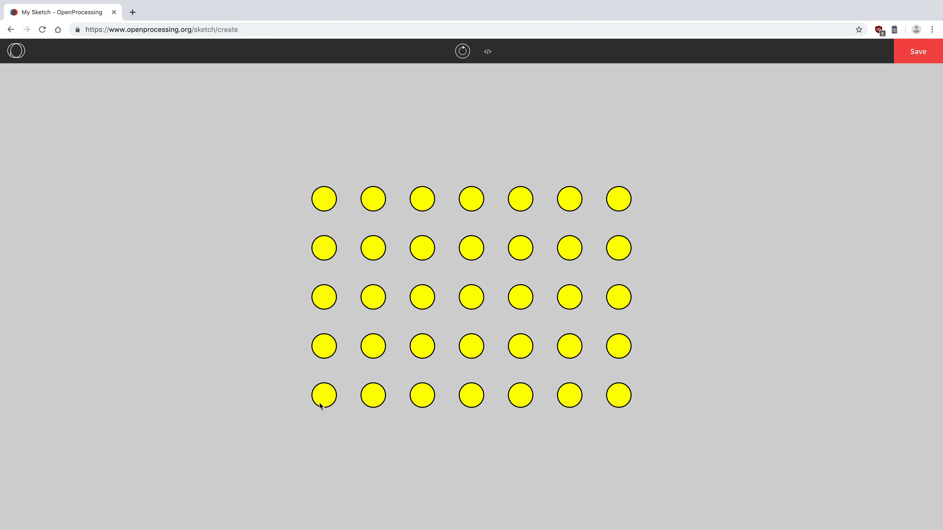
pyautogui.moveTo(365, 203)
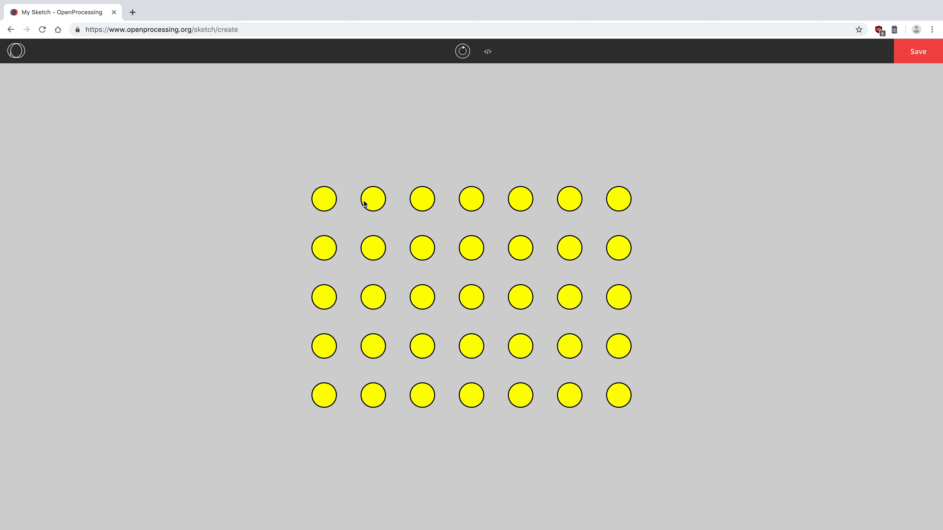
pyautogui.moveTo(541, 202)
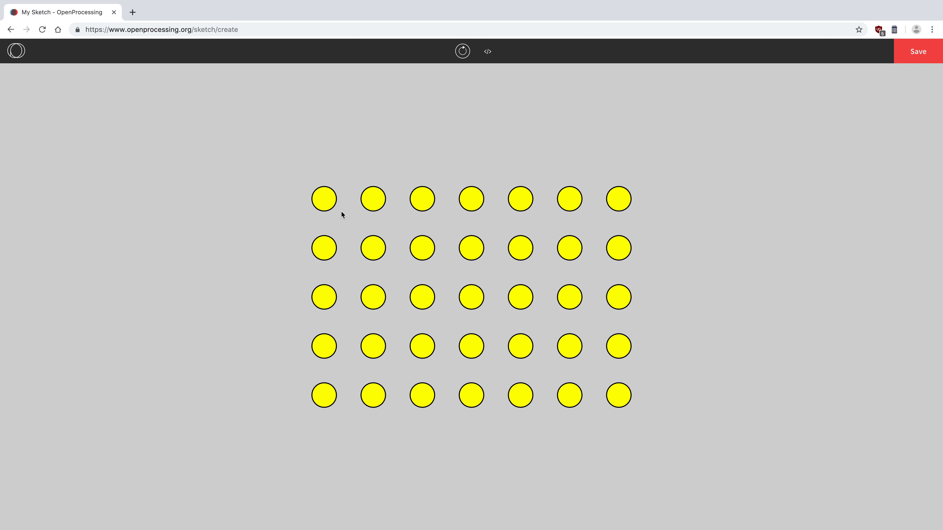
pyautogui.moveTo(382, 380)
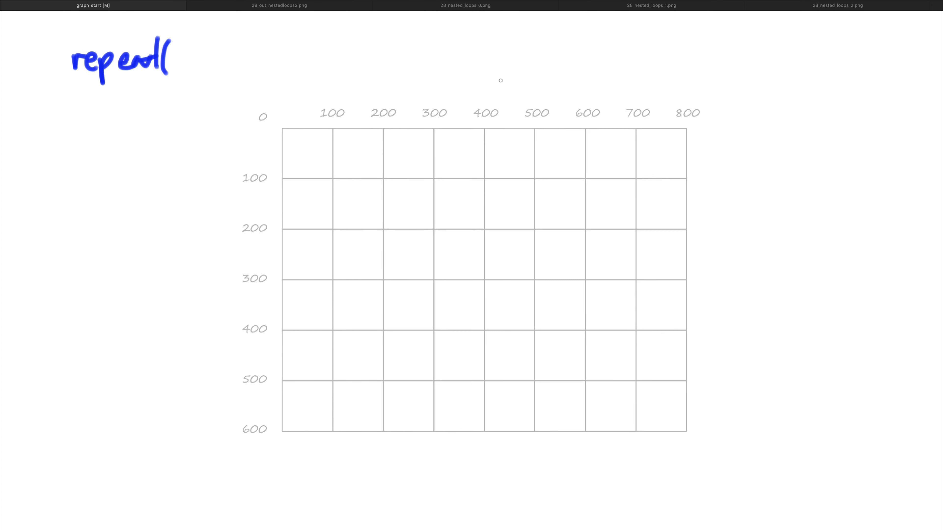
# - Handwrite repeat( with arguments 100, 700 and the start of the 100 step on the grid diagram
pyautogui.moveTo(839, 45); pyautogui.dragTo(844, 81)
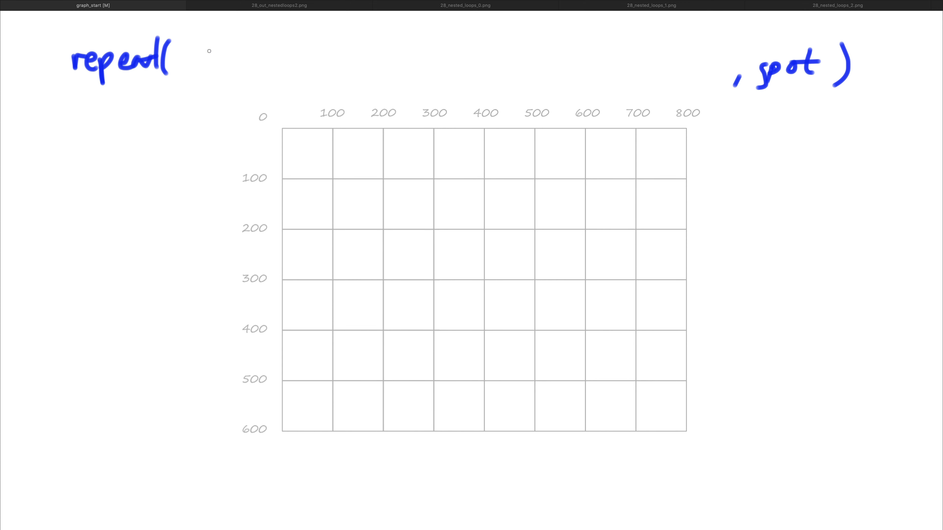
pyautogui.write('100,')
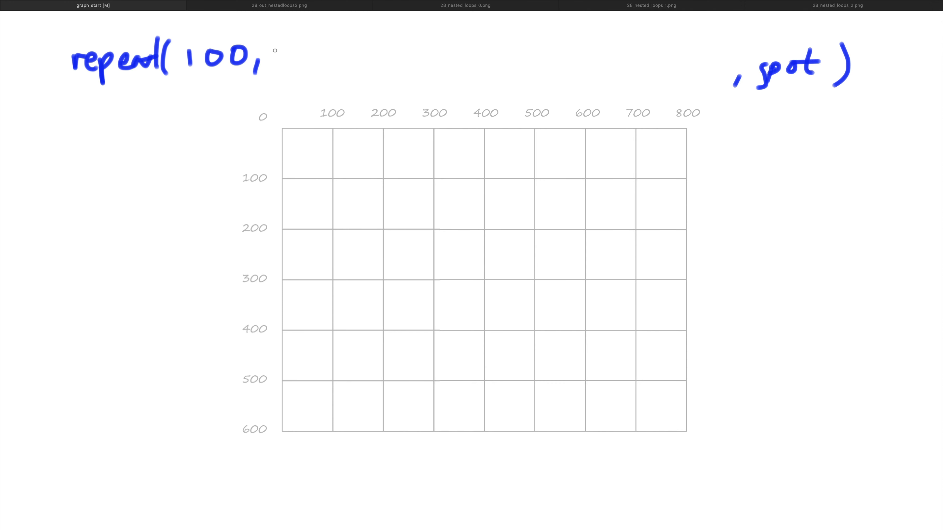
pyautogui.write('7')
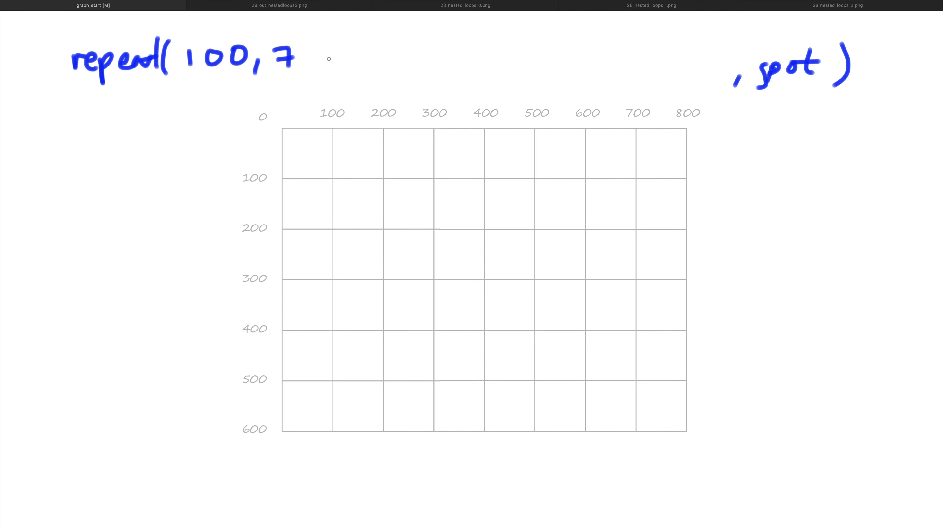
pyautogui.write('00')
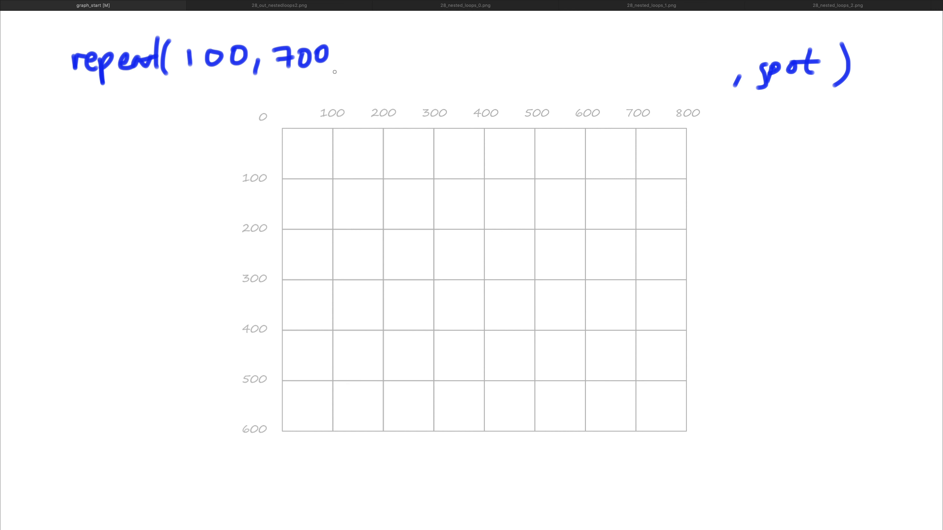
pyautogui.write(',1')
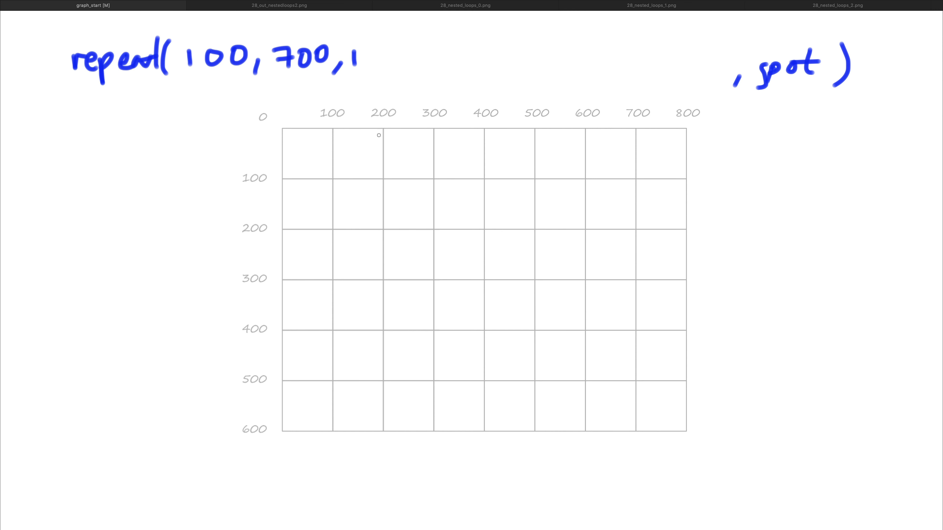
pyautogui.write('00,')
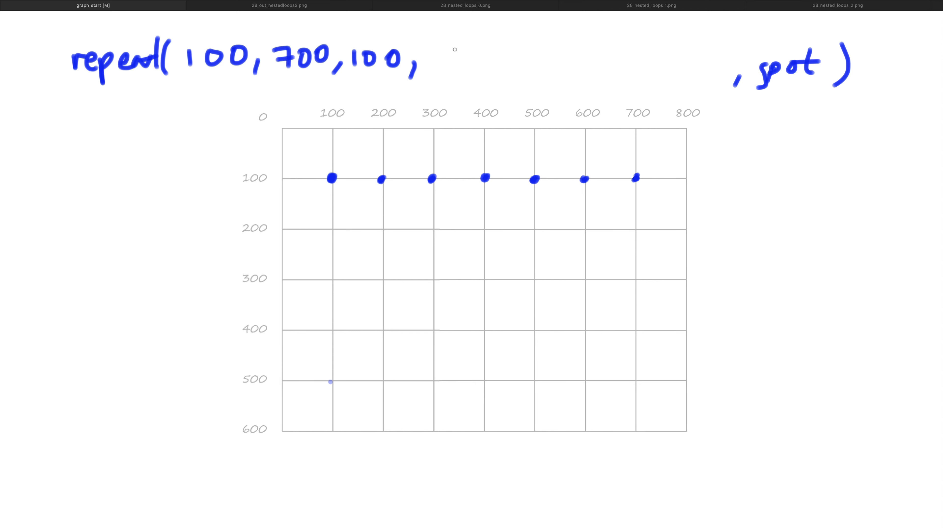
# - Finish the step as 100 and mark blue dots along y 100 from x 100 to 700
pyautogui.write('1')
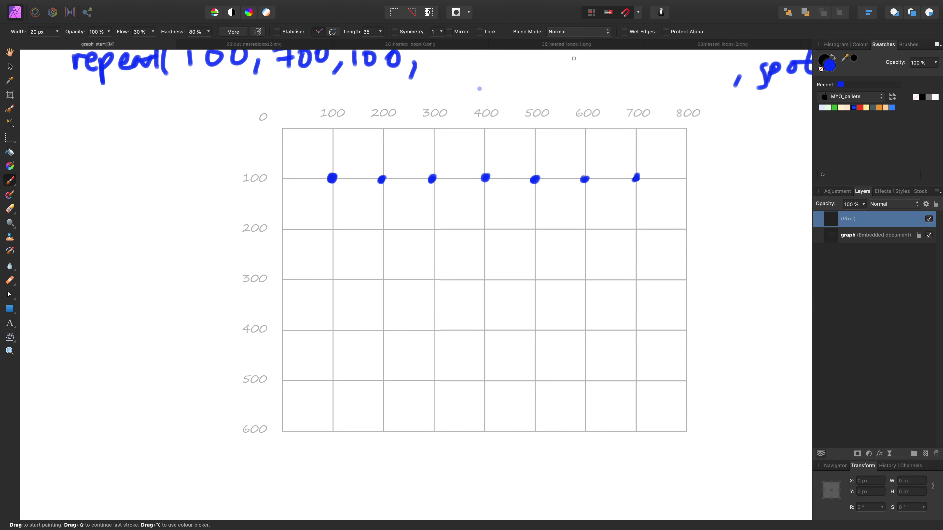
# - In red ink with panels hidden, add the vertical range 100, 500, 100 and dots down column x=100
pyautogui.click(860, 107)
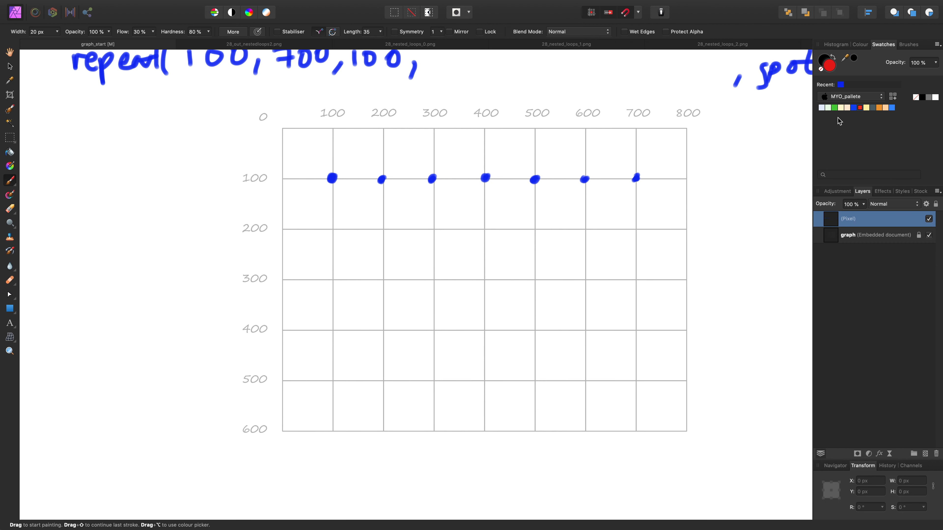
pyautogui.press('tab')
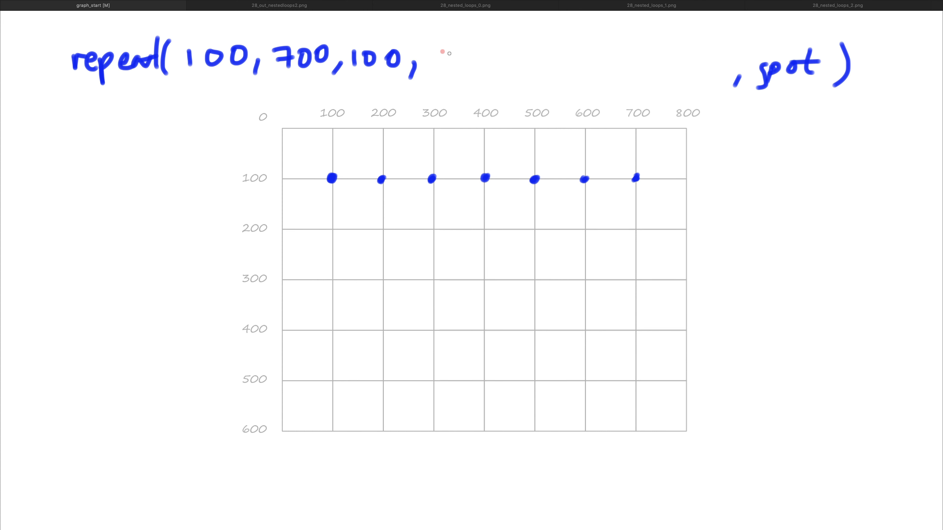
pyautogui.write('10')
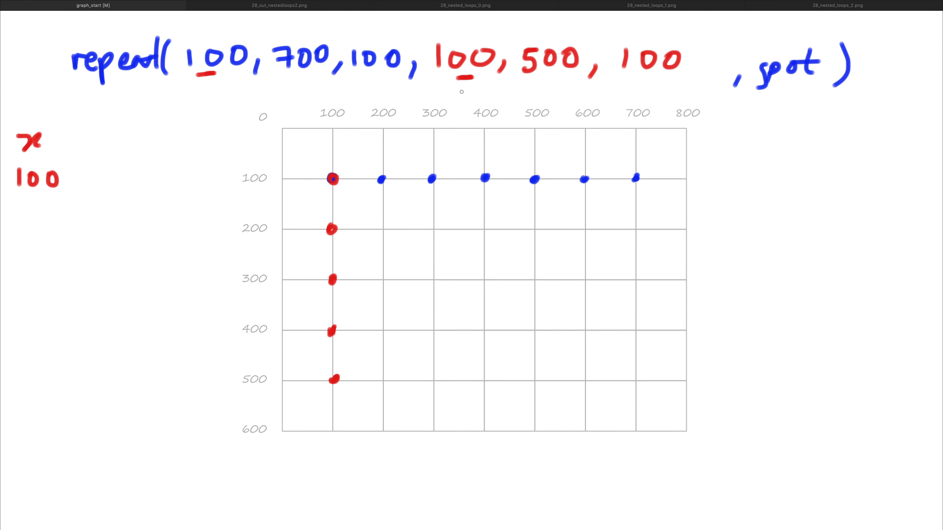
pyautogui.write('y')
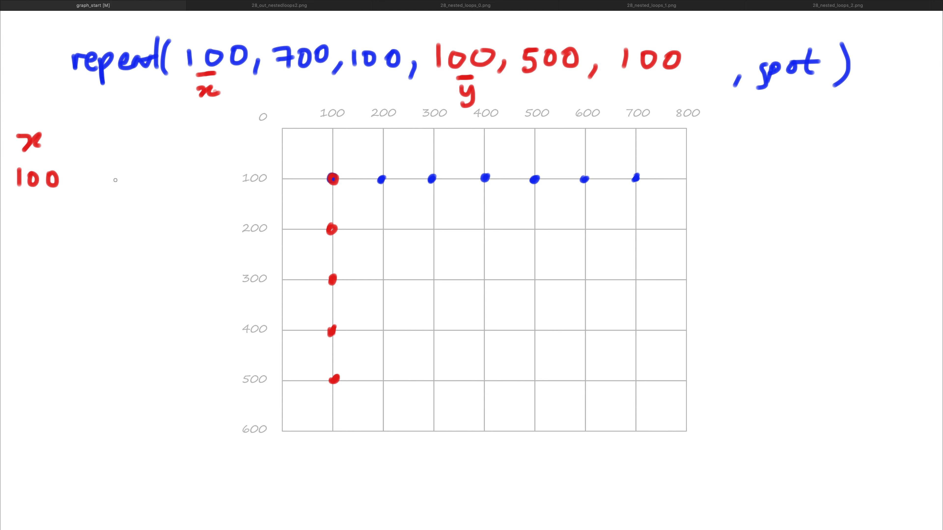
# - Label x 100 with y running 100 → 500 and bracket the gaps between the first column's dots
pyautogui.write('1')
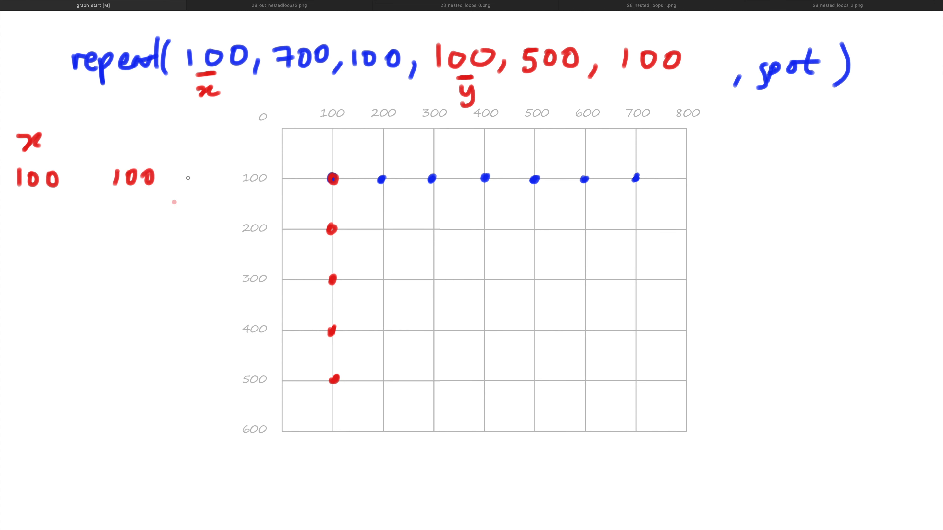
pyautogui.moveTo(163, 180); pyautogui.dragTo(192, 180)
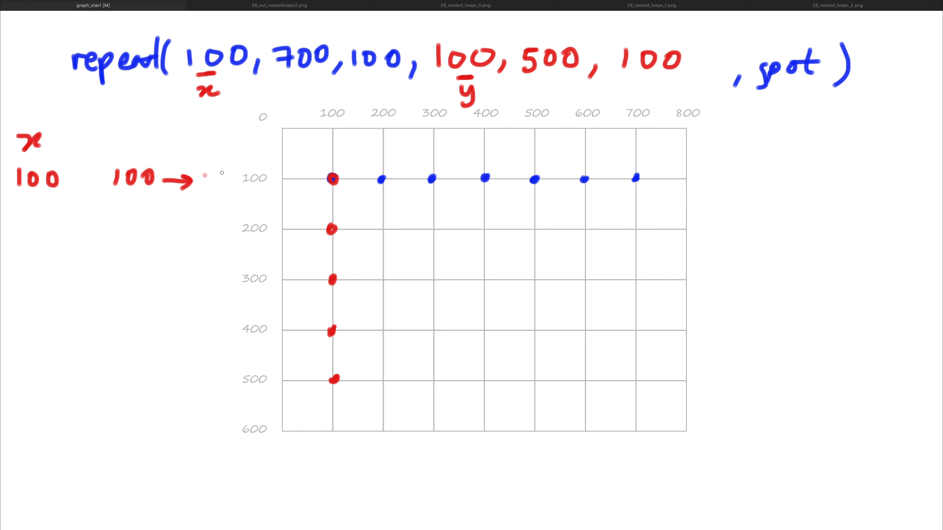
pyautogui.write('500')
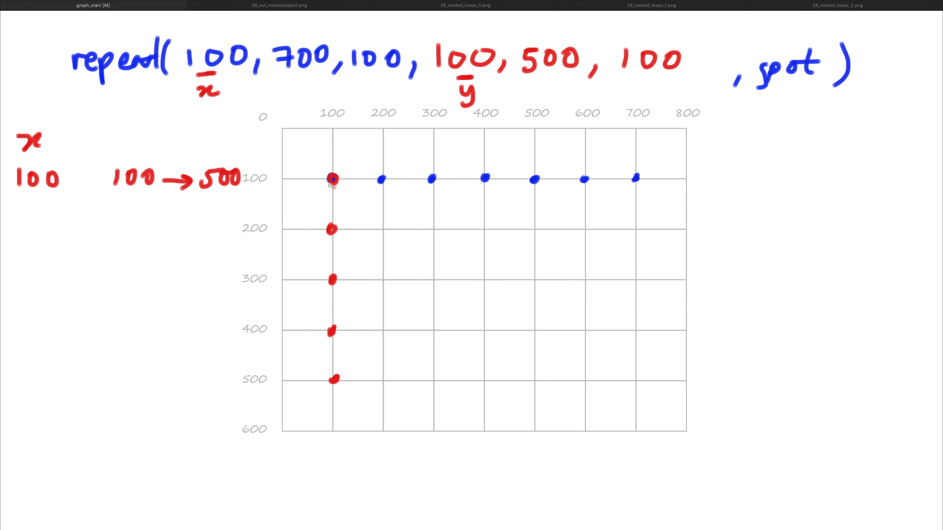
pyautogui.moveTo(332, 183); pyautogui.dragTo(316, 270)
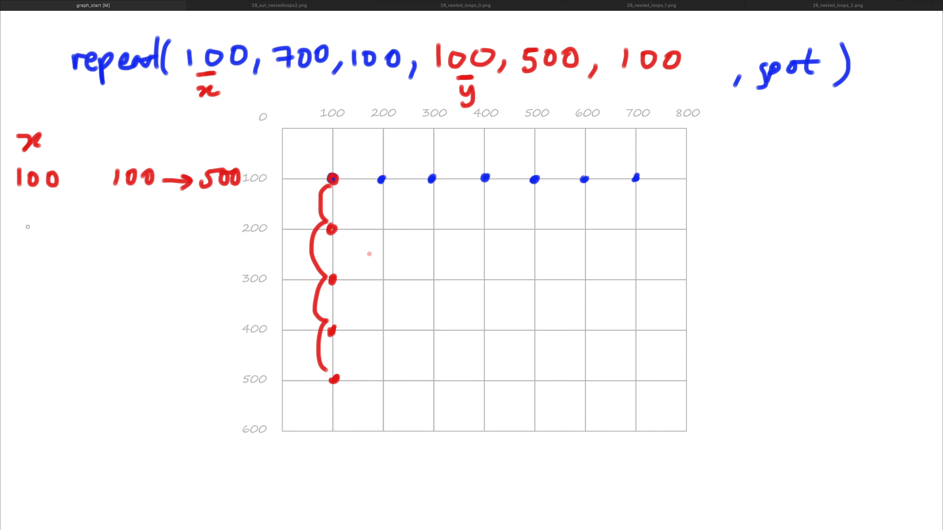
# - Add the x 200 row with y 100 → 500 and underline the x heading of the table
pyautogui.write('200')
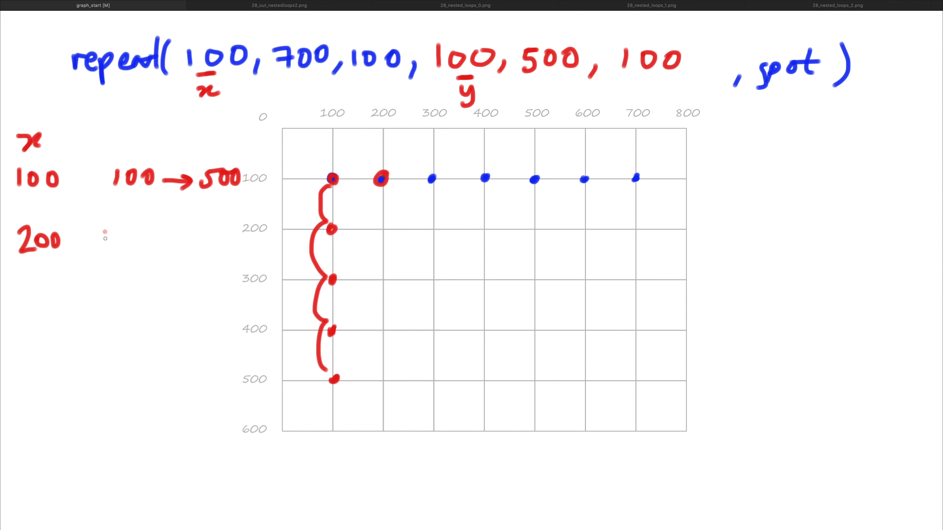
pyautogui.write('10')
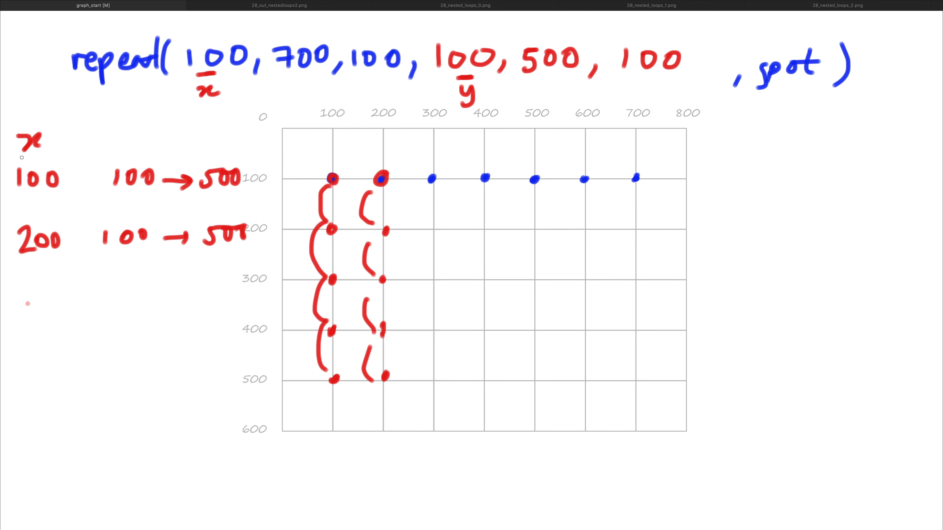
pyautogui.moveTo(18, 166); pyautogui.dragTo(57, 163)
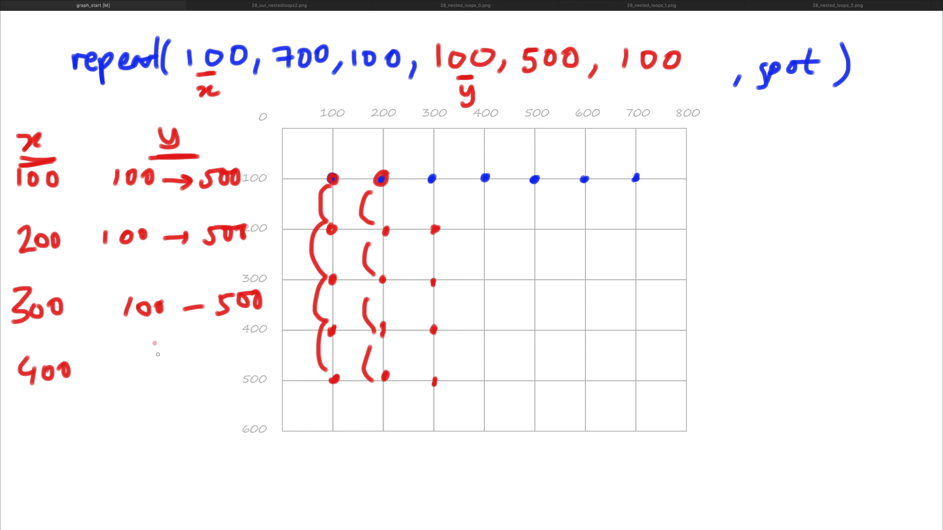
pyautogui.moveTo(152, 374)
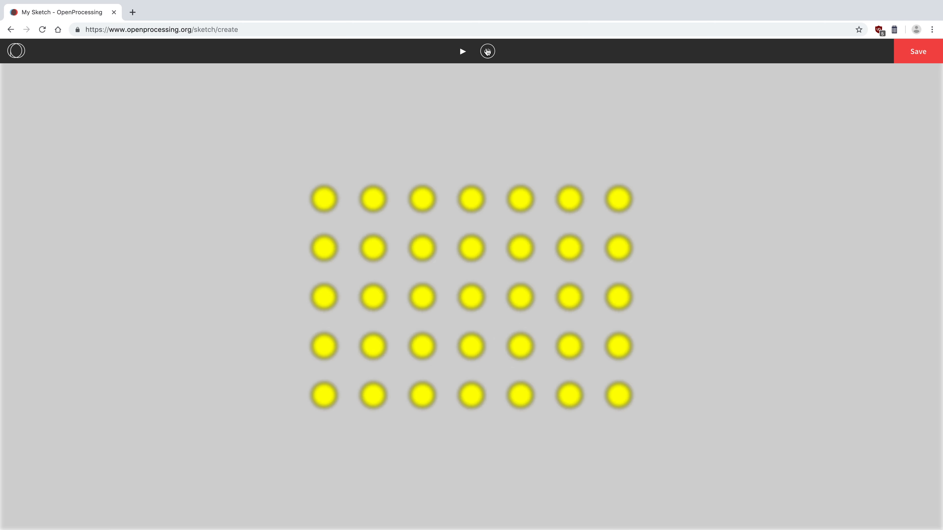
# - Run the sketch with the vertical end at 200 to see two rows of seven circles, then return to the code
pyautogui.click(487, 52)
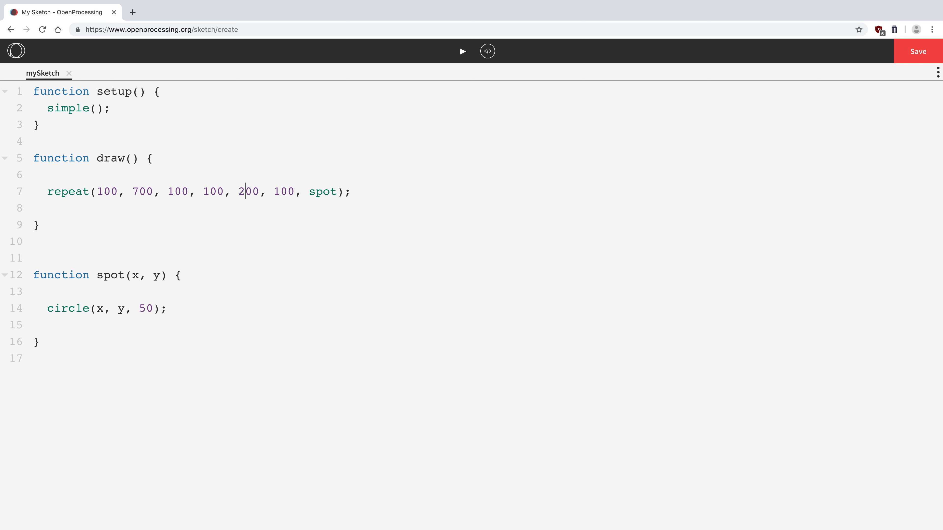
pyautogui.moveTo(437, 125)
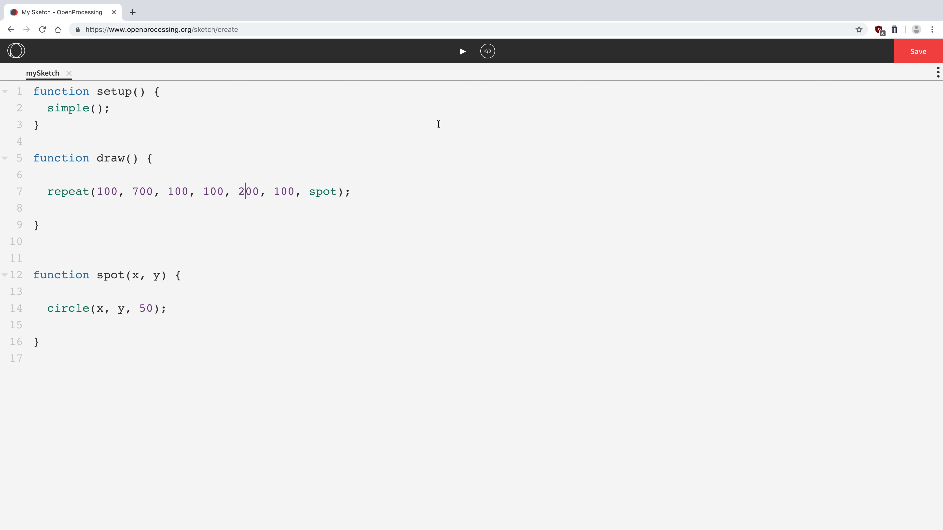
pyautogui.moveTo(462, 53)
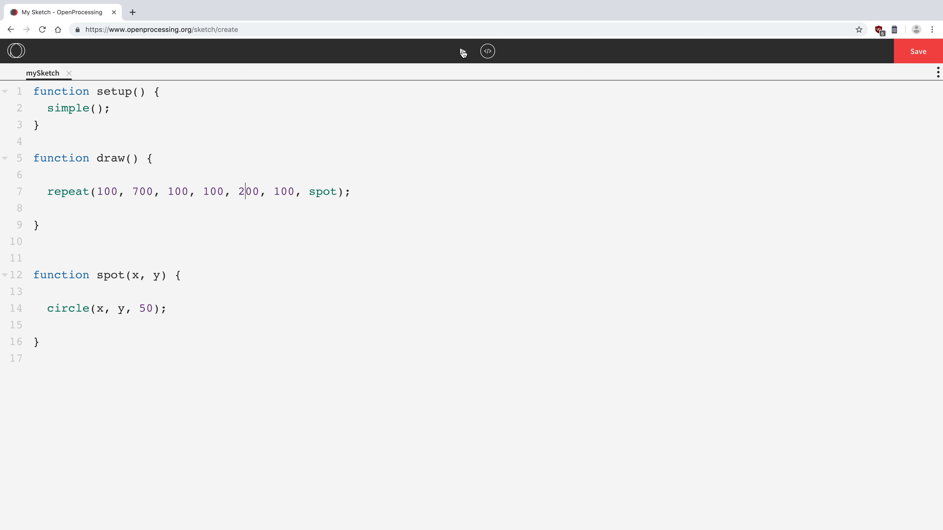
pyautogui.click(461, 51)
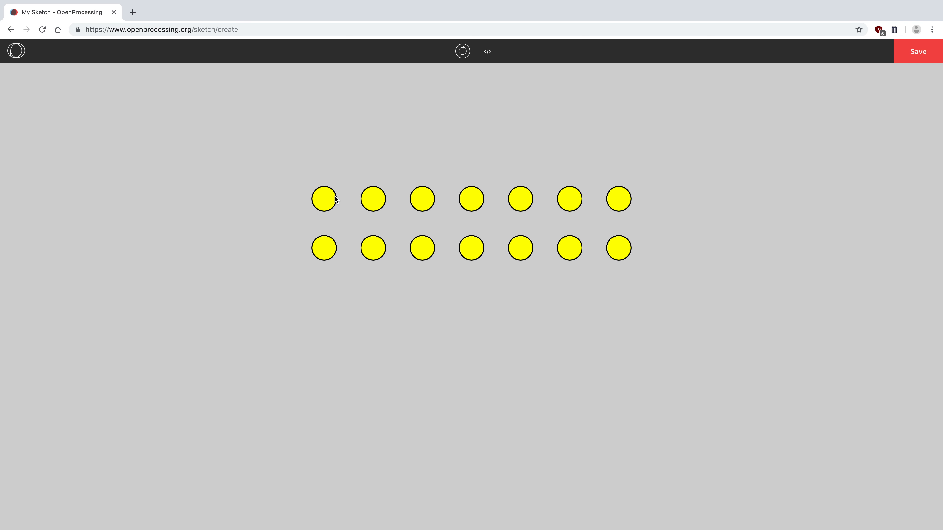
pyautogui.moveTo(309, 203)
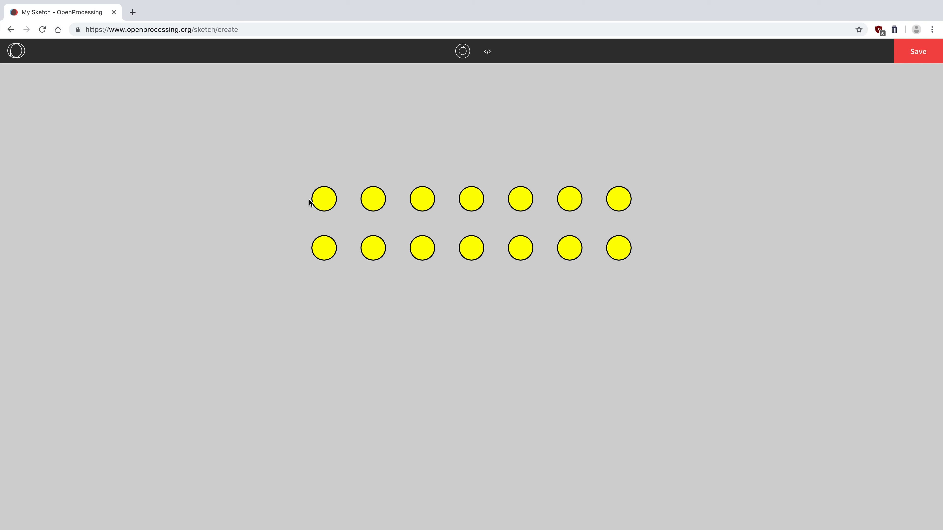
pyautogui.moveTo(319, 200)
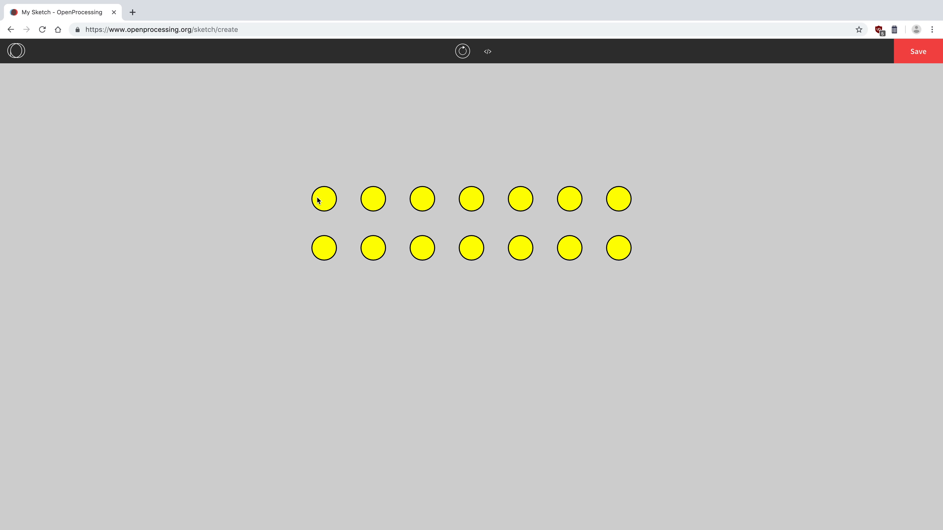
pyautogui.moveTo(460, 143)
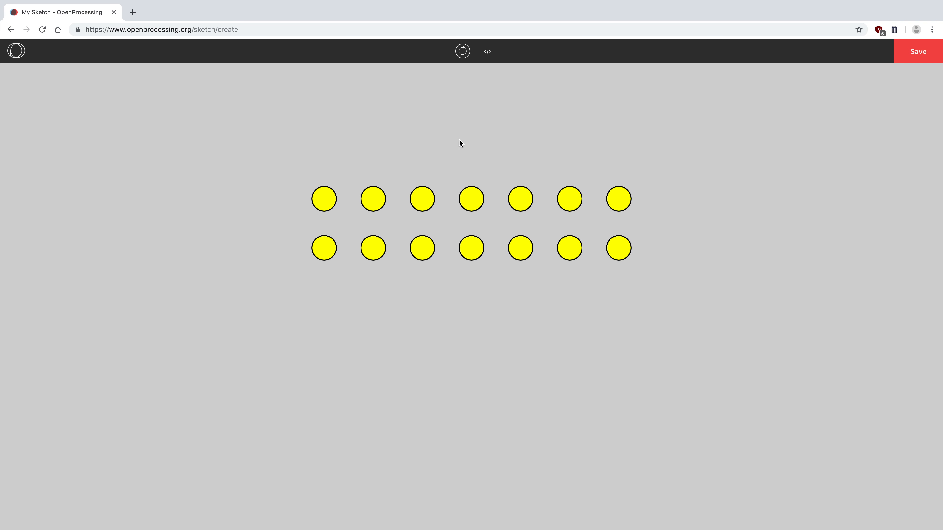
pyautogui.click(487, 50)
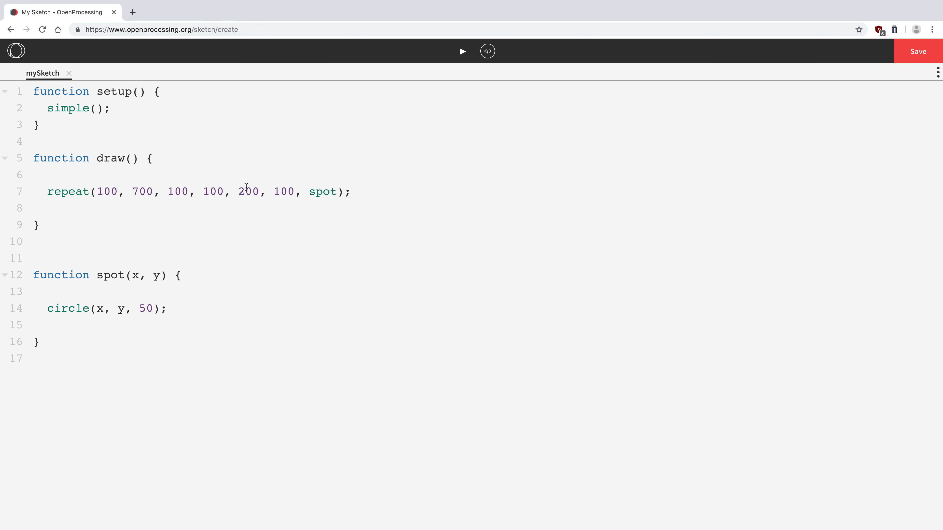
# - Change the horizontal repeat end to 600 and preview the 5-by-5 grid of yellow circles
pyautogui.press('Backspace')
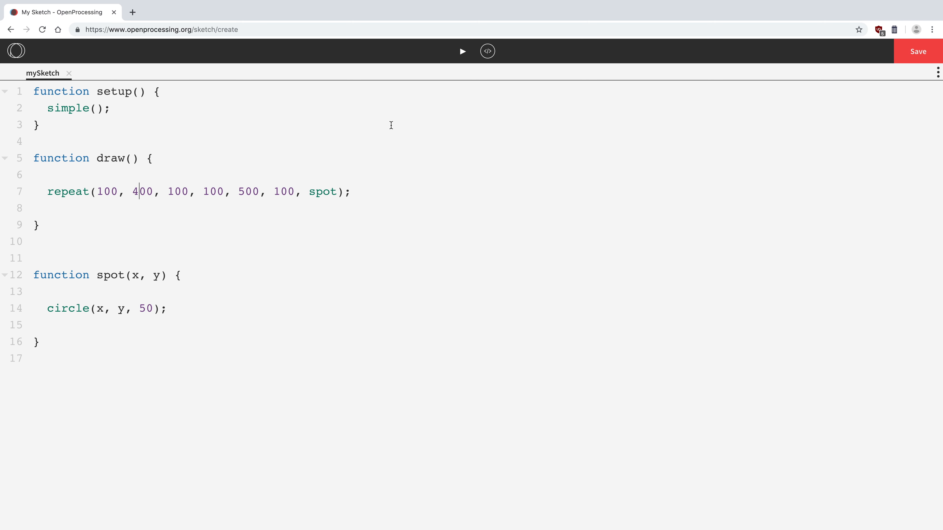
pyautogui.click(461, 51)
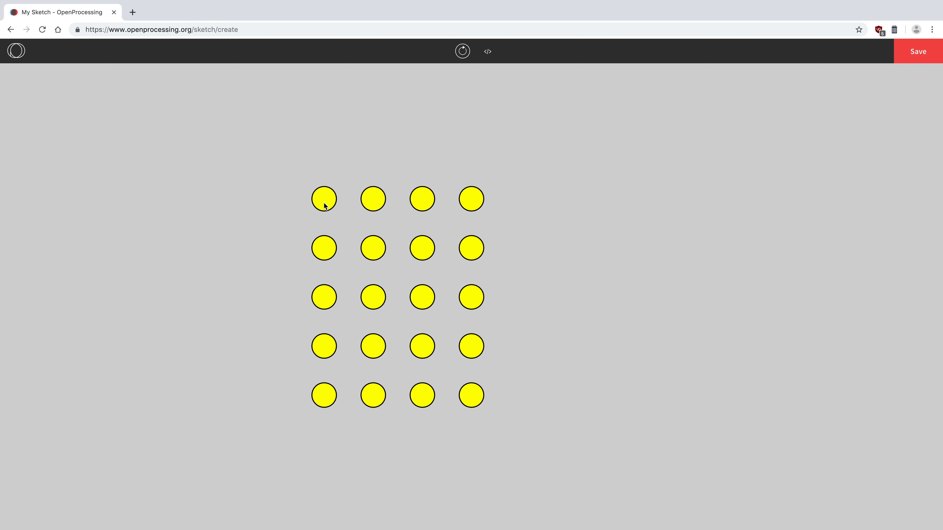
pyautogui.moveTo(463, 196)
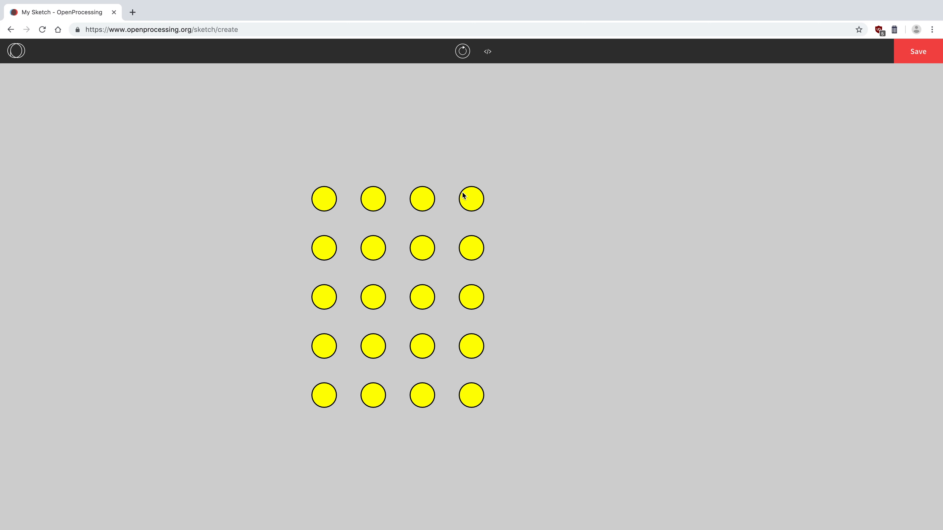
pyautogui.click(487, 51)
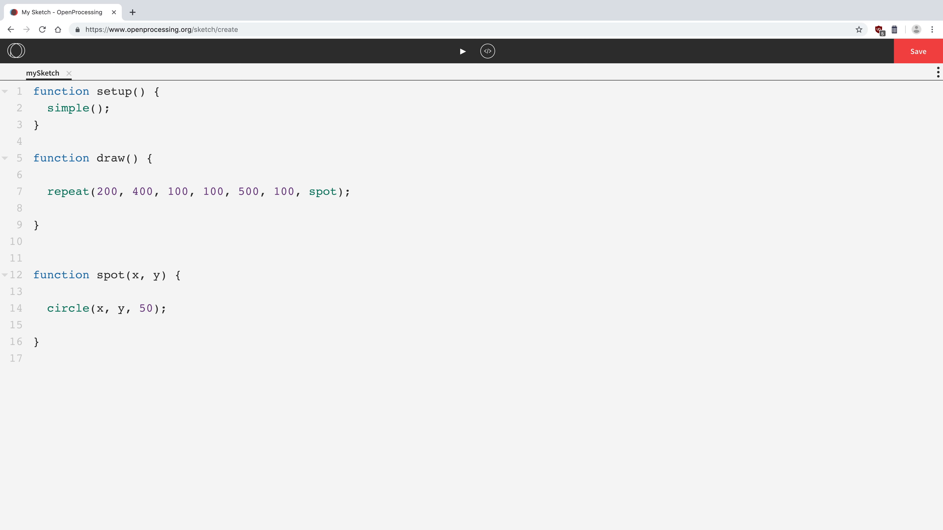
pyautogui.write('600')
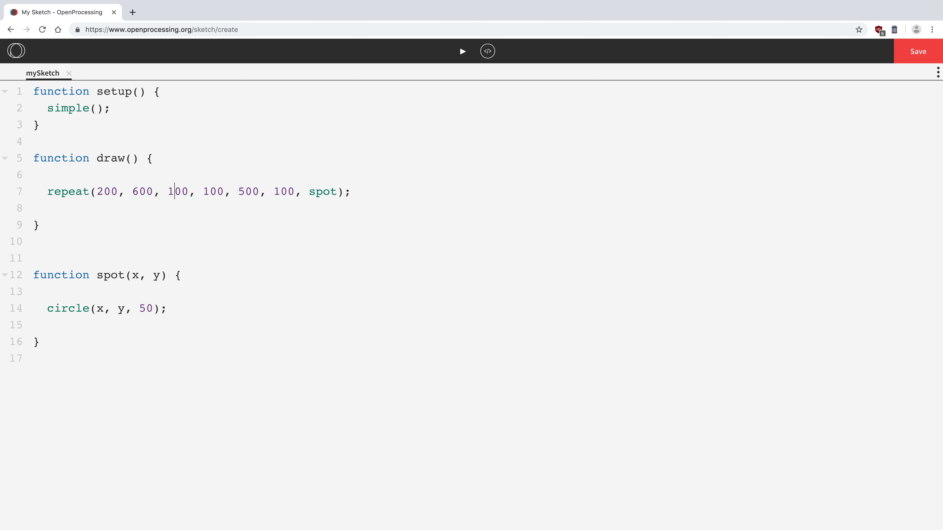
pyautogui.moveTo(464, 83)
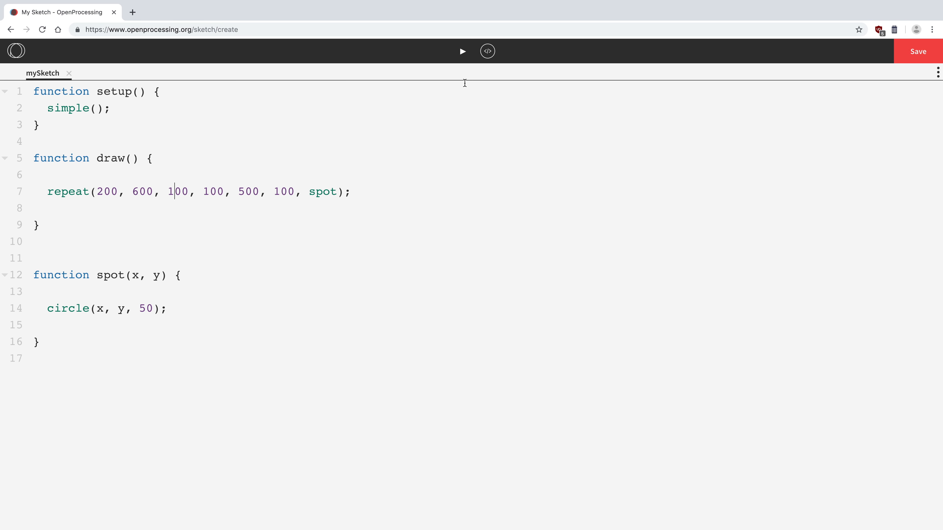
pyautogui.click(461, 51)
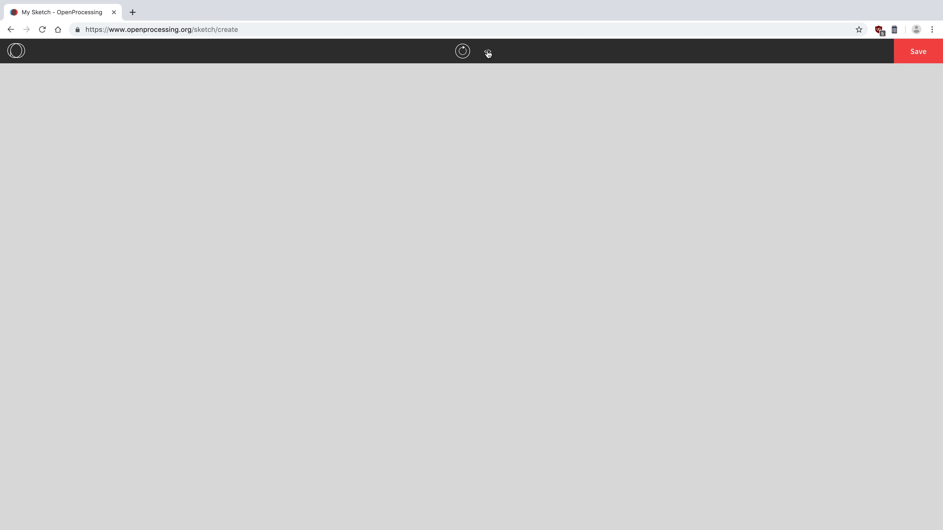
pyautogui.click(461, 51)
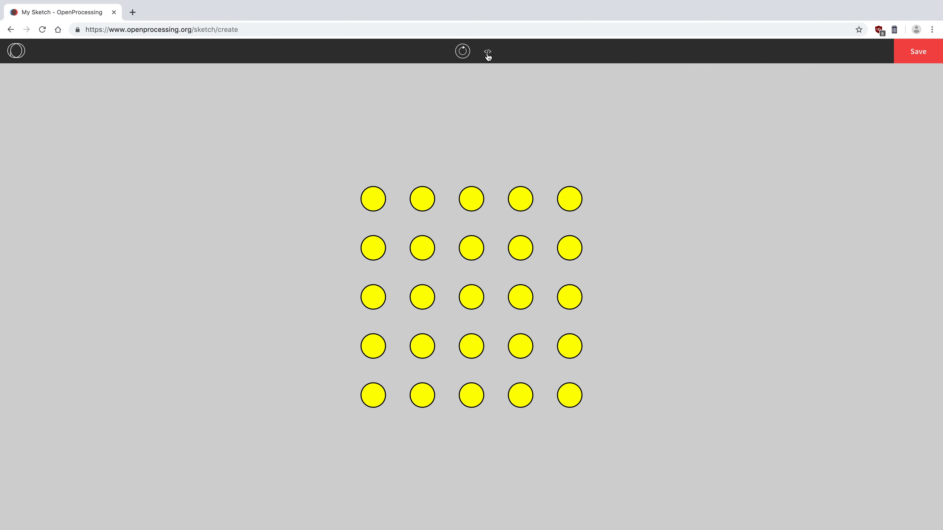
pyautogui.click(487, 50)
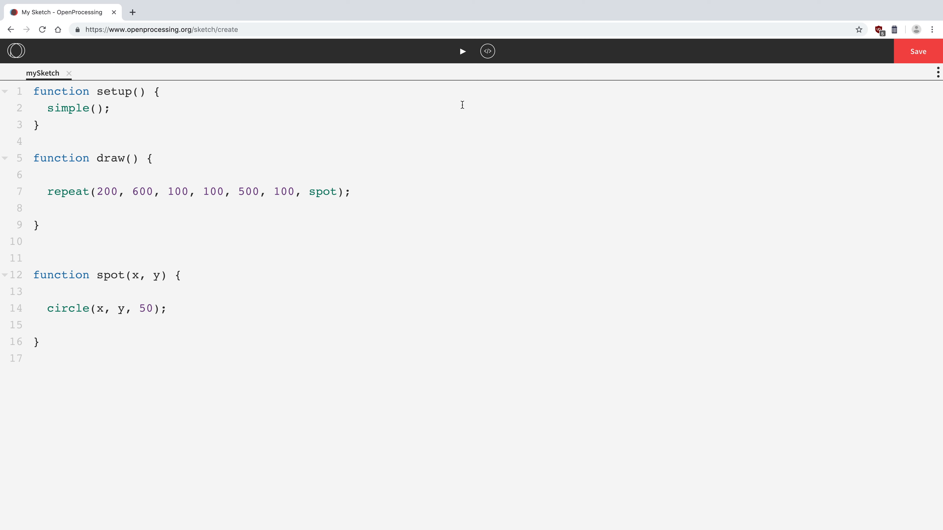
pyautogui.moveTo(408, 26)
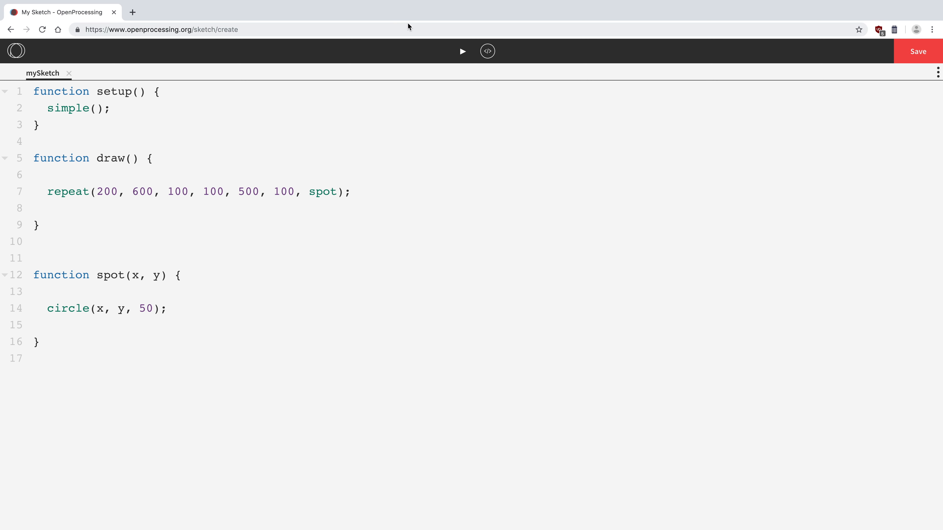
# - Set both repeat steps to 50 and run the sketch to see the tighter circle spacing
pyautogui.click(217, 191)
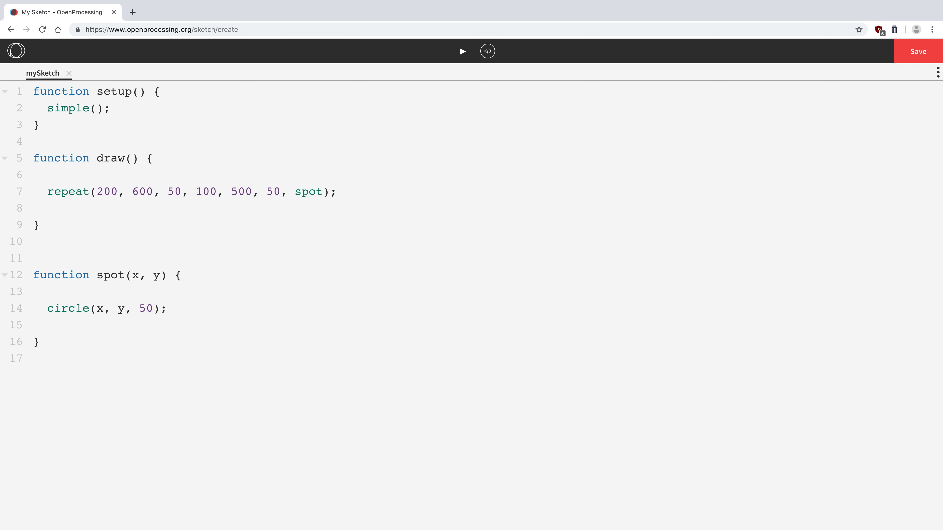
pyautogui.moveTo(395, 120)
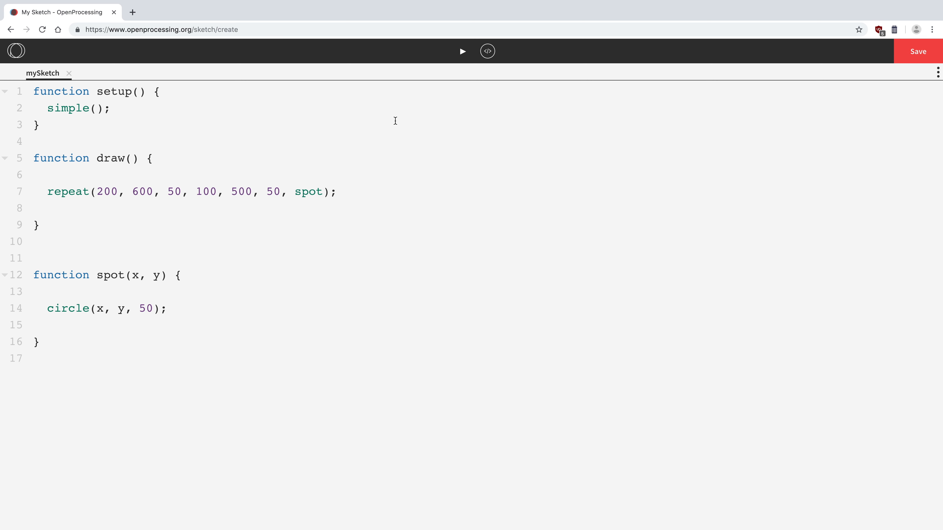
pyautogui.doubleClick(99, 191)
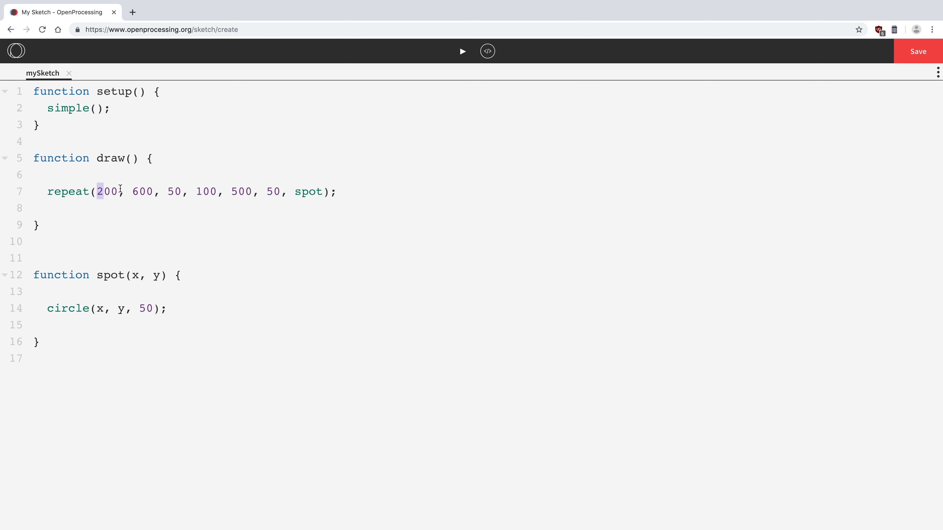
pyautogui.moveTo(98, 191); pyautogui.dragTo(196, 191)
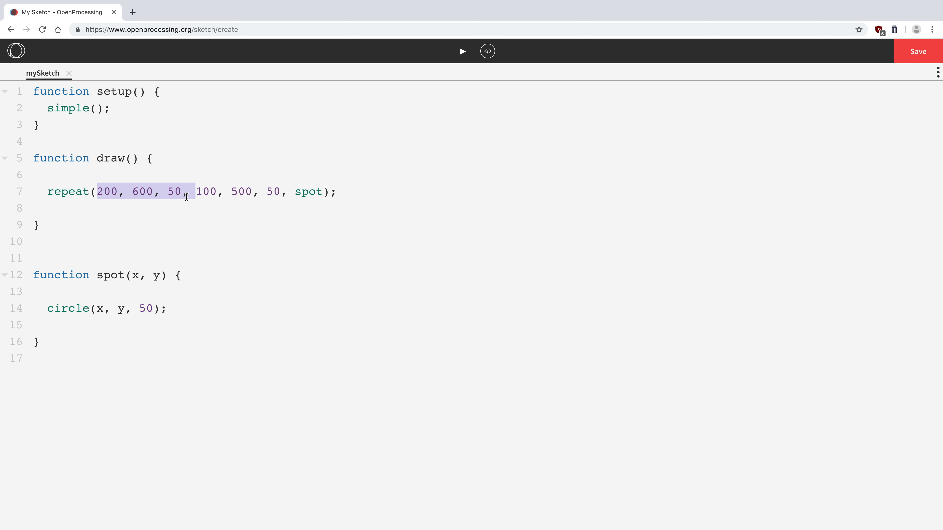
pyautogui.moveTo(227, 193)
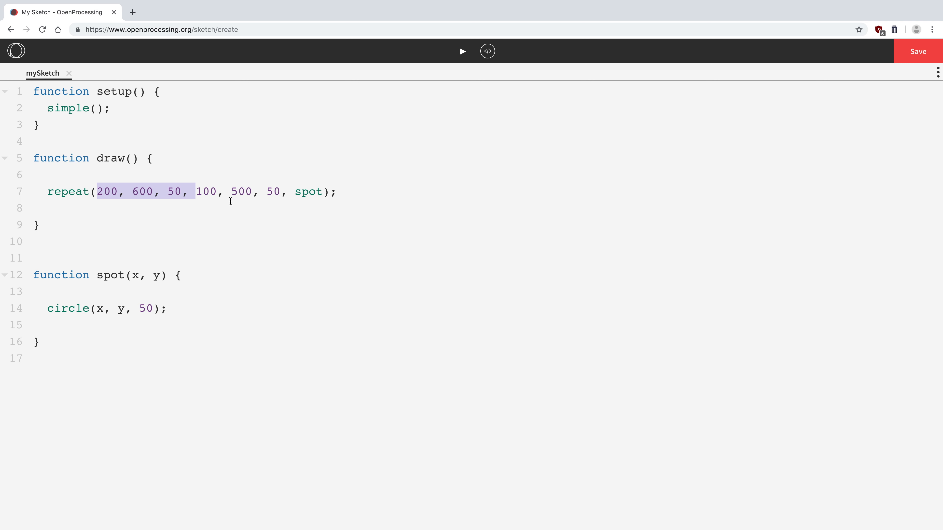
pyautogui.moveTo(442, 101)
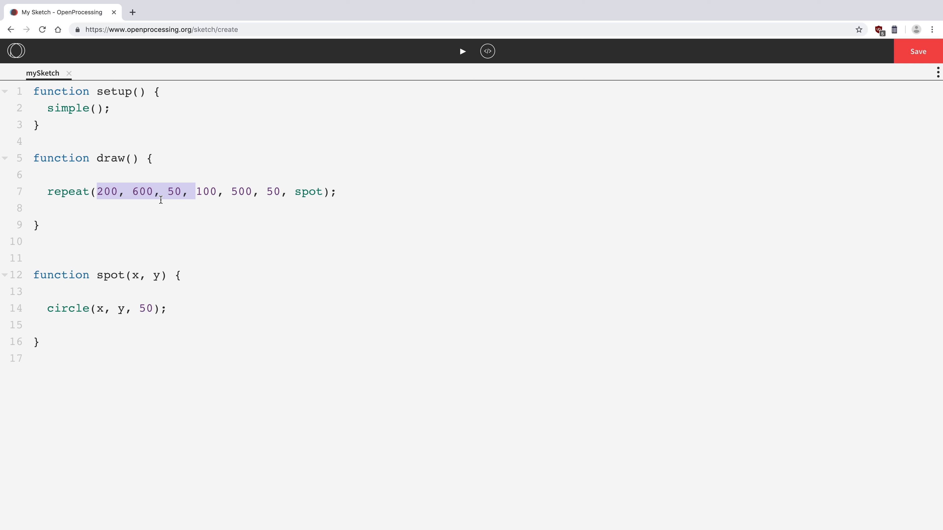
pyautogui.click(274, 191)
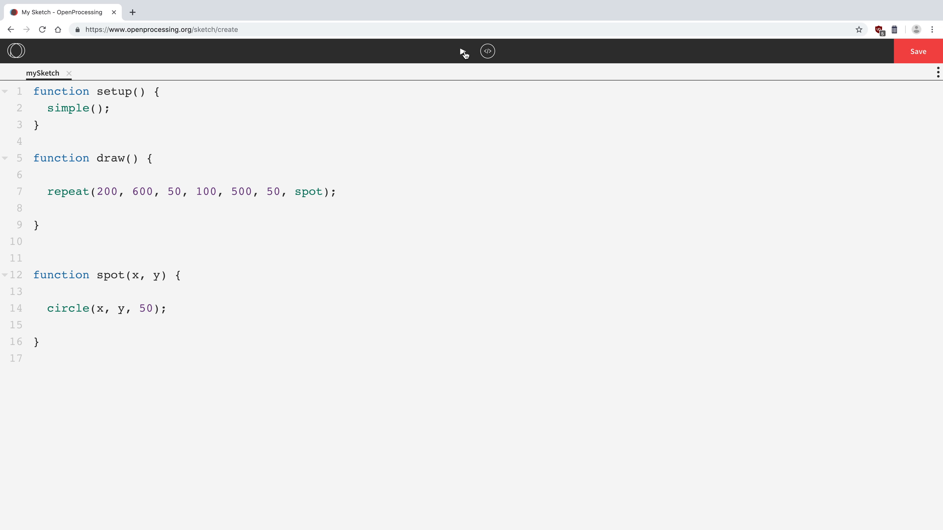
pyautogui.click(462, 50)
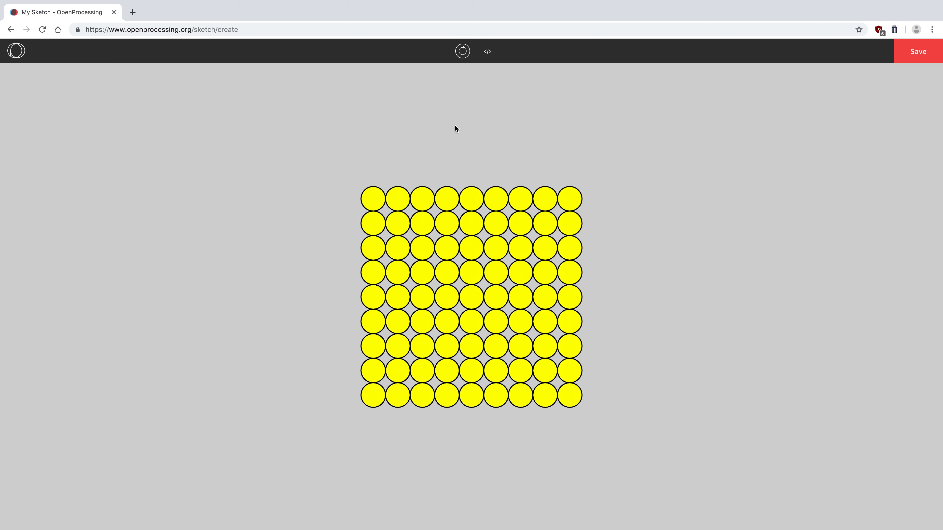
pyautogui.moveTo(442, 118)
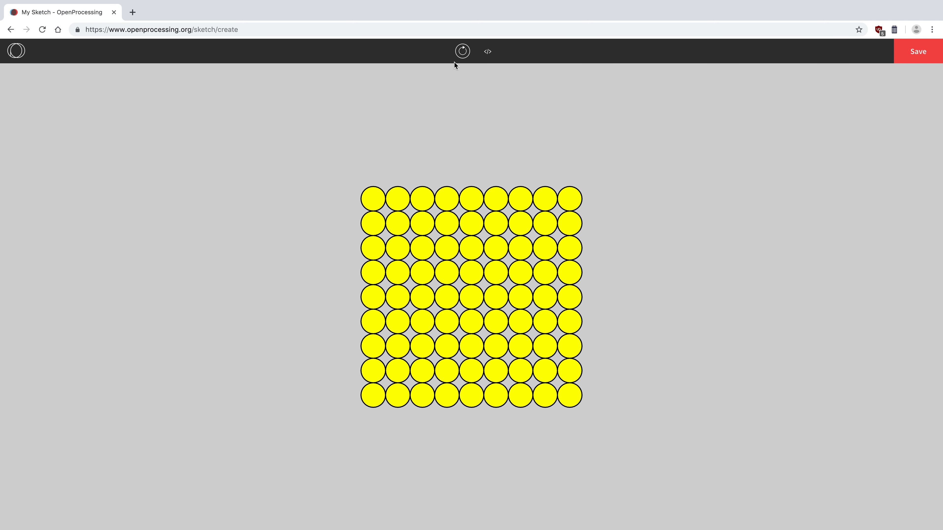
pyautogui.click(487, 50)
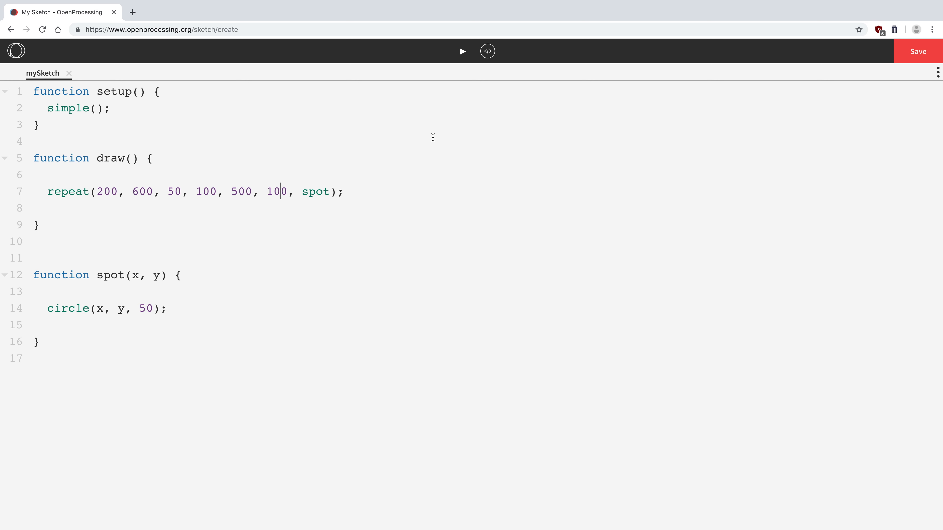
pyautogui.moveTo(268, 188)
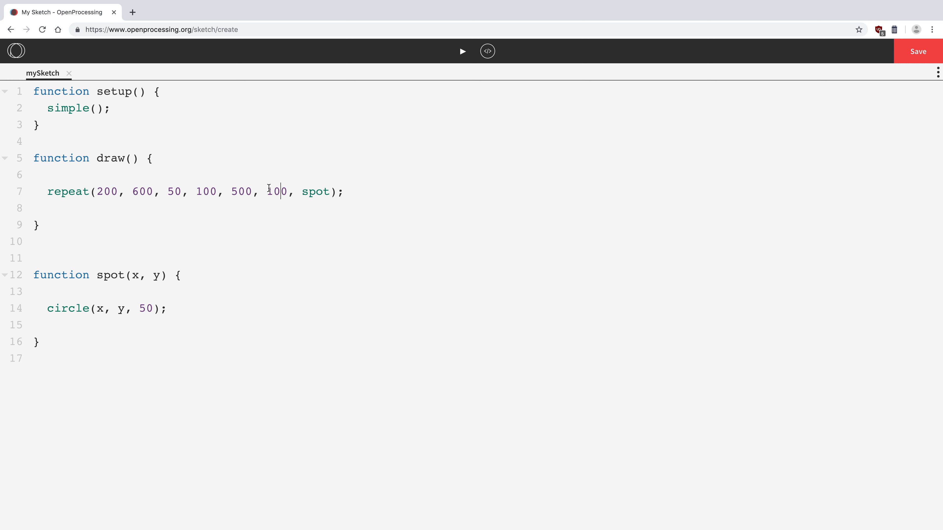
# - Try 100 for the vertical step, preview it, then set it back to 50
pyautogui.doubleClick(275, 191)
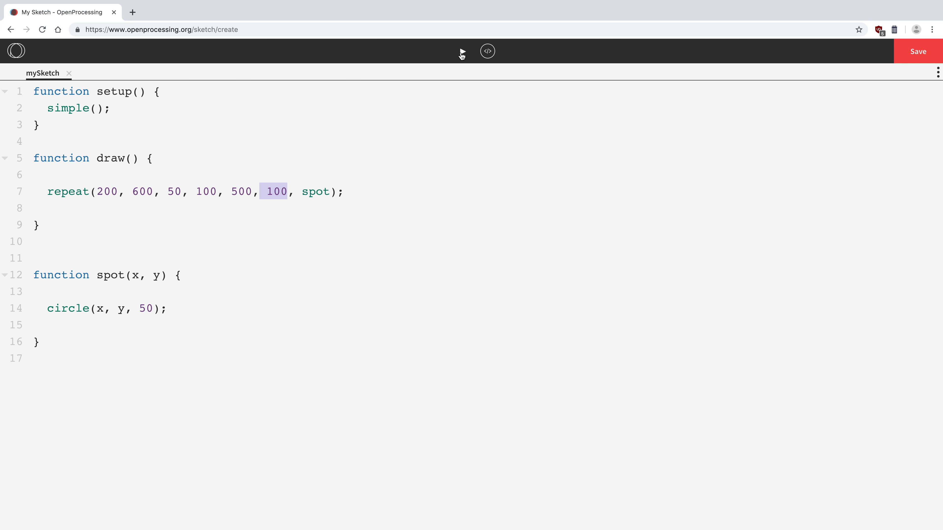
pyautogui.click(463, 51)
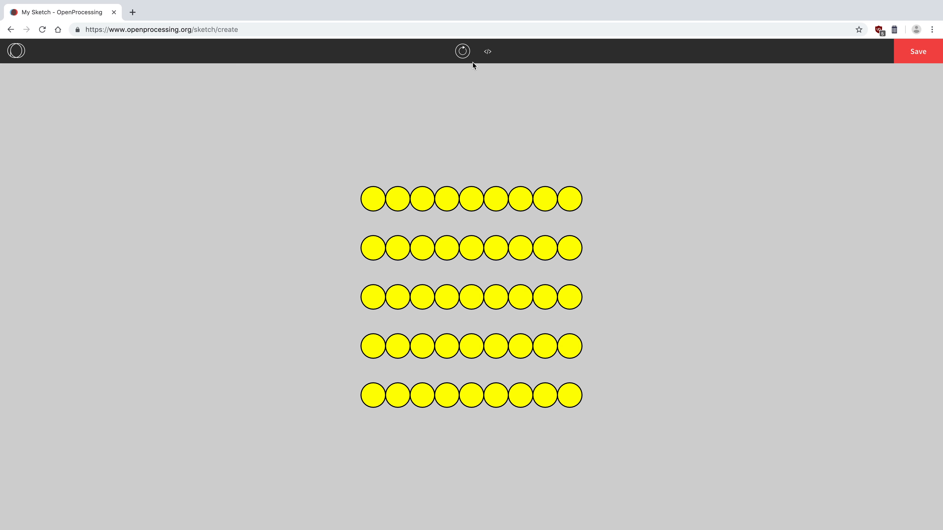
pyautogui.click(487, 51)
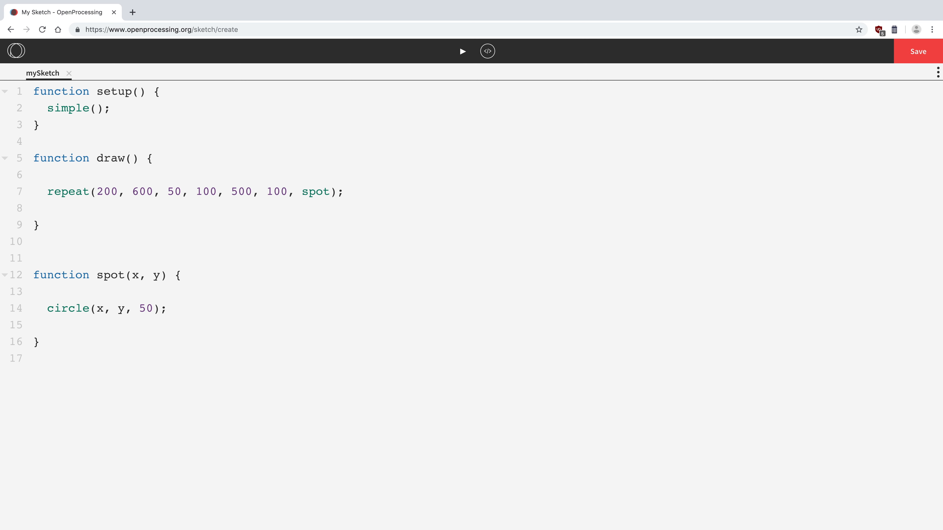
pyautogui.write('50')
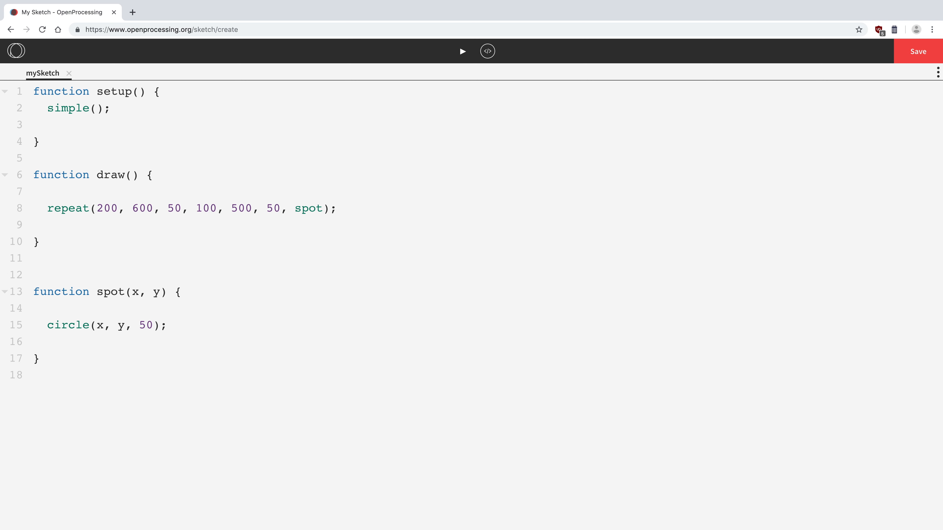
# - Add colourMode(HSB) and start var hue = (x + y) inside the spot function
pyautogui.write('colo')
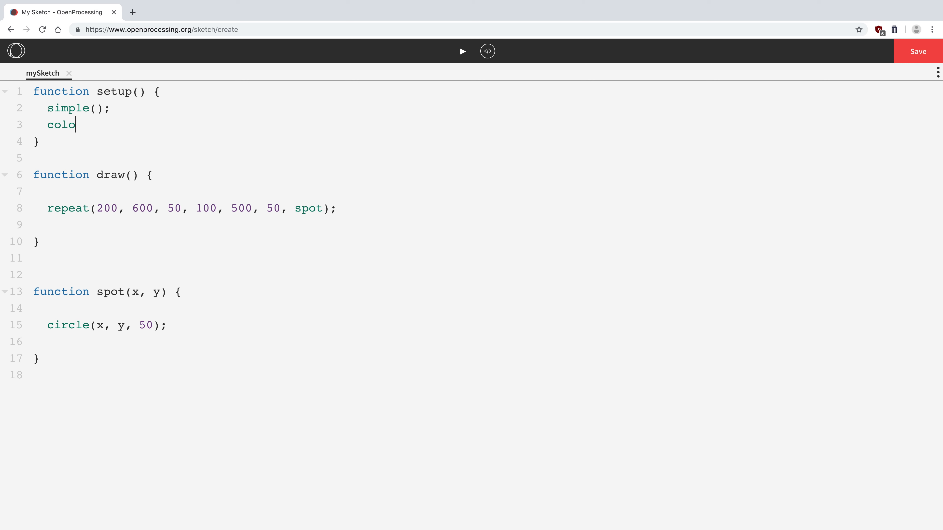
pyautogui.write('urMode')
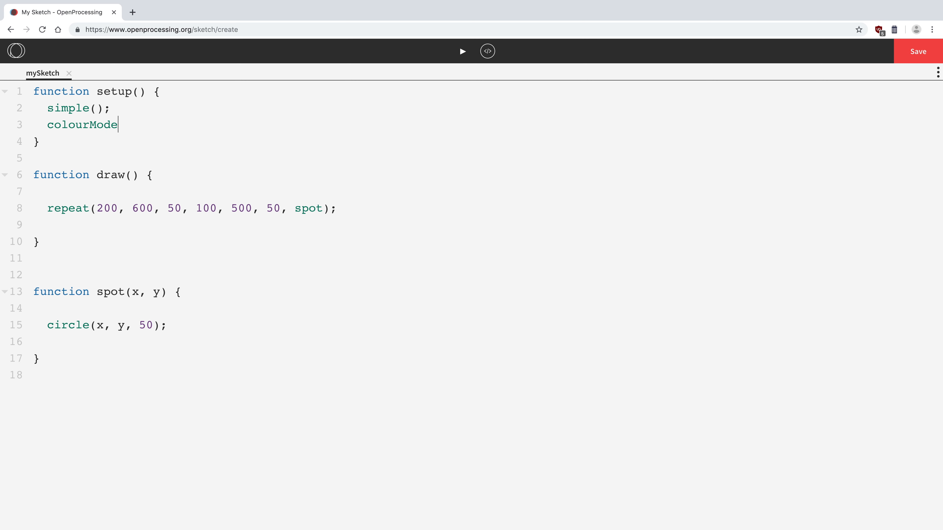
pyautogui.write('(HSB);')
pyautogui.click(488, 309)
pyautogui.write('var')
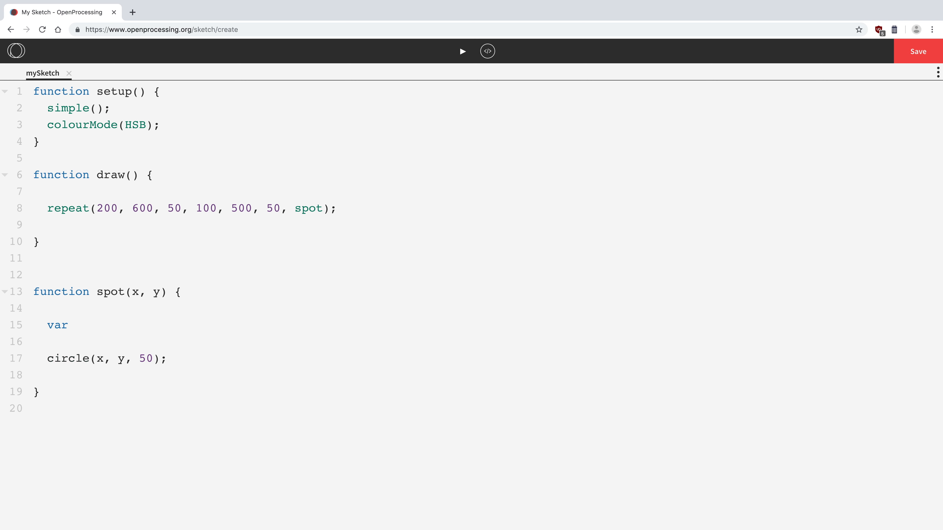
pyautogui.write('hue')
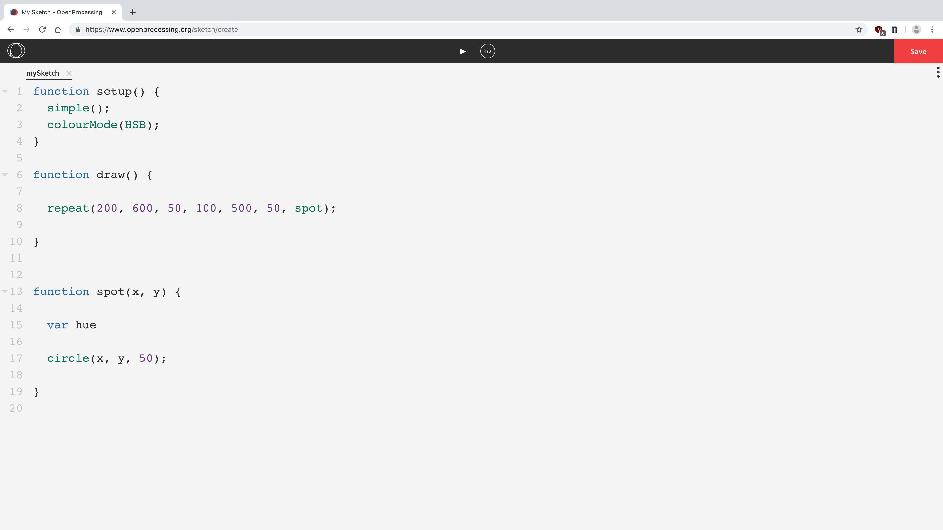
pyautogui.click(104, 325)
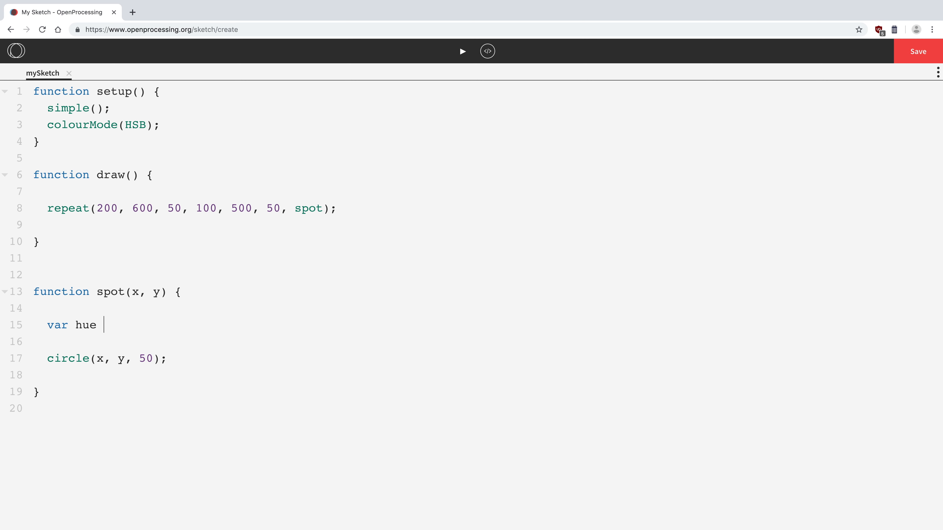
pyautogui.write('=')
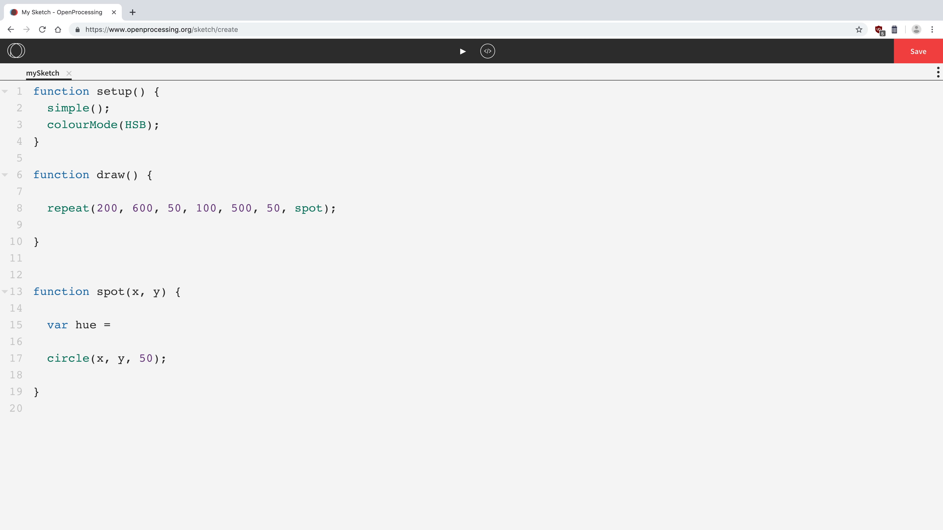
pyautogui.write('(x')
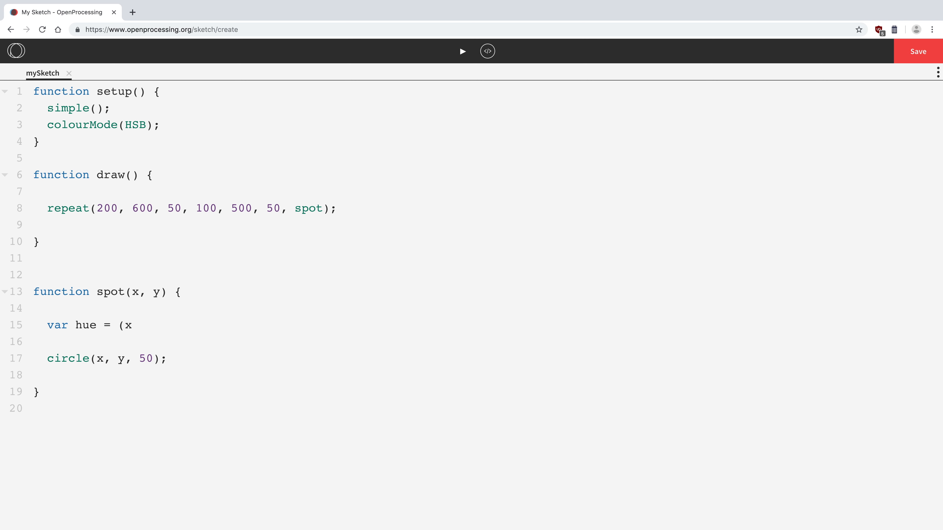
pyautogui.write('+ y)')
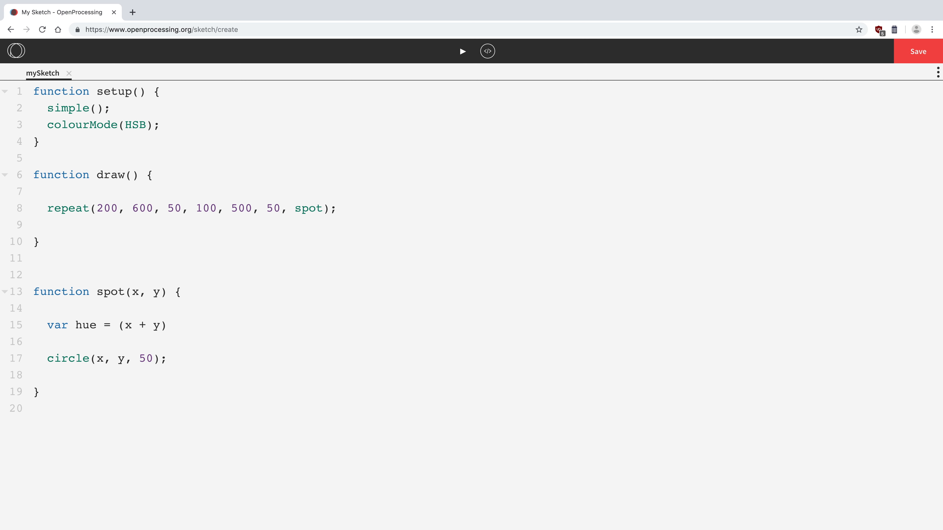
# - Complete the line as var hue = ((x + y) / 2) % 360; and start a new line below it
pyautogui.click(168, 325)
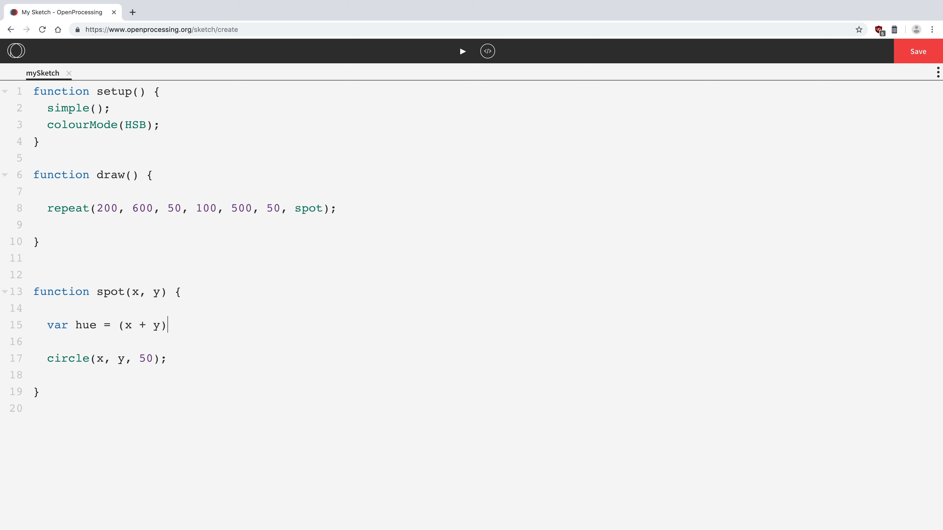
pyautogui.write('/ 2)')
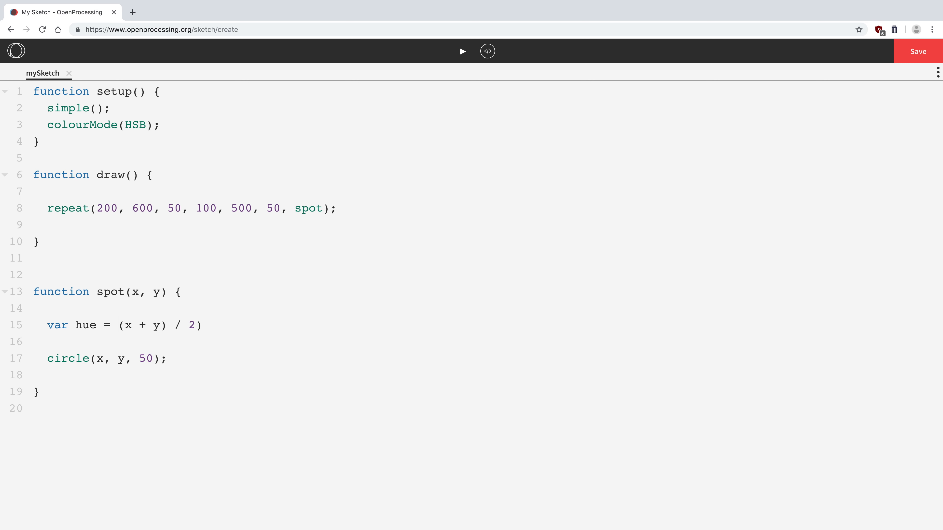
pyautogui.write('(')
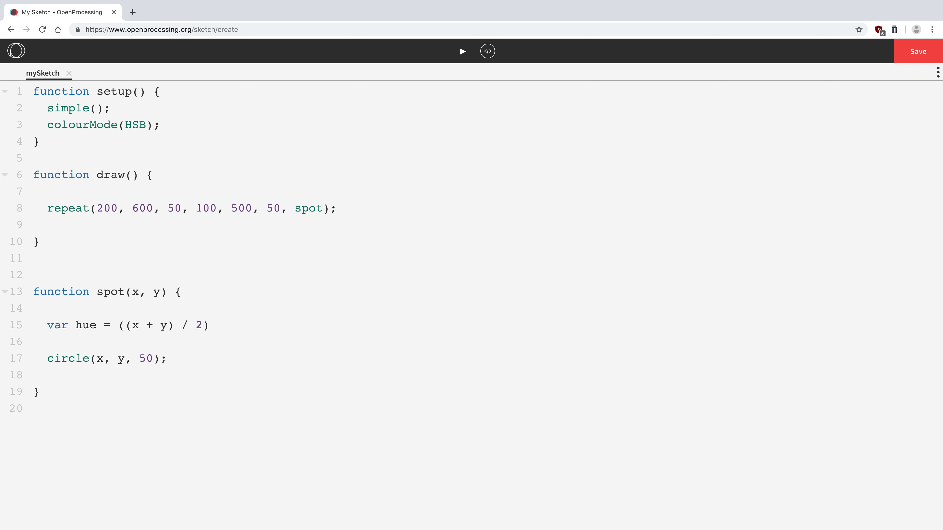
pyautogui.write('%')
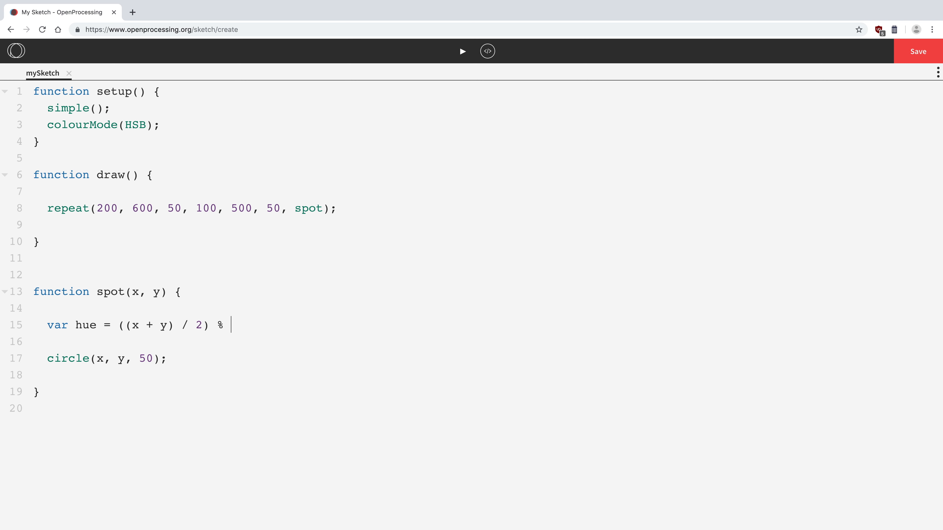
pyautogui.write('360')
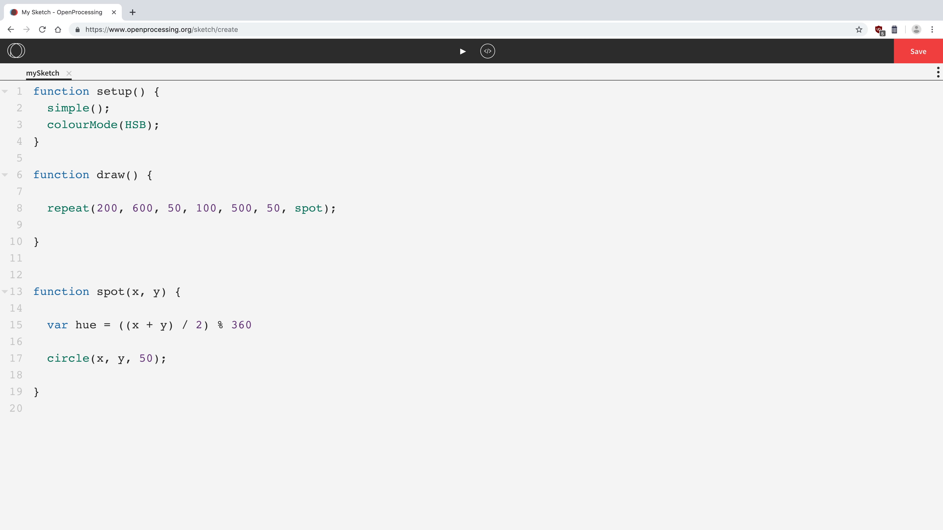
pyautogui.write(';')
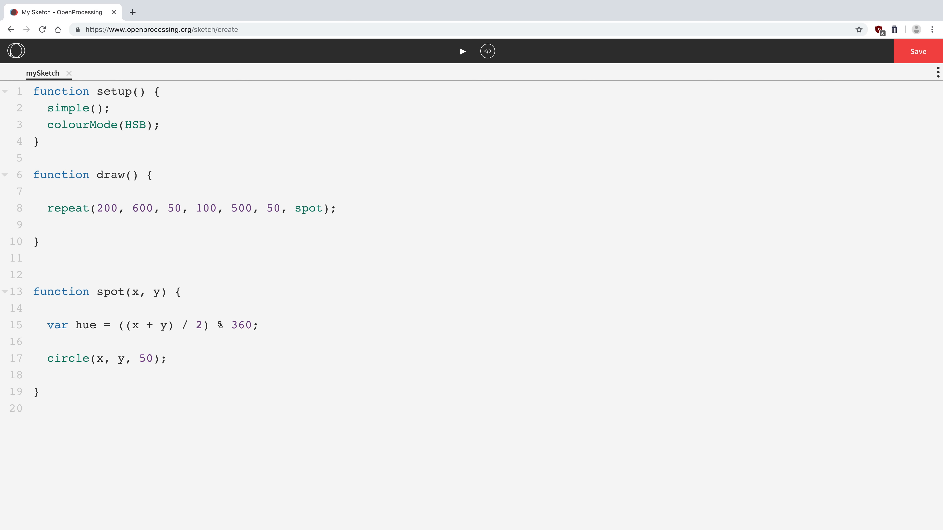
pyautogui.click(259, 324)
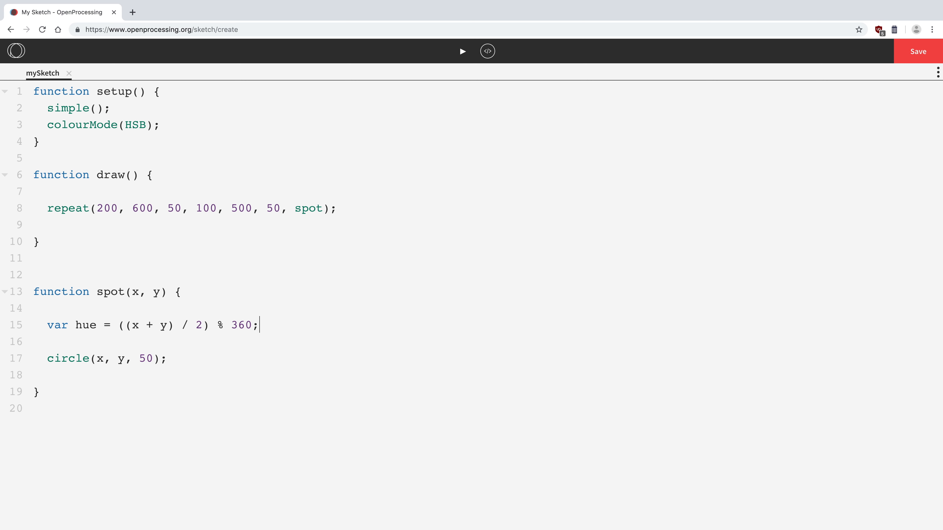
pyautogui.press('Enter')
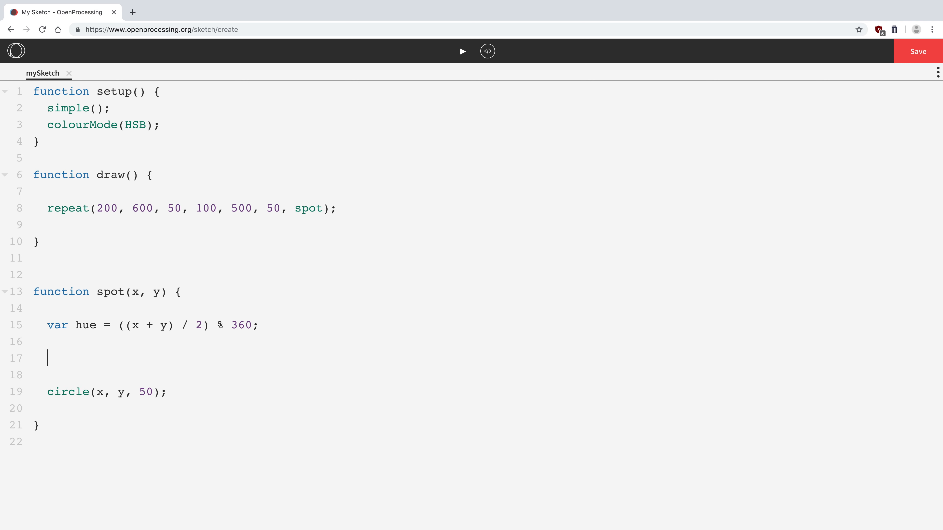
# - Write fill(hue, 50, 100); before the circle call and point out the x + y part of the formula
pyautogui.write('fill(')
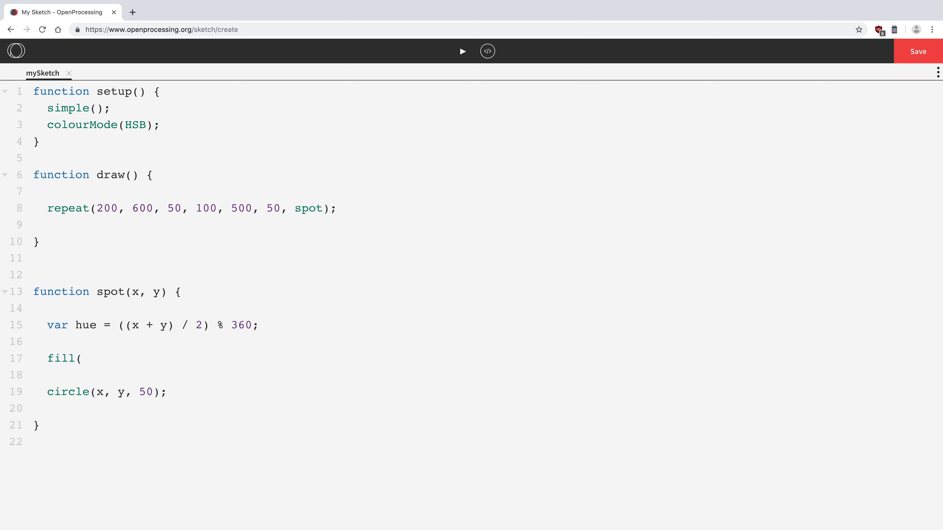
pyautogui.write('hue,')
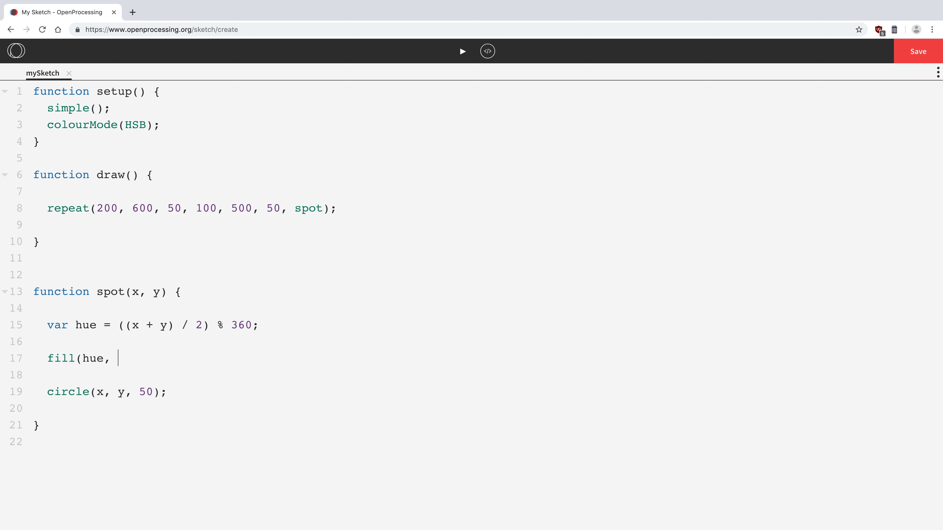
pyautogui.write('50,')
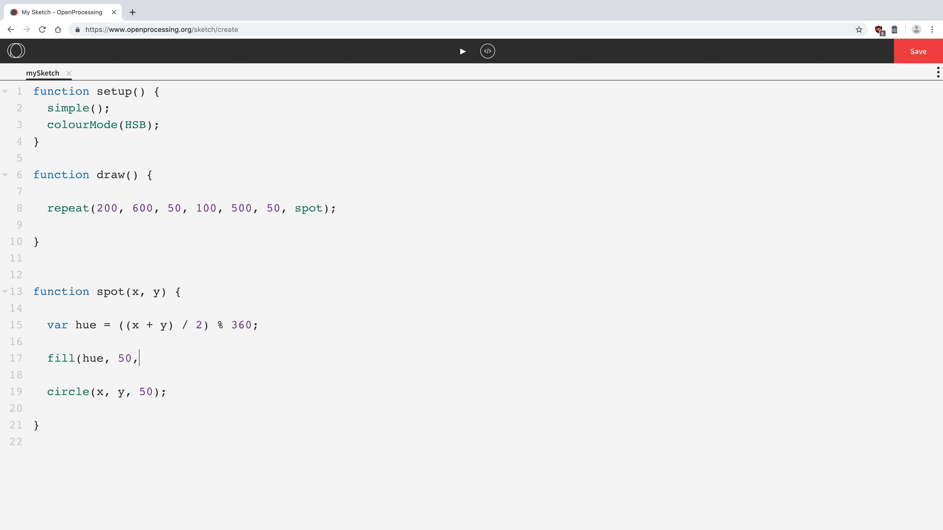
pyautogui.write('100);')
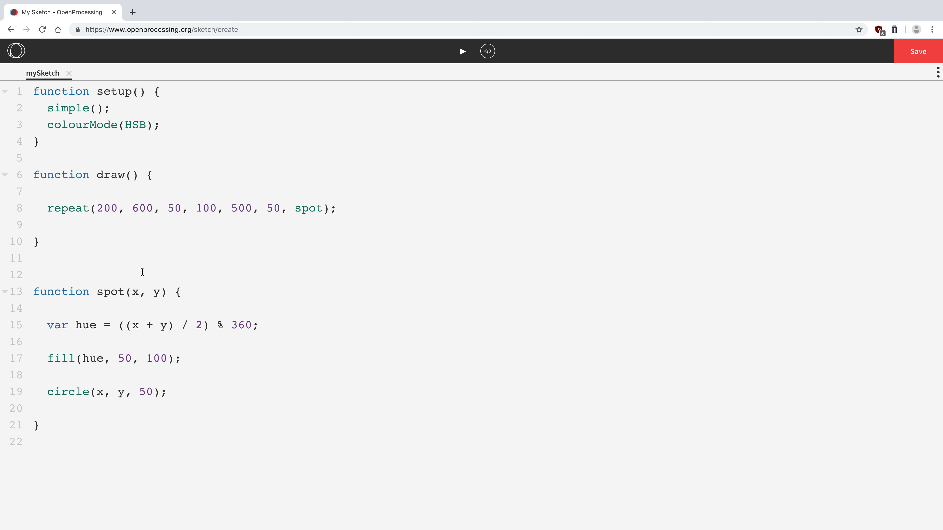
pyautogui.moveTo(129, 325); pyautogui.dragTo(170, 325)
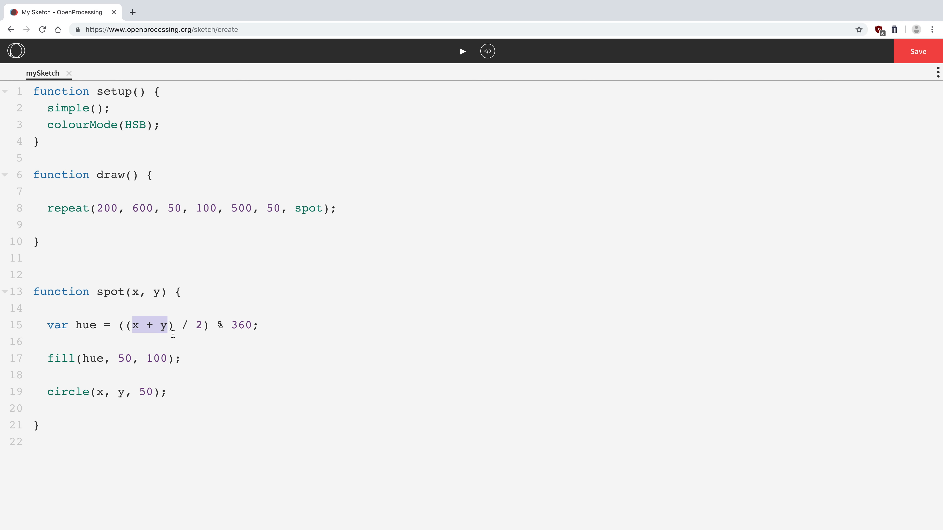
pyautogui.moveTo(150, 339)
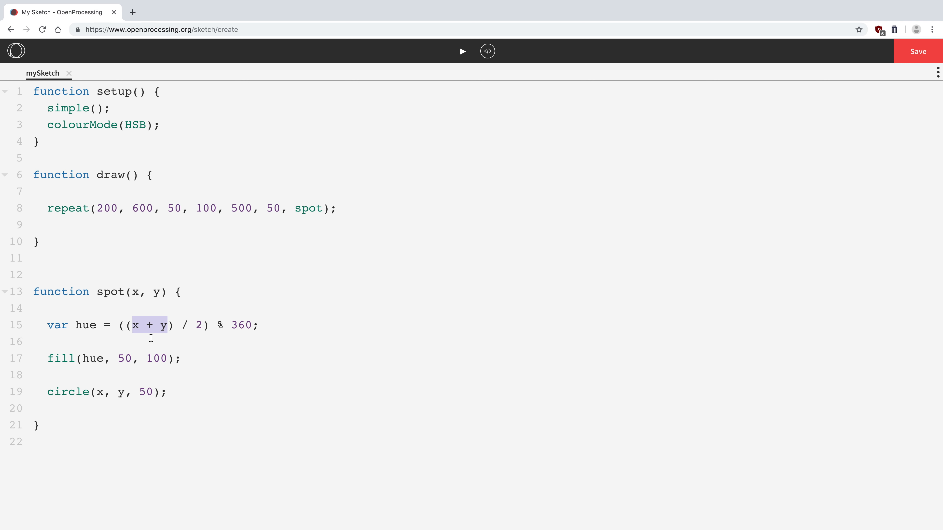
pyautogui.click(169, 325)
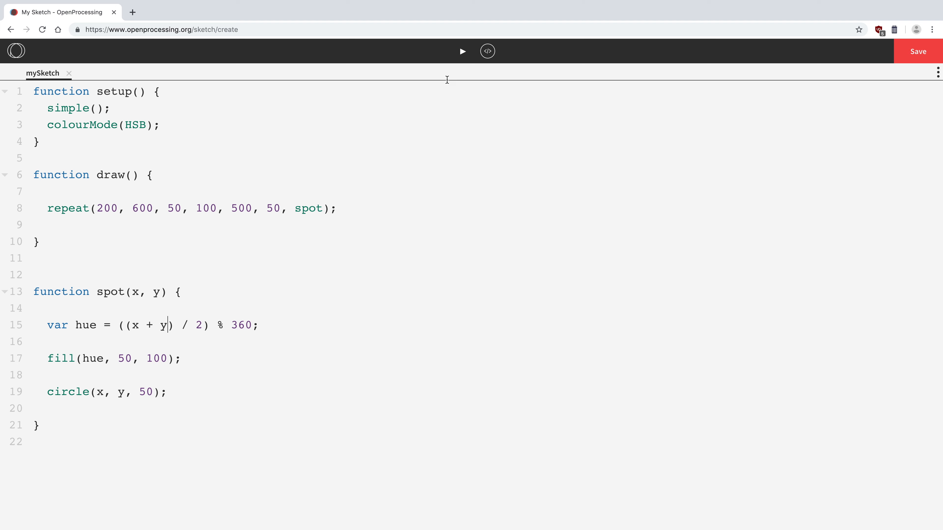
# - Run the sketch to check the pastel rainbow circle grid, then return to the code
pyautogui.click(461, 52)
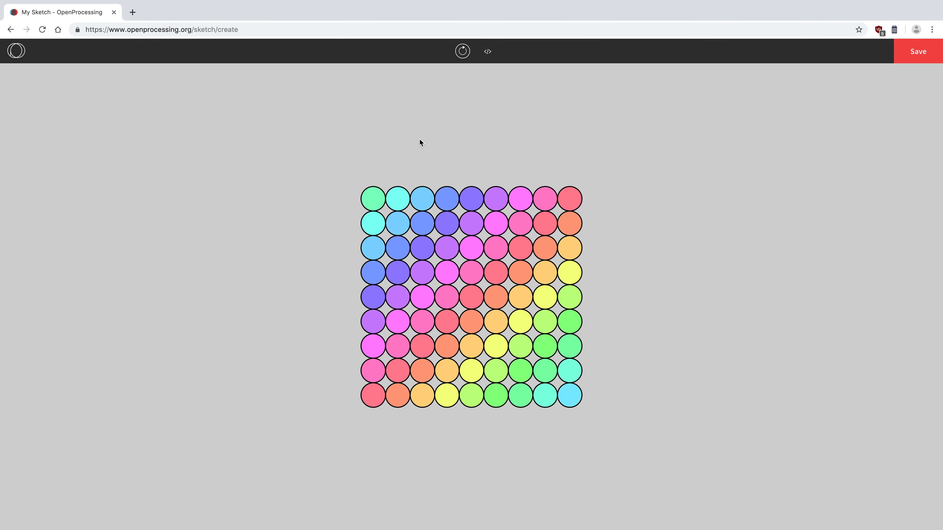
pyautogui.moveTo(416, 145)
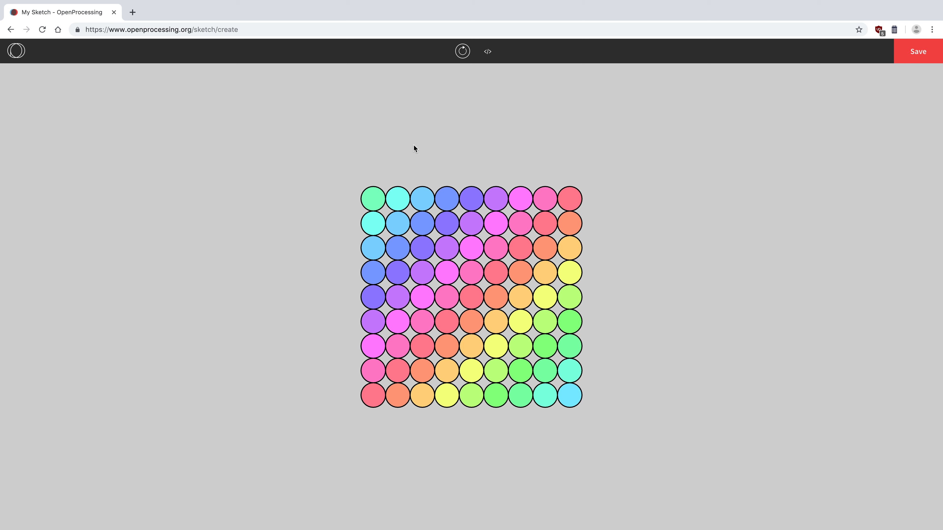
pyautogui.moveTo(417, 145)
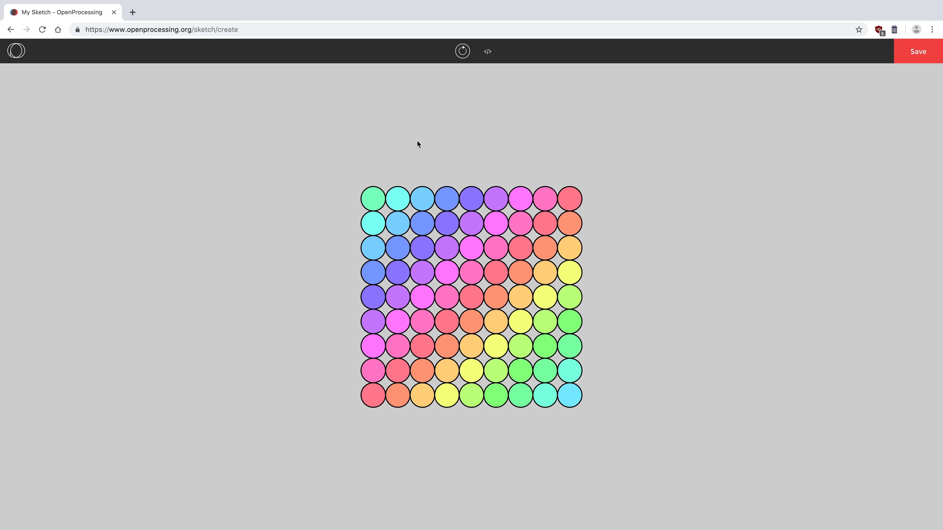
pyautogui.moveTo(487, 51)
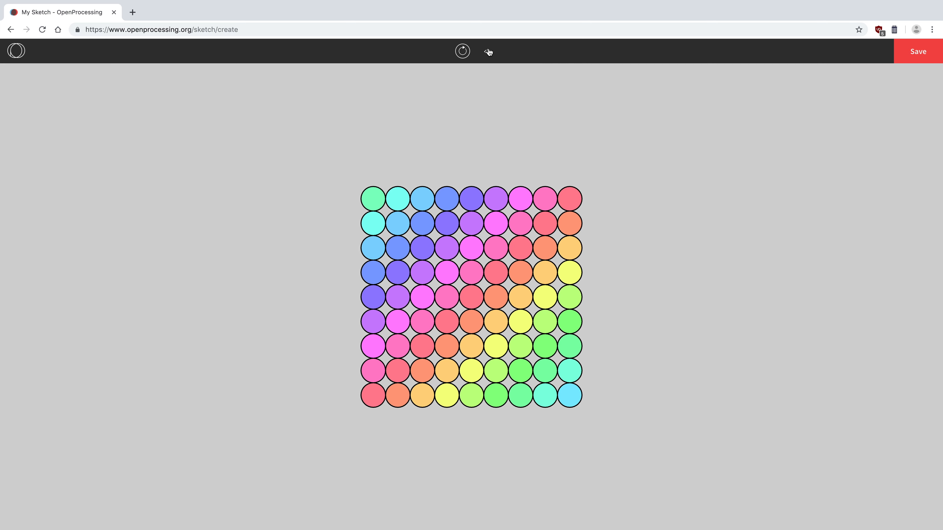
pyautogui.click(487, 51)
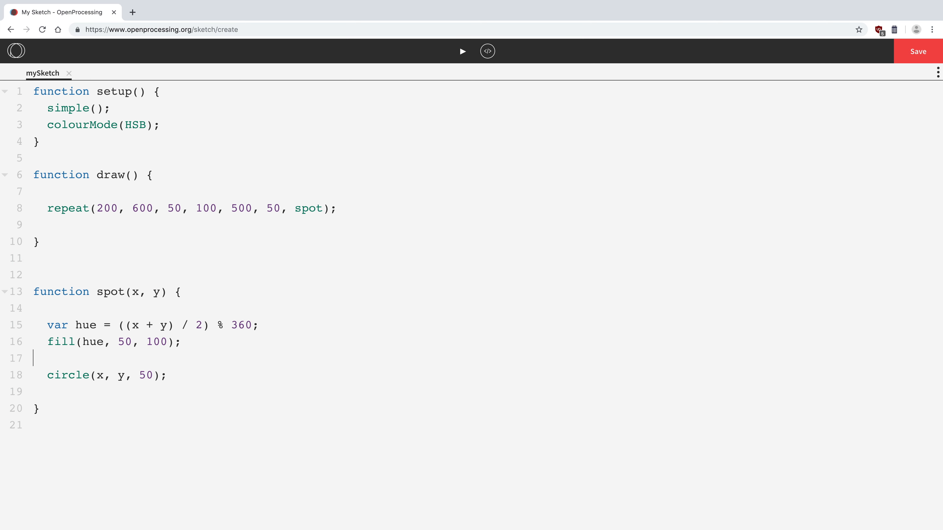
# - Remove the blank line before circle(), rerun the sketch to confirm the rainbow grid, and return to code
pyautogui.press('Backspace')
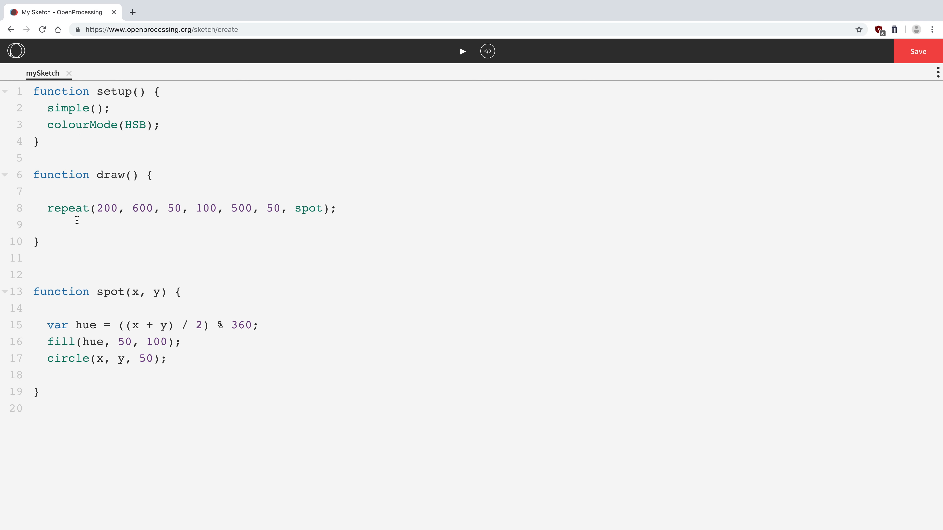
pyautogui.moveTo(47, 208); pyautogui.dragTo(337, 208)
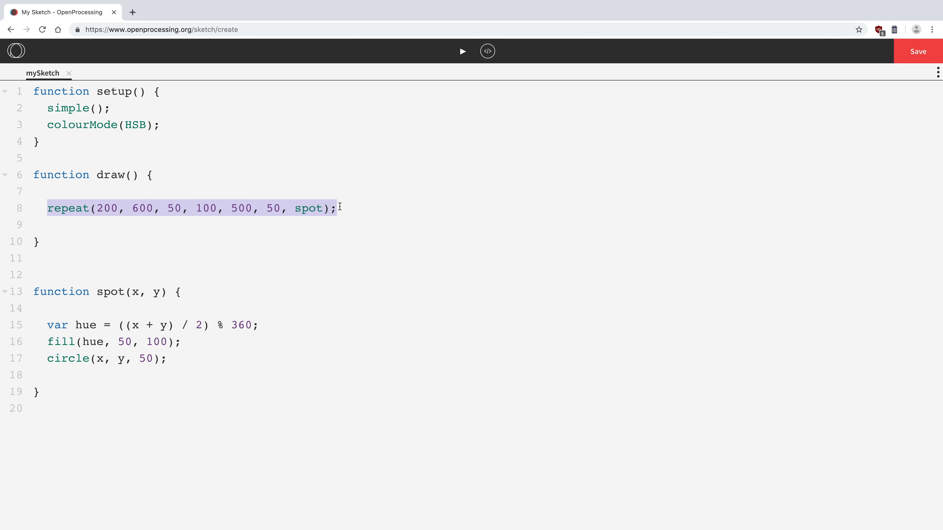
pyautogui.click(461, 50)
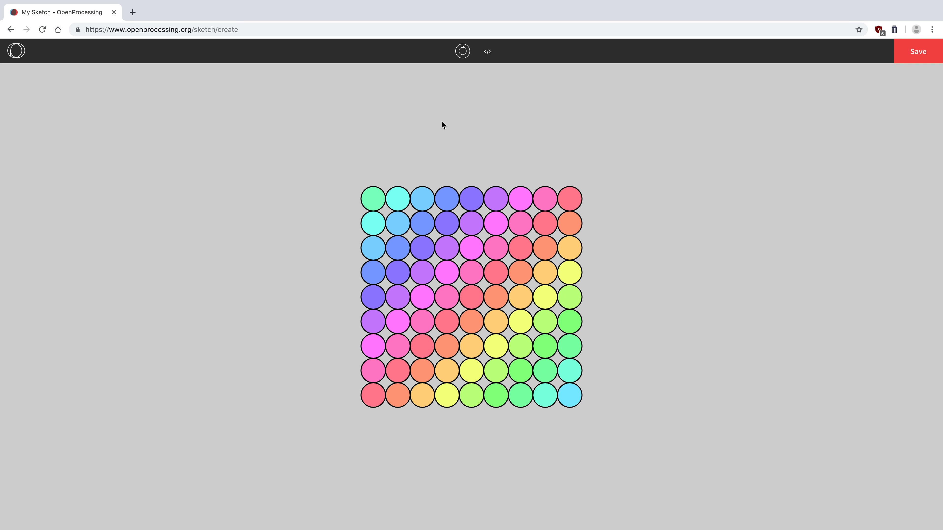
pyautogui.click(487, 50)
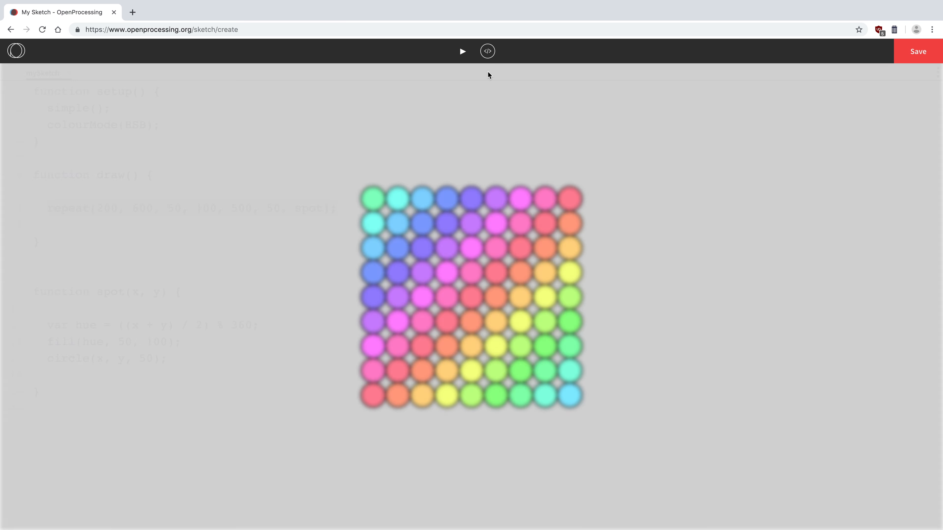
pyautogui.click(487, 50)
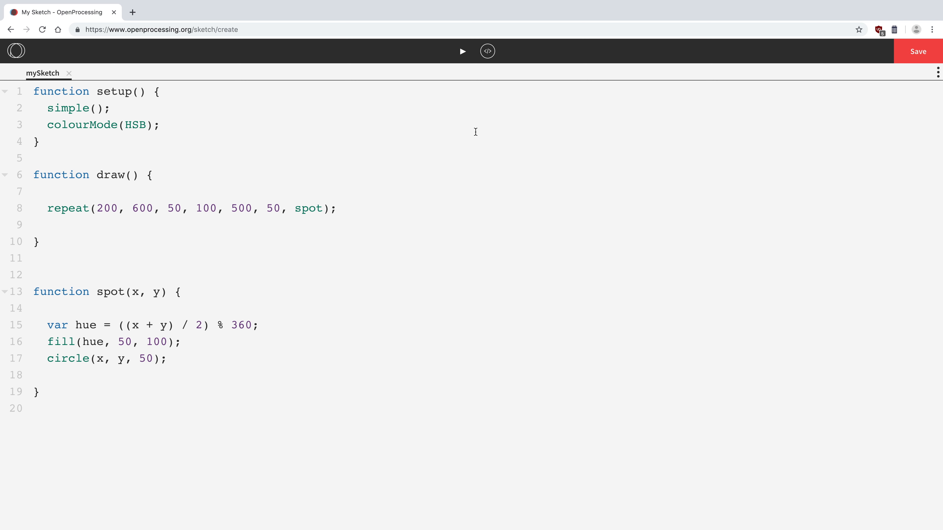
pyautogui.click(40, 141)
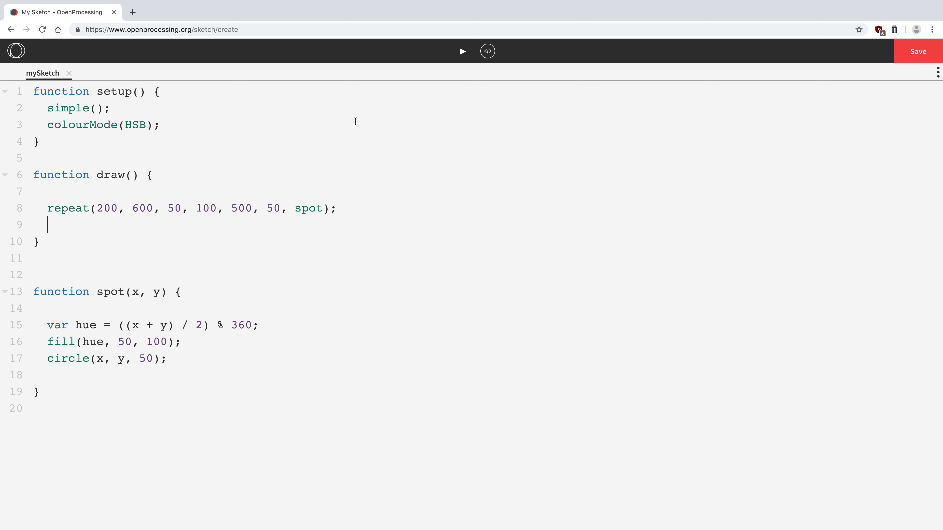
pyautogui.moveTo(459, 124)
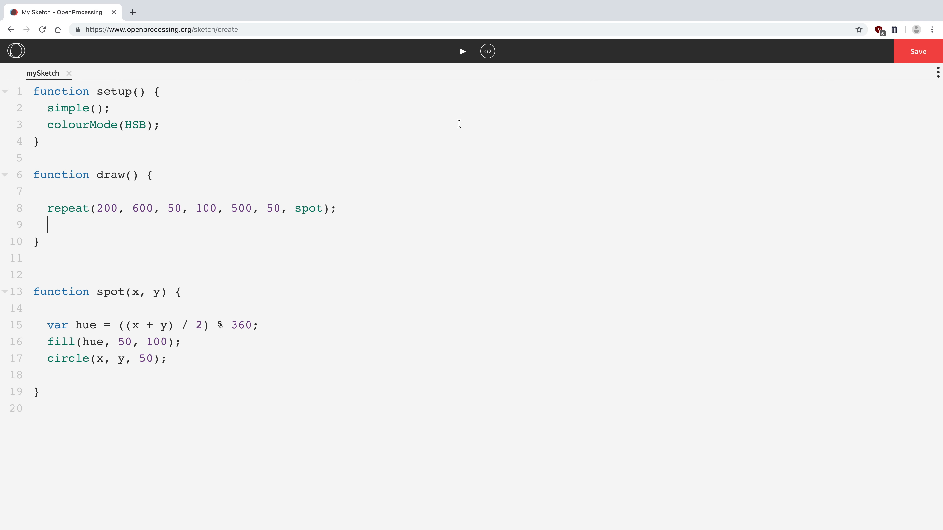
pyautogui.moveTo(455, 118)
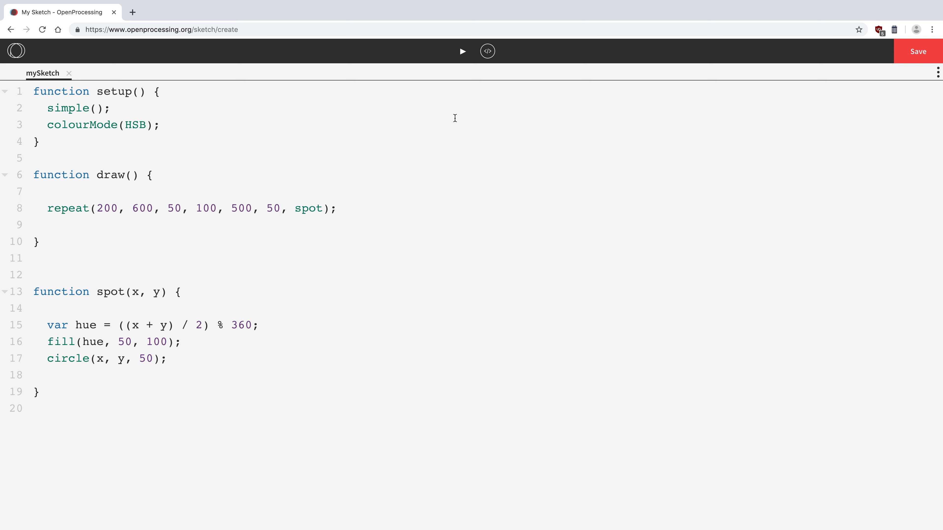
pyautogui.click(48, 224)
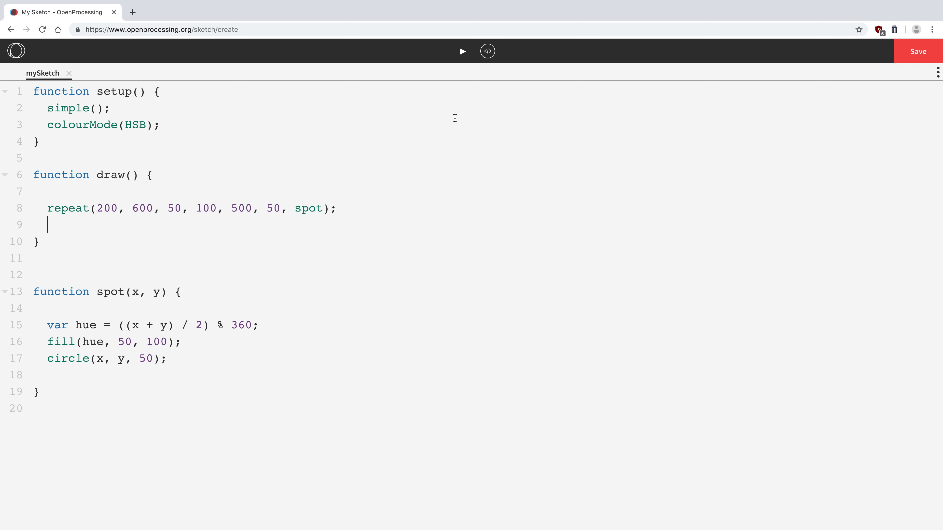